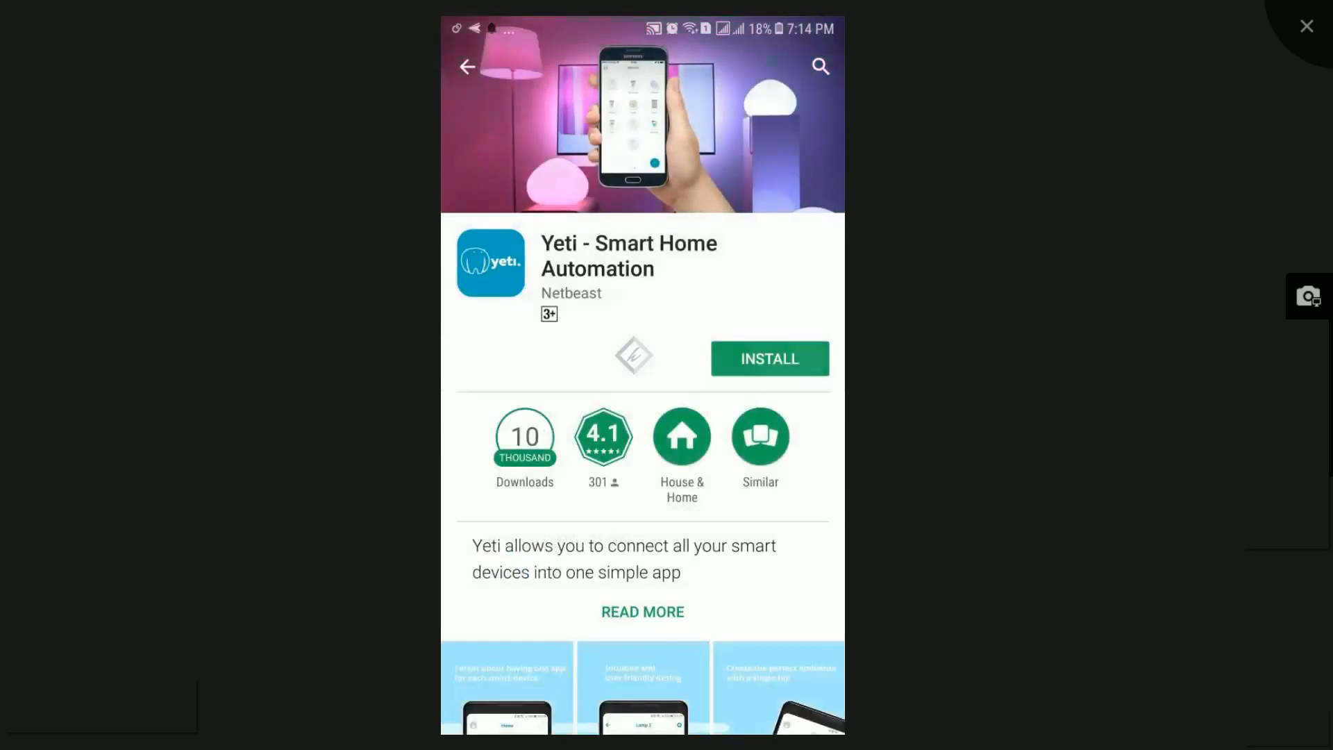
# Install Yeti - Smart Home Automation from its Play Store page and launch it.
pyautogui.click(768, 359)
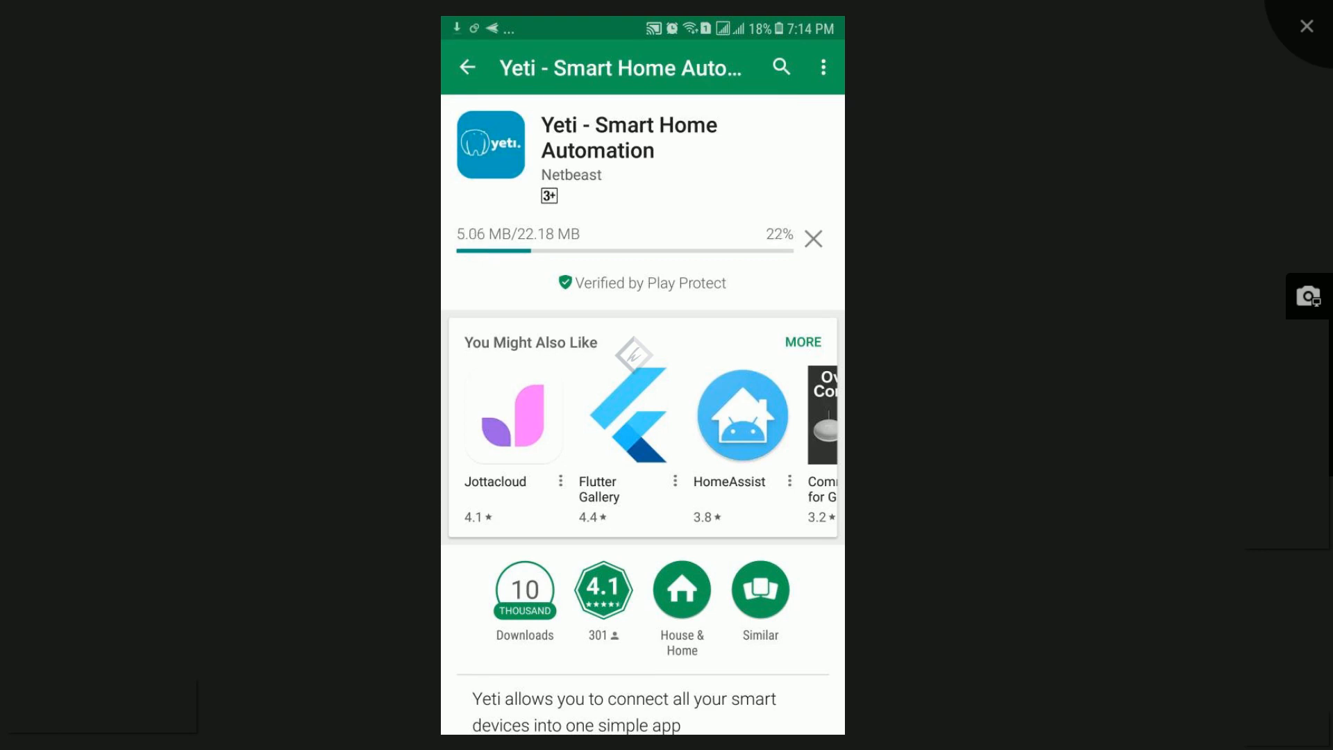
pyautogui.scroll(-3)
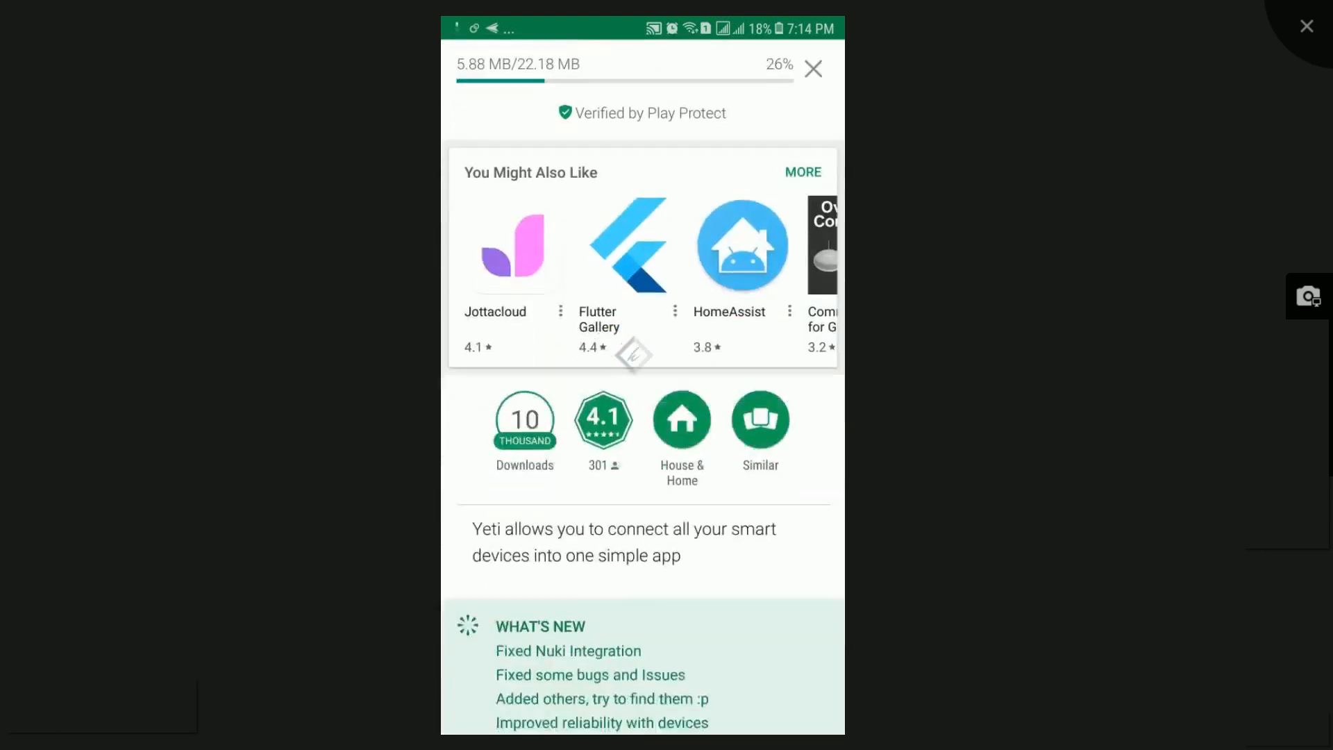
pyautogui.scroll(-3)
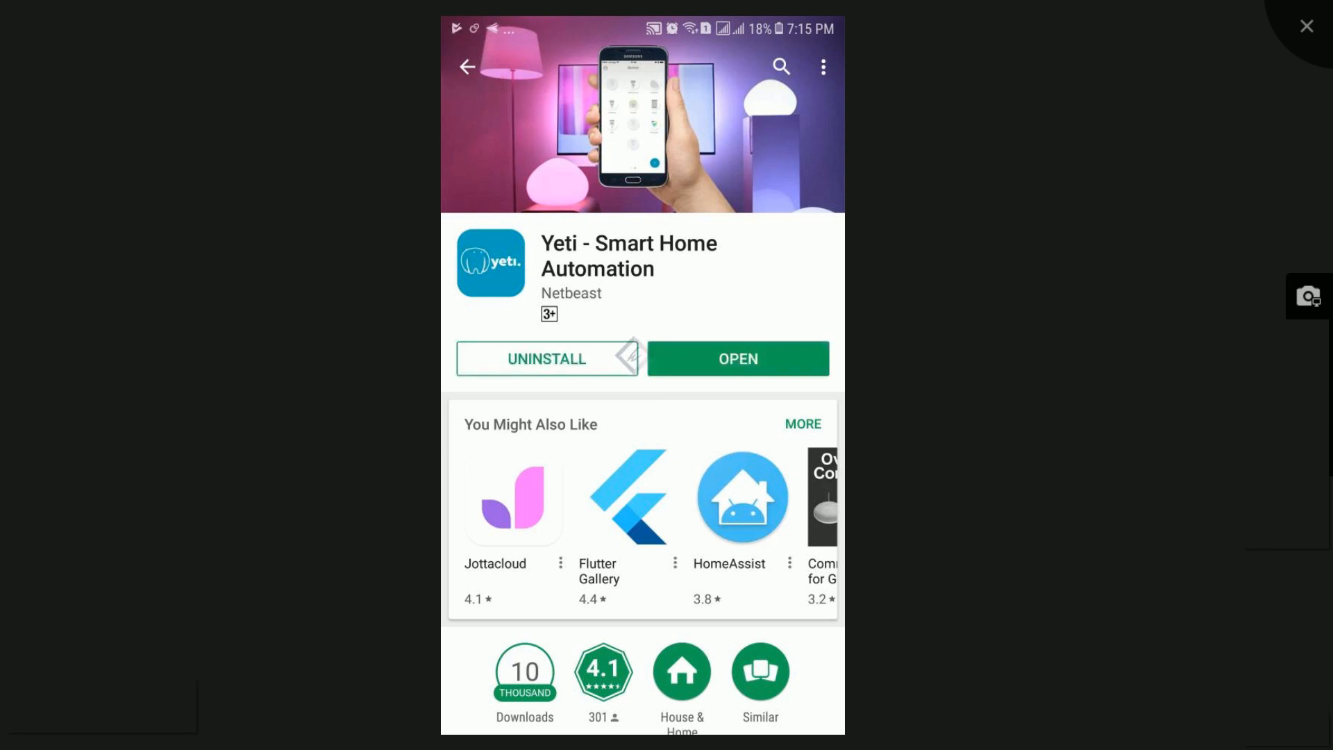
pyautogui.click(736, 358)
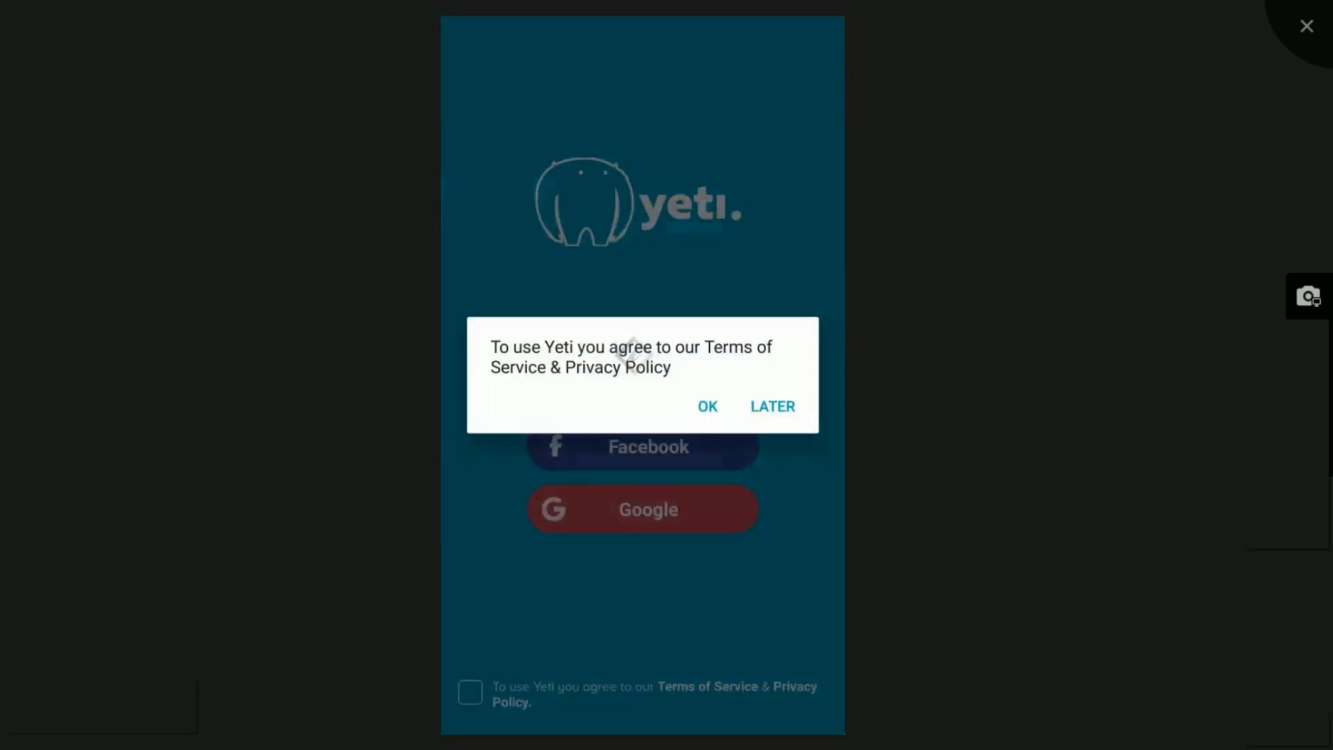
# Accept the Terms of Service and sign in with a Google account.
pyautogui.click(707, 406)
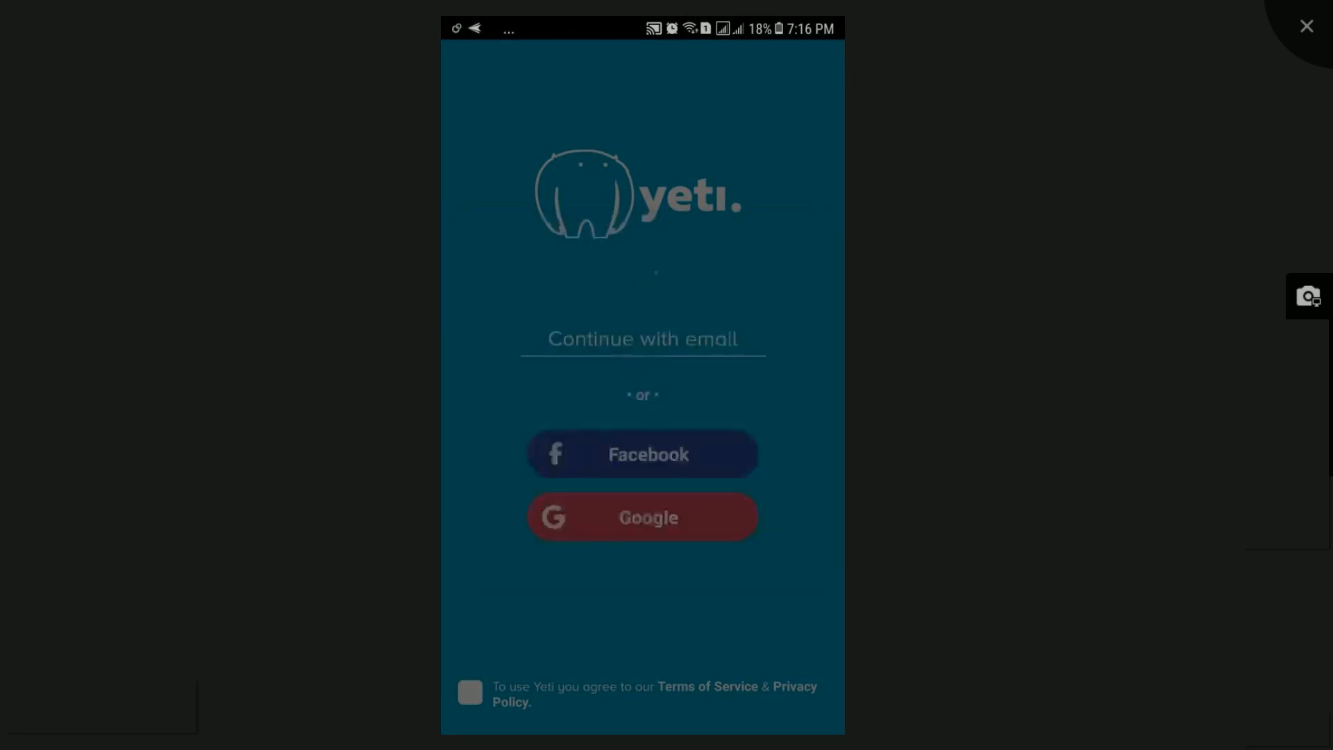
pyautogui.click(641, 516)
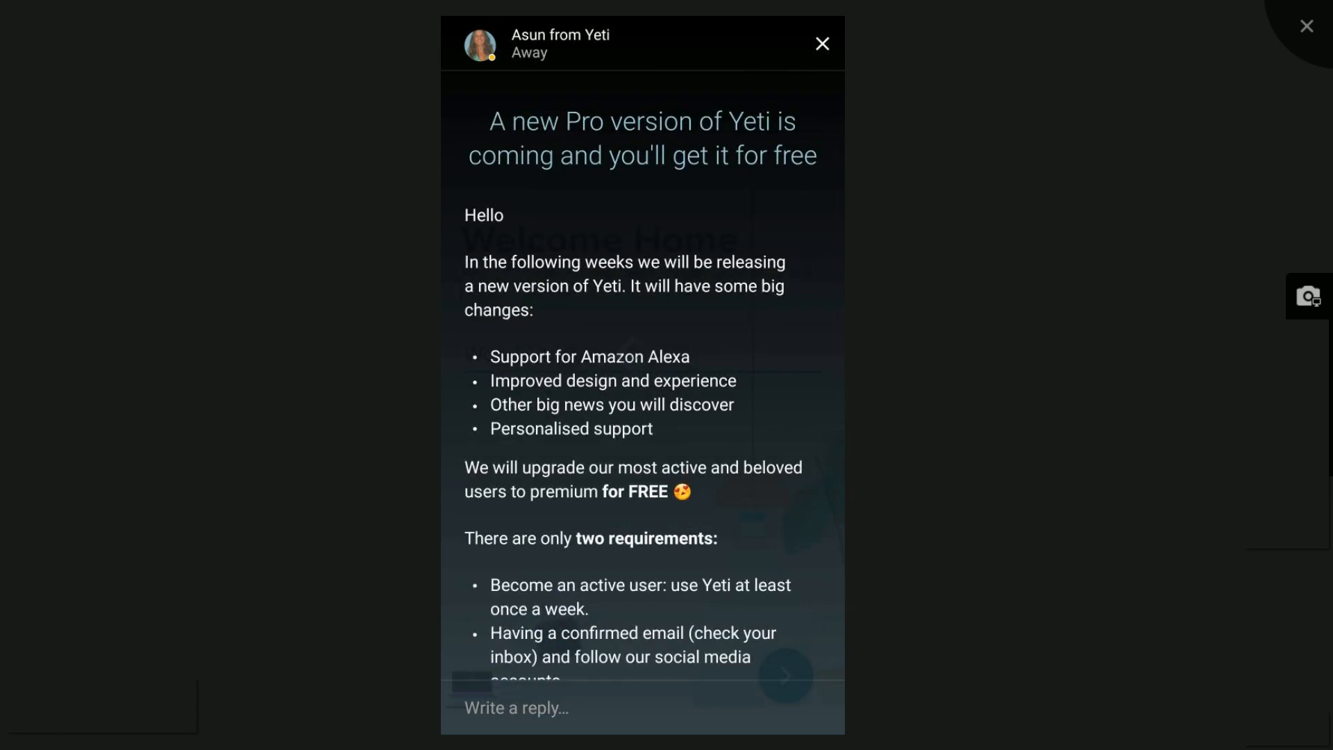
# Dismiss the Pro announcement, pick Sonoff as the brand, rescan and leave the empty results.
pyautogui.click(821, 43)
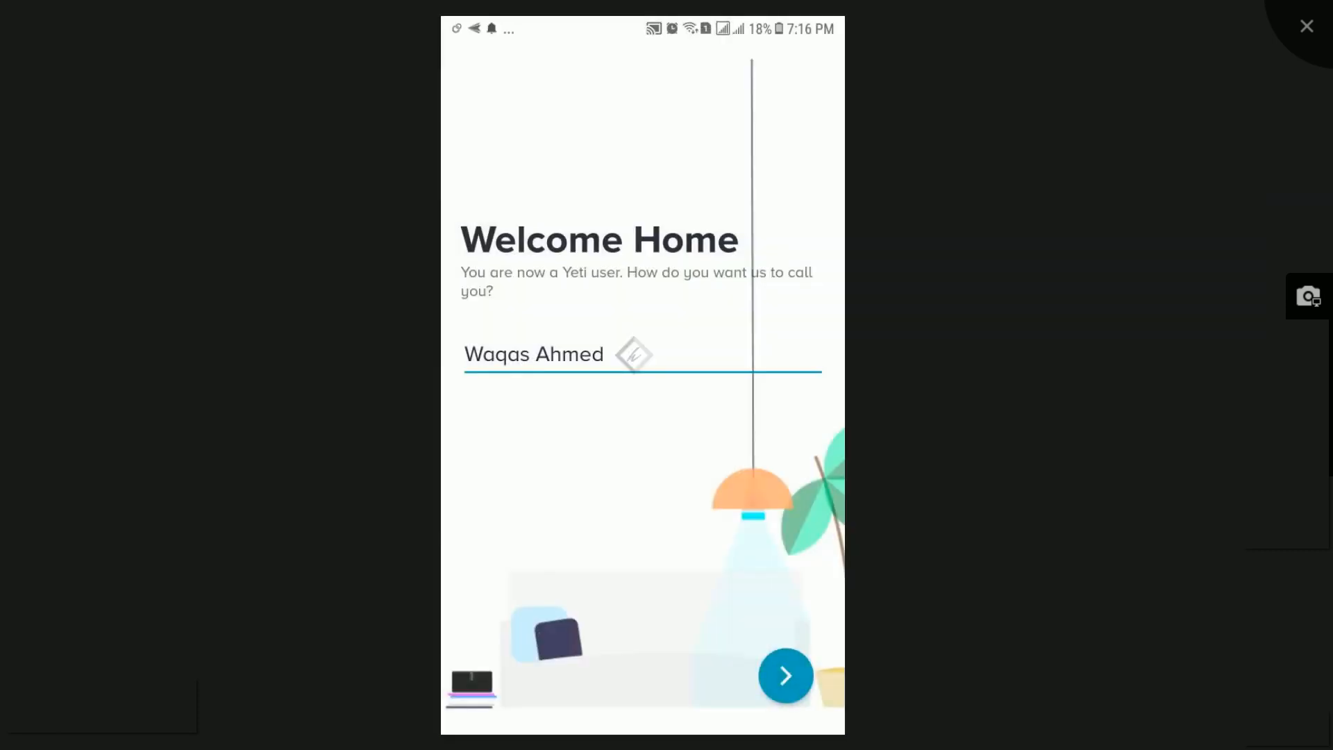
pyautogui.click(785, 675)
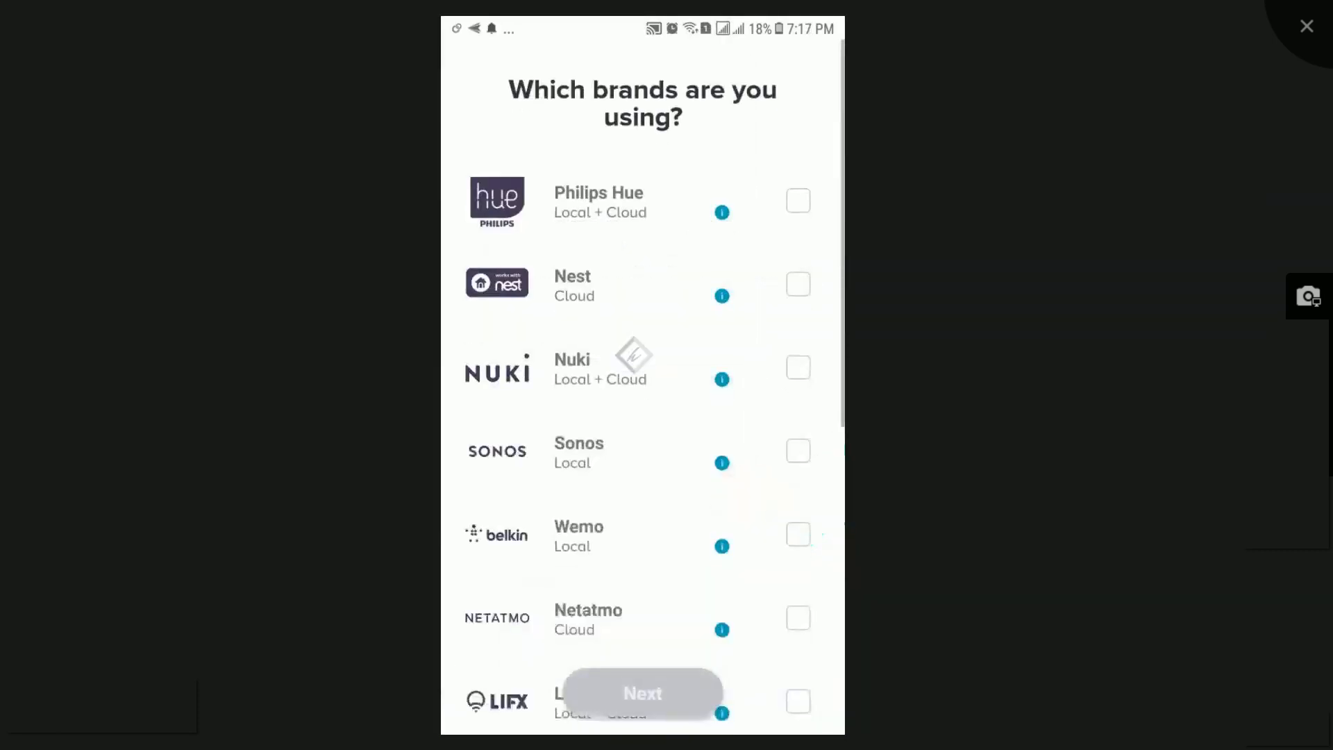
pyautogui.scroll(-3)
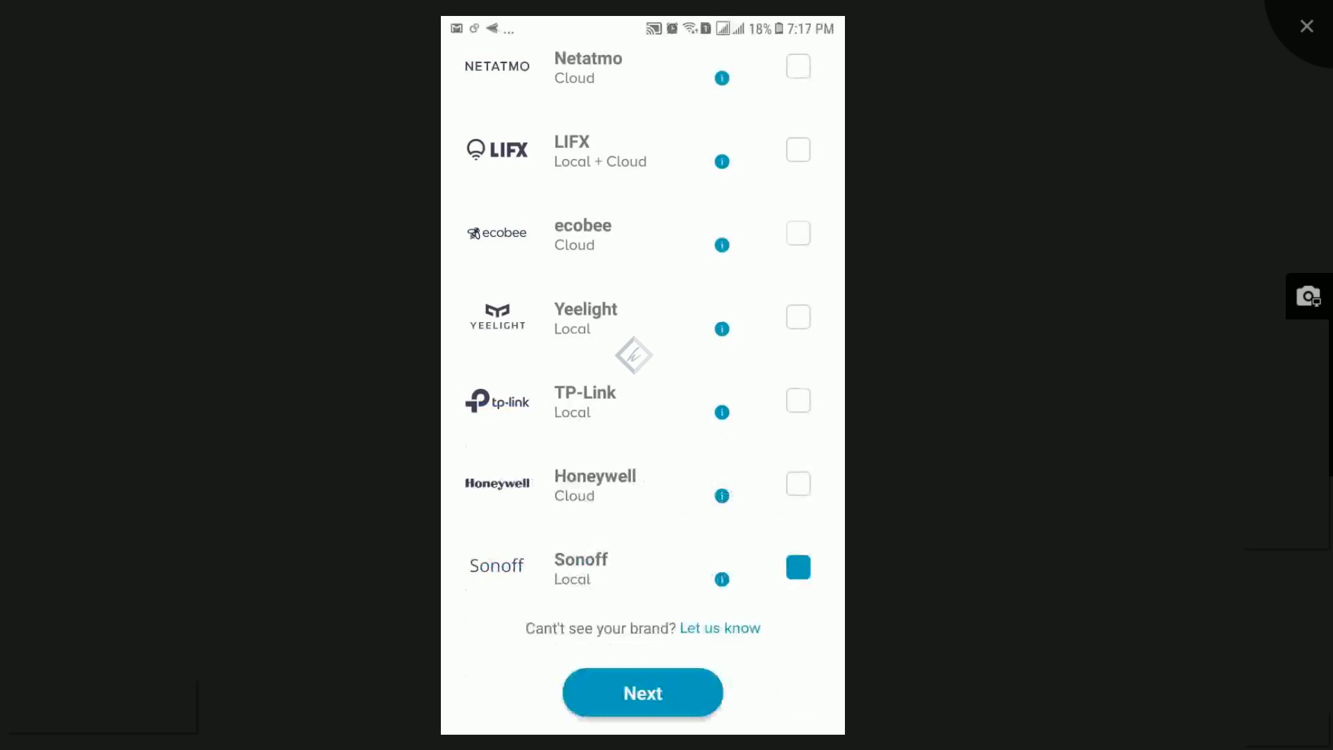
pyautogui.click(641, 693)
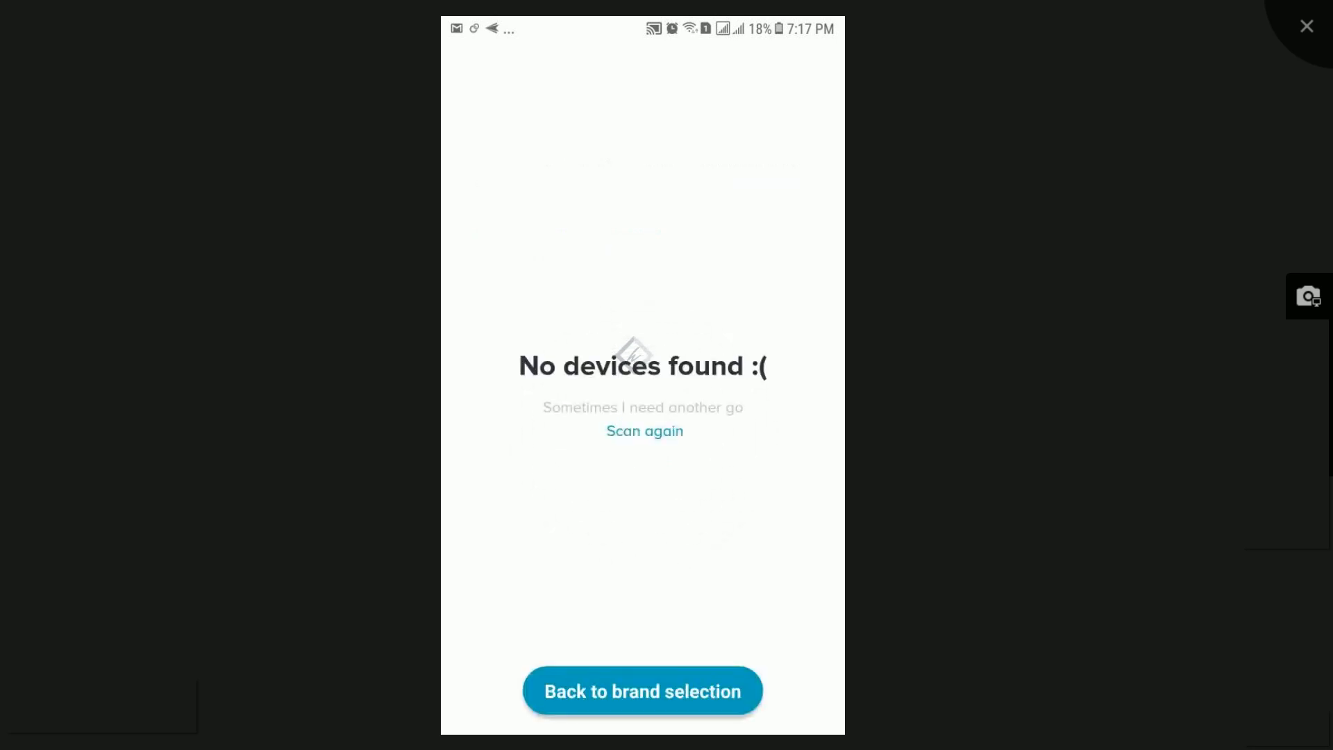
pyautogui.click(644, 431)
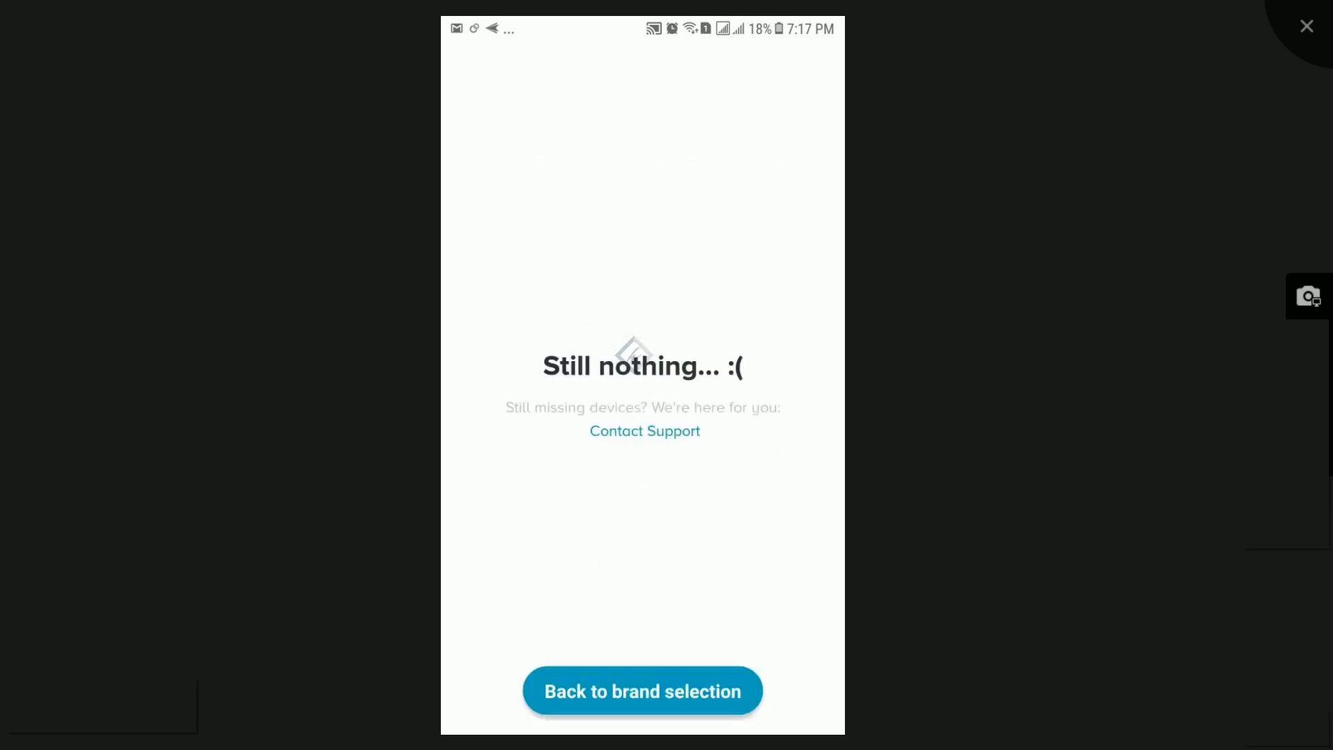
pyautogui.click(641, 690)
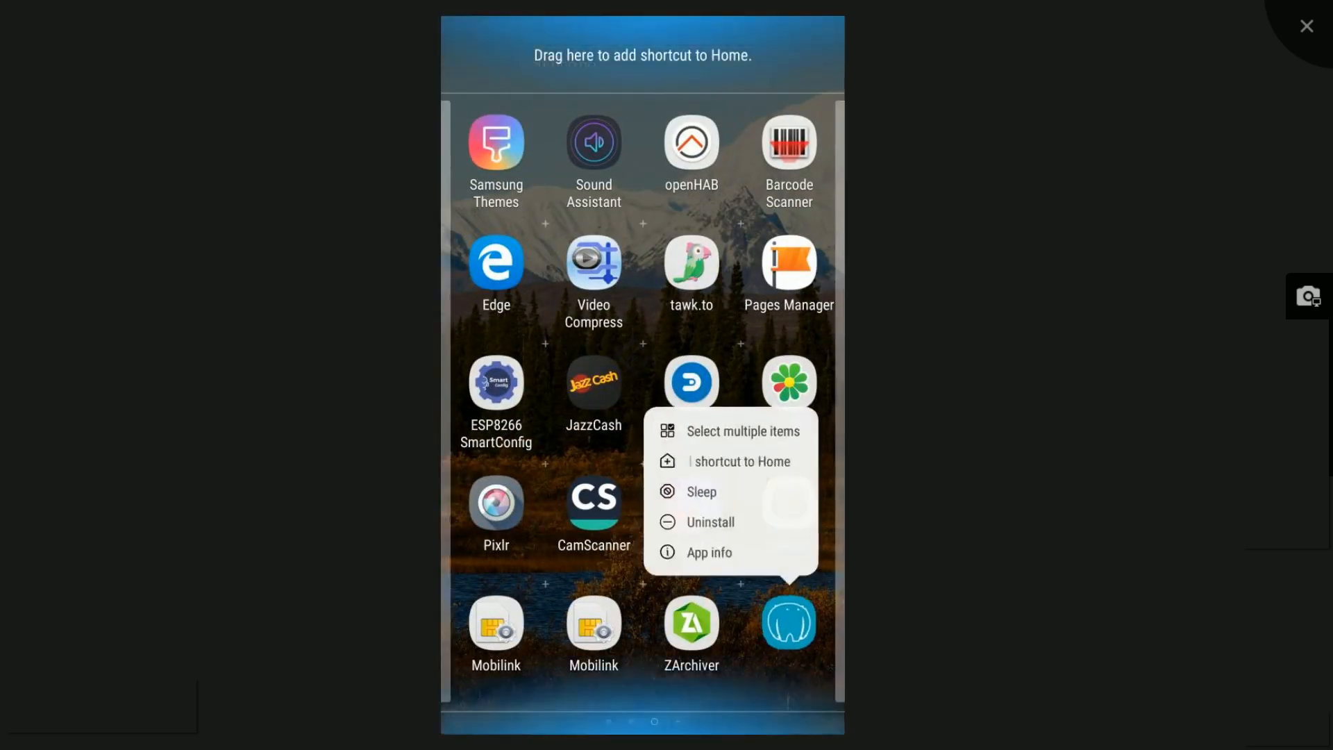
# Relaunch Yeti from the app drawer to its empty home overview.
pyautogui.click(708, 552)
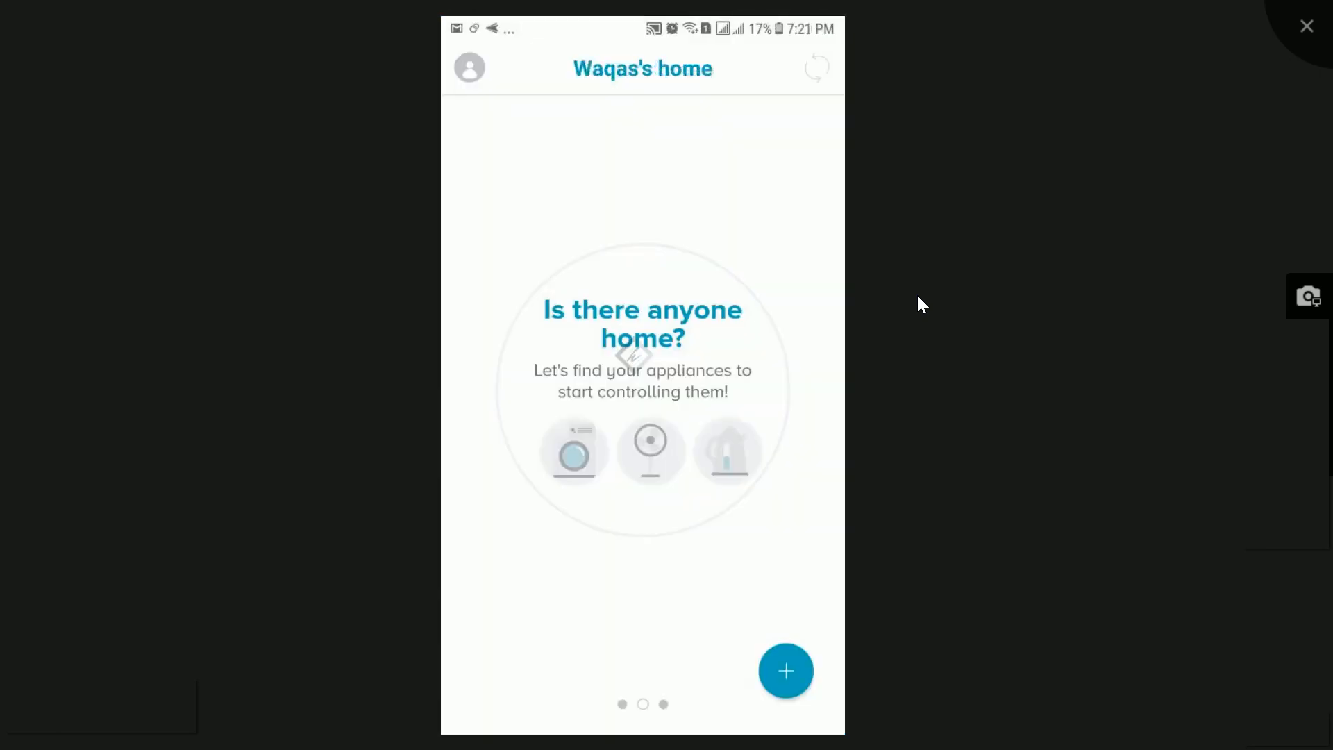
# Add a Sonoff device at 192.168.50.145 with user admin so Light appears in the home.
pyautogui.click(785, 671)
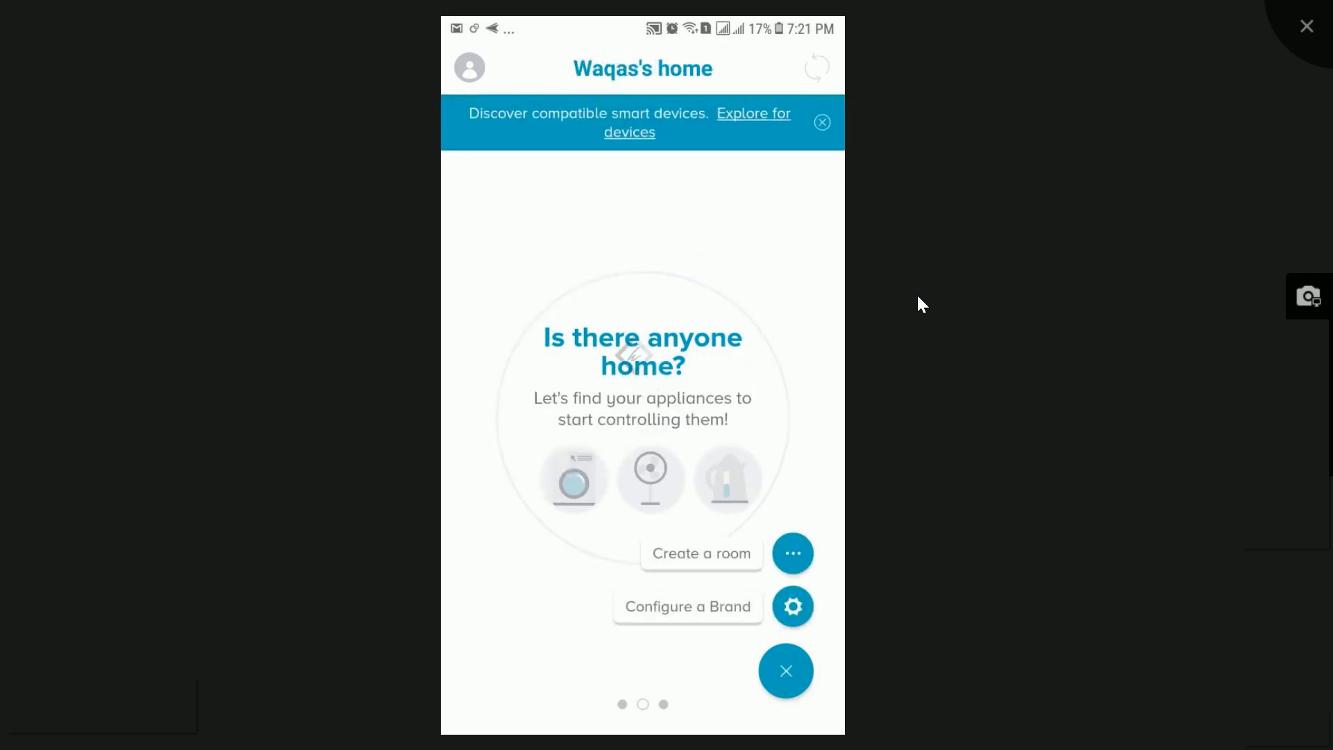
pyautogui.click(687, 606)
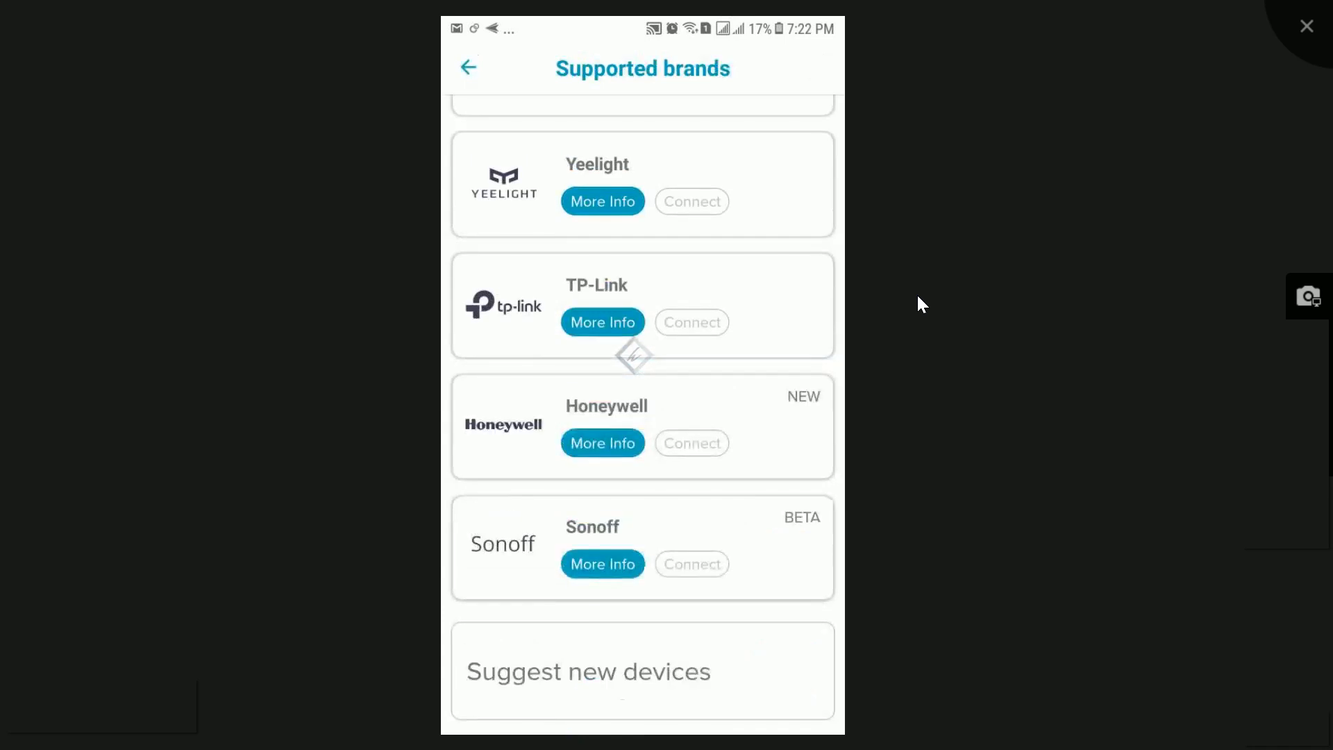
pyautogui.click(692, 564)
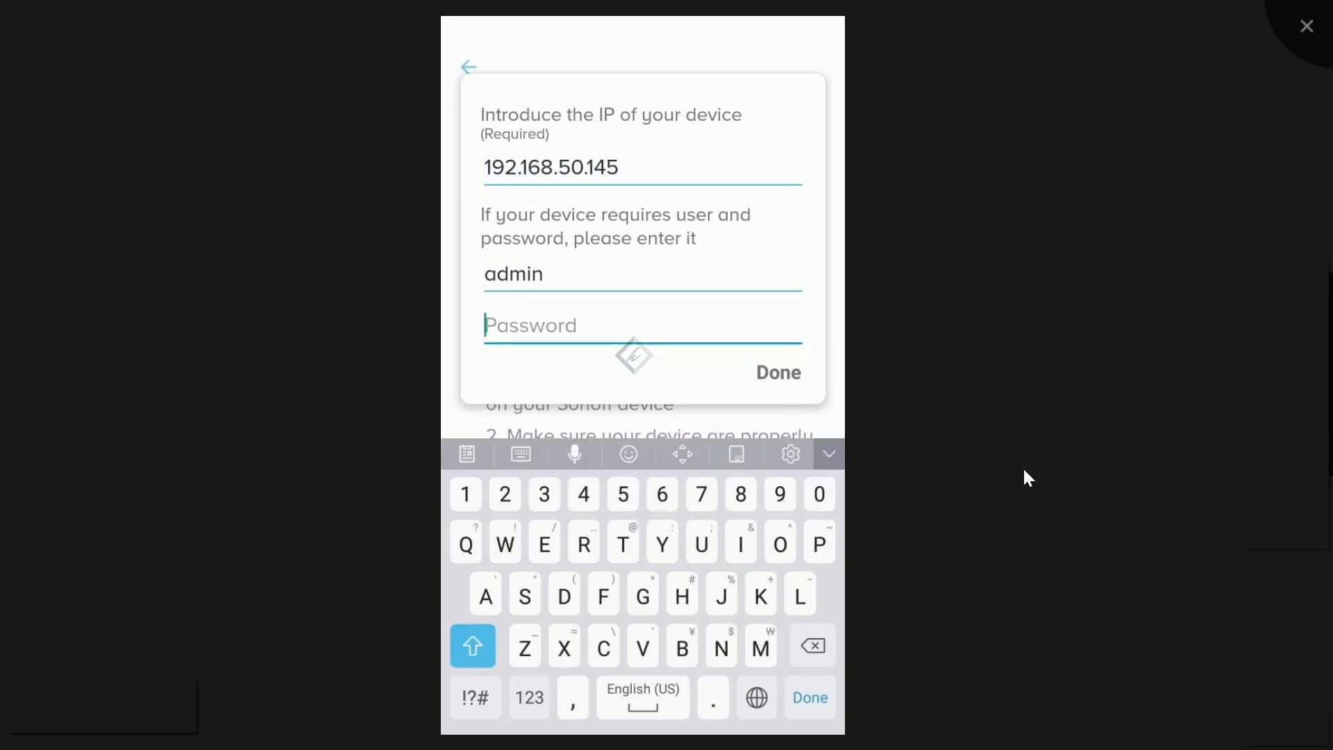
pyautogui.click(776, 372)
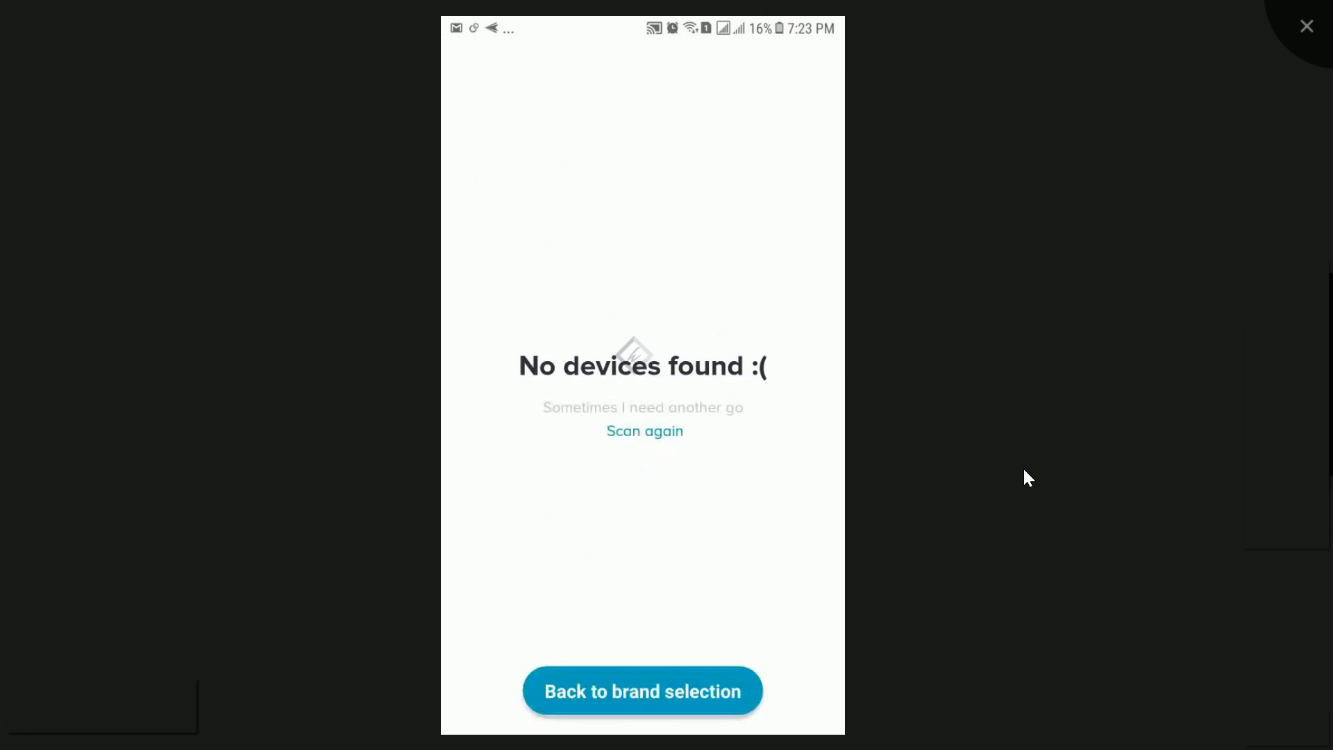
pyautogui.click(644, 431)
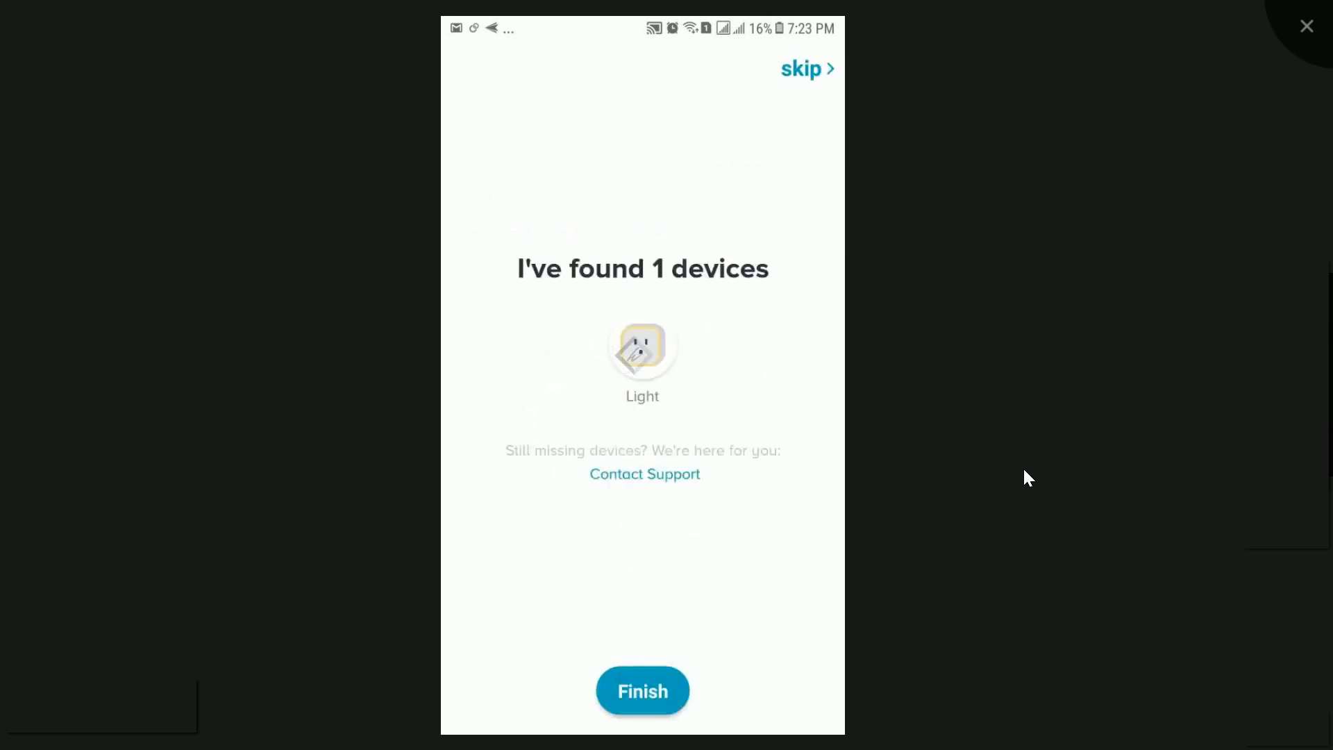
pyautogui.click(642, 690)
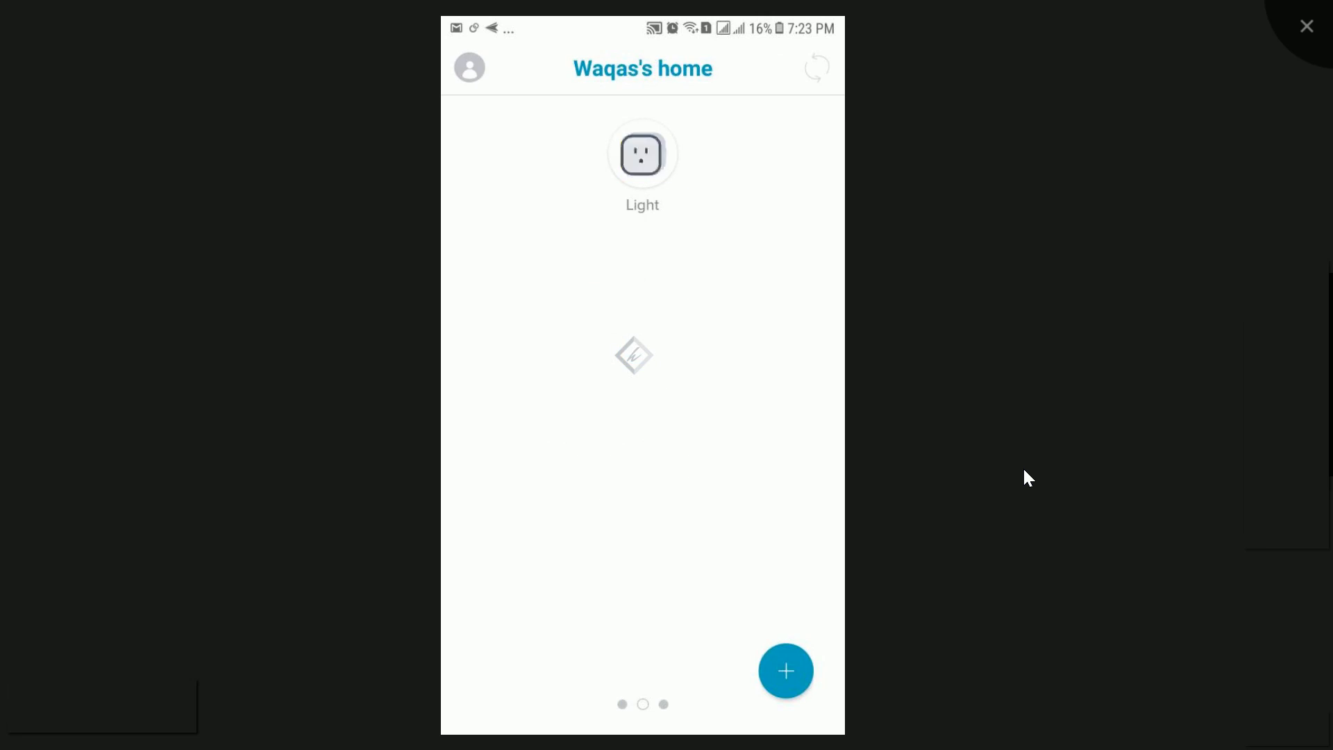
# Turn the Light device on, then turn its tile into a New room.
pyautogui.click(642, 154)
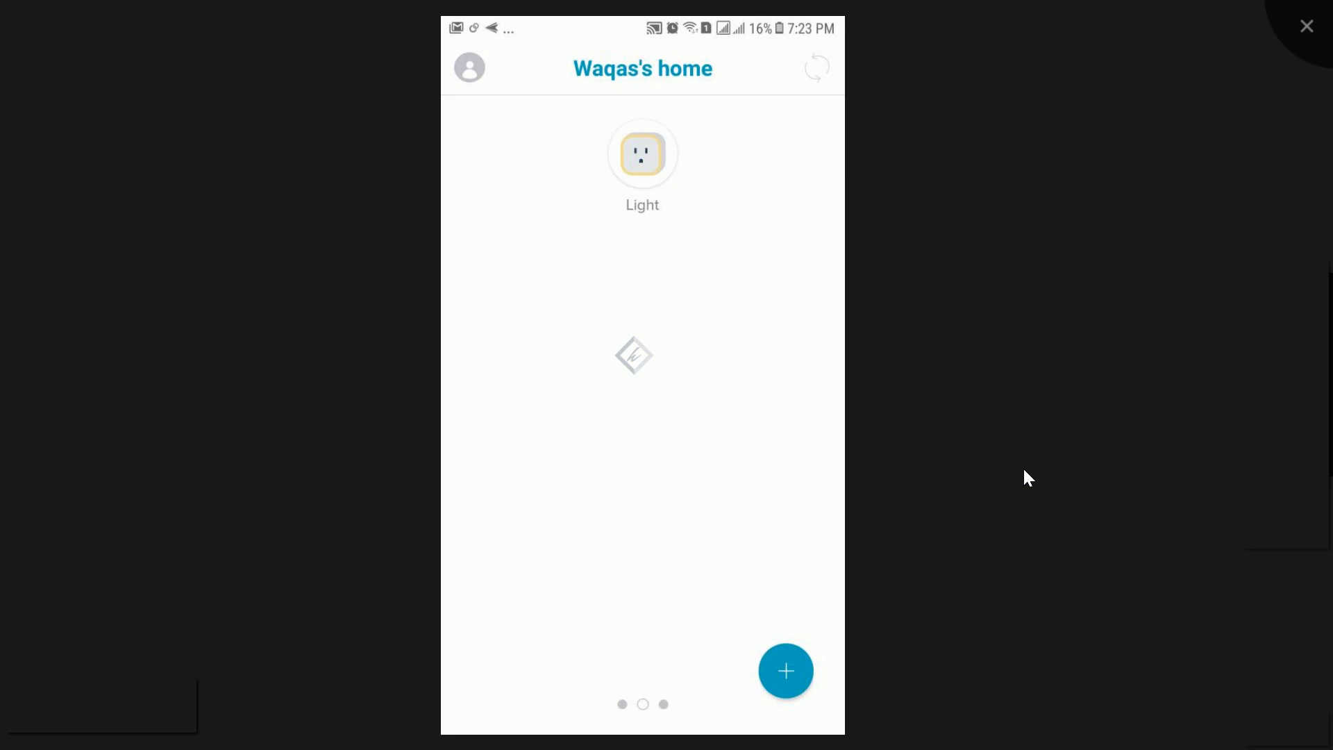
pyautogui.click(784, 670)
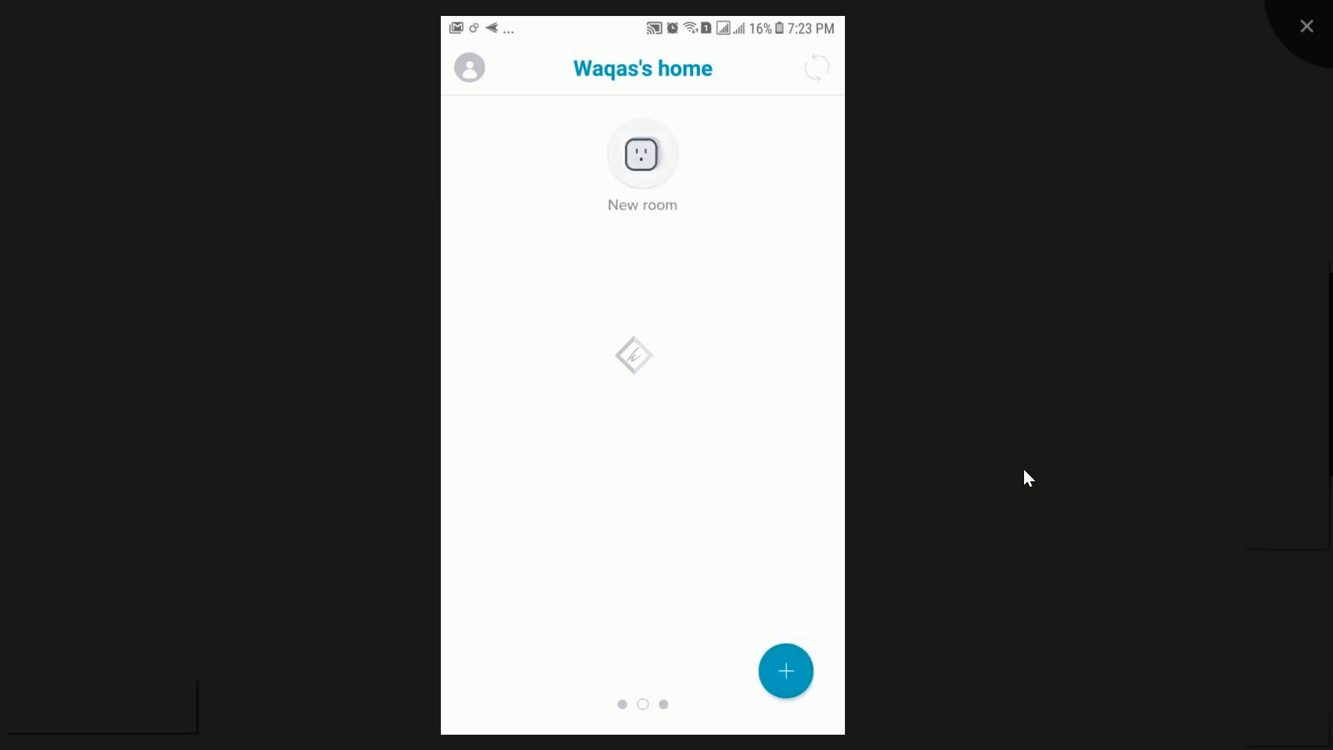
# Rename the new room to Office and go to the empty Routines page.
pyautogui.click(641, 155)
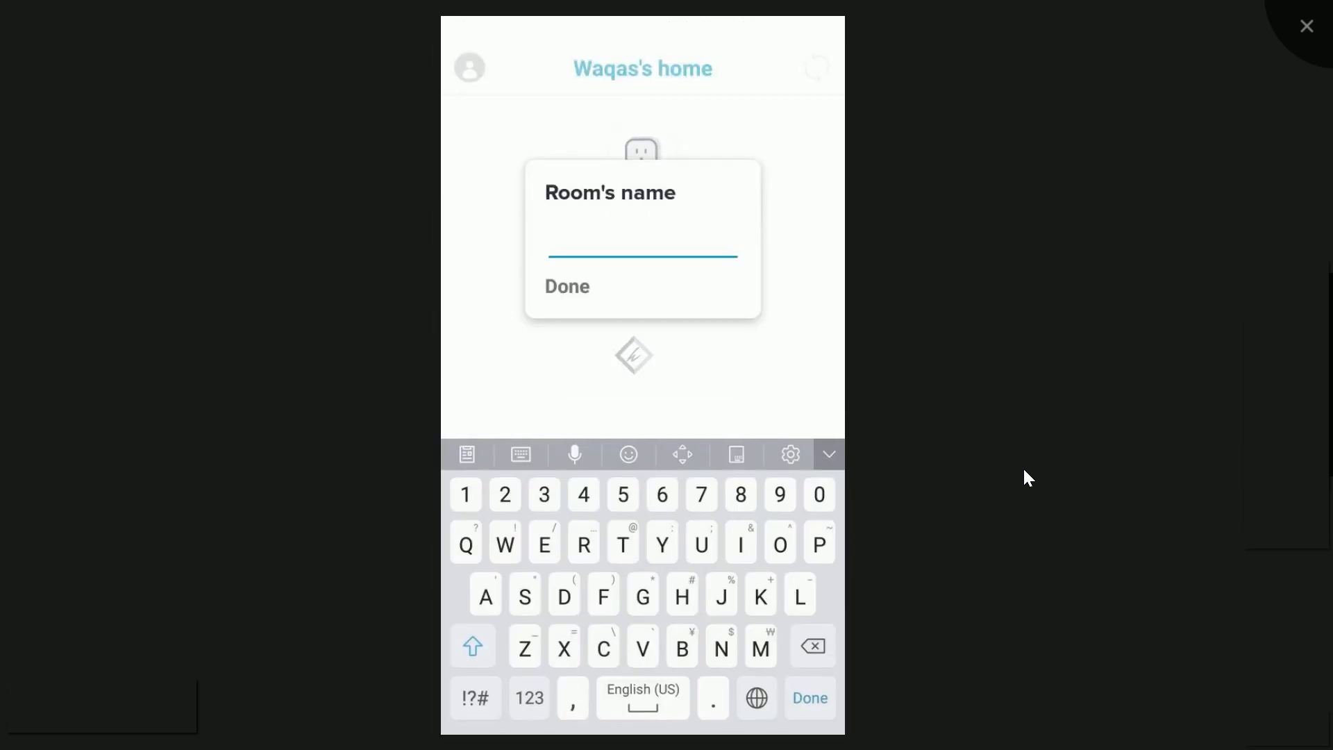
pyautogui.click(778, 543)
pyautogui.write('Offic')
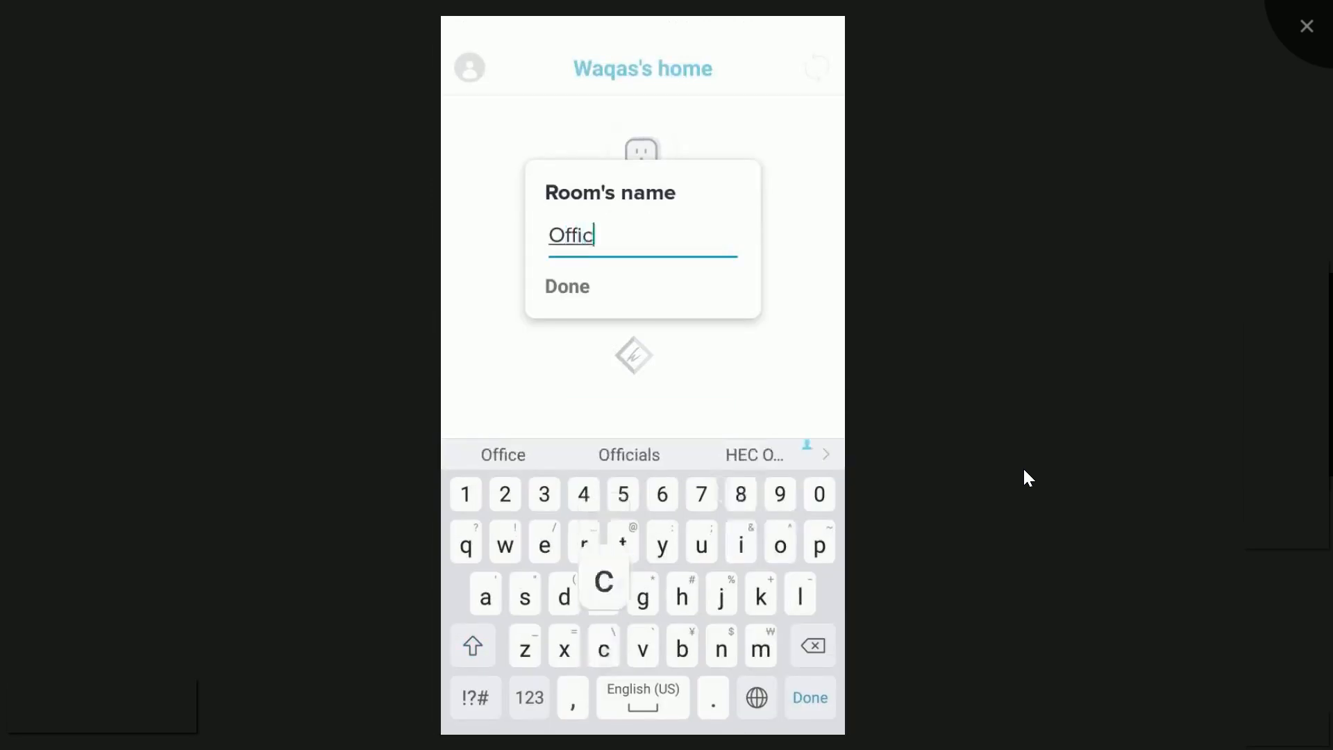
pyautogui.click(809, 698)
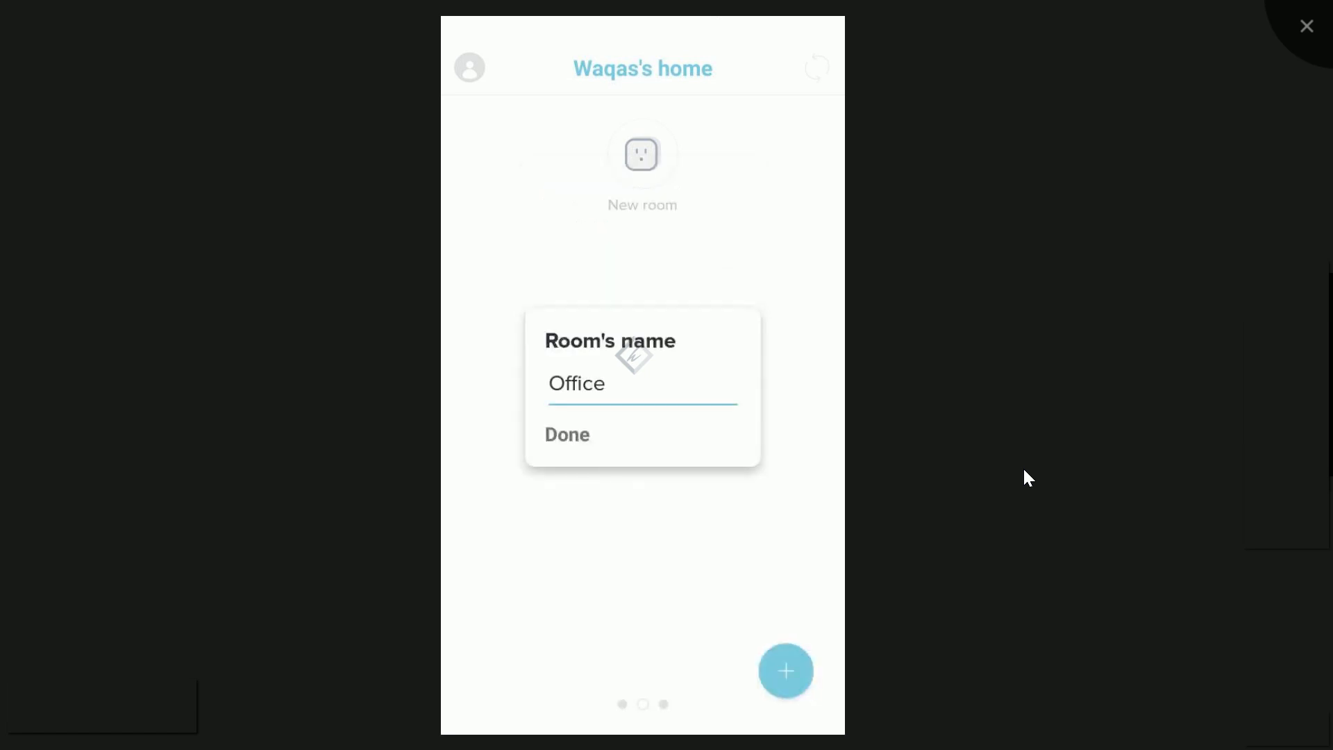
pyautogui.click(568, 435)
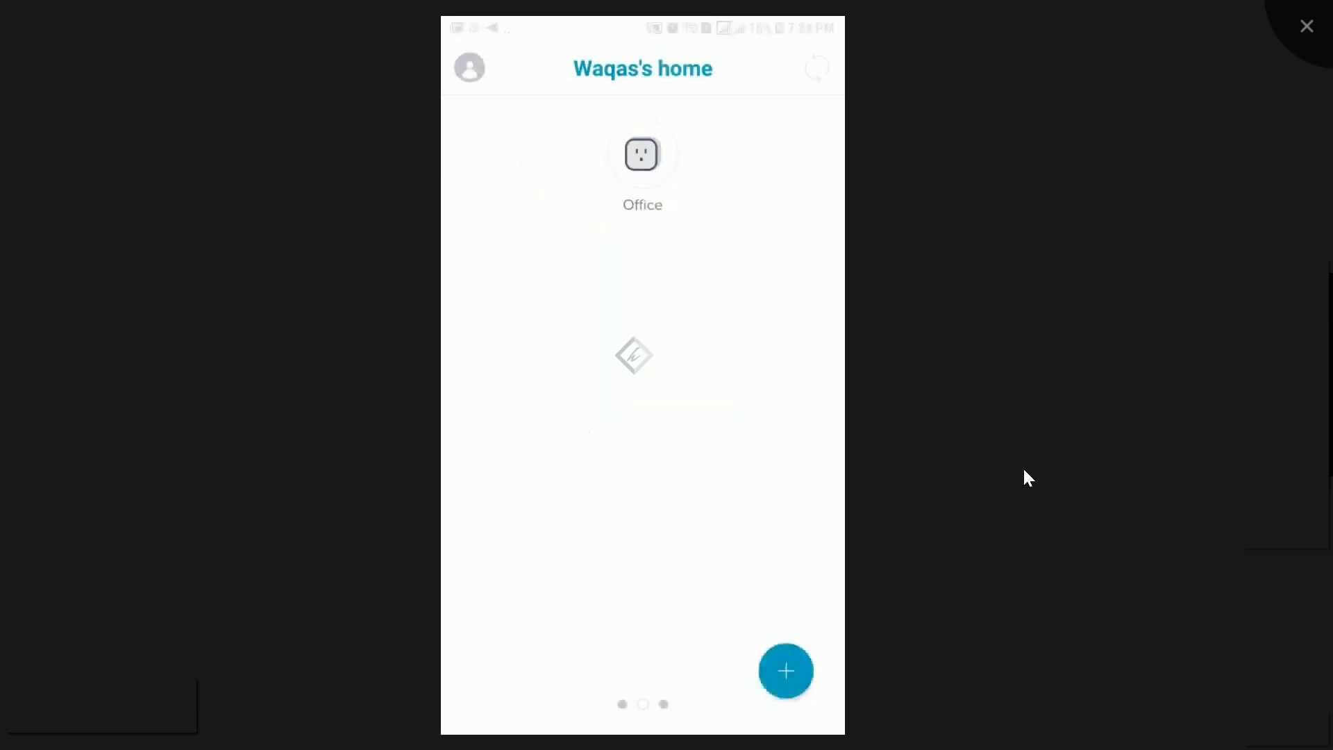
pyautogui.click(641, 155)
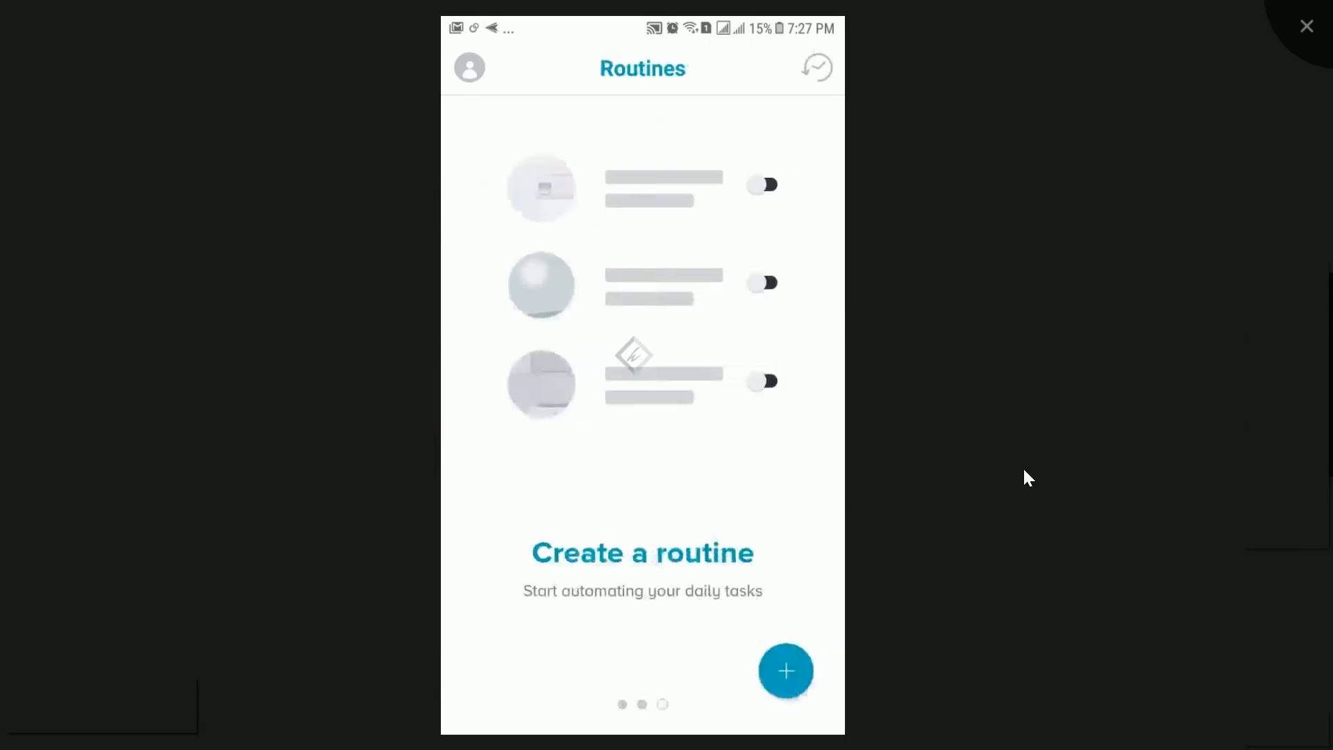
# Create a routine for the Office Light running Monday to Saturday and begin its Light action.
pyautogui.hscroll(-3)
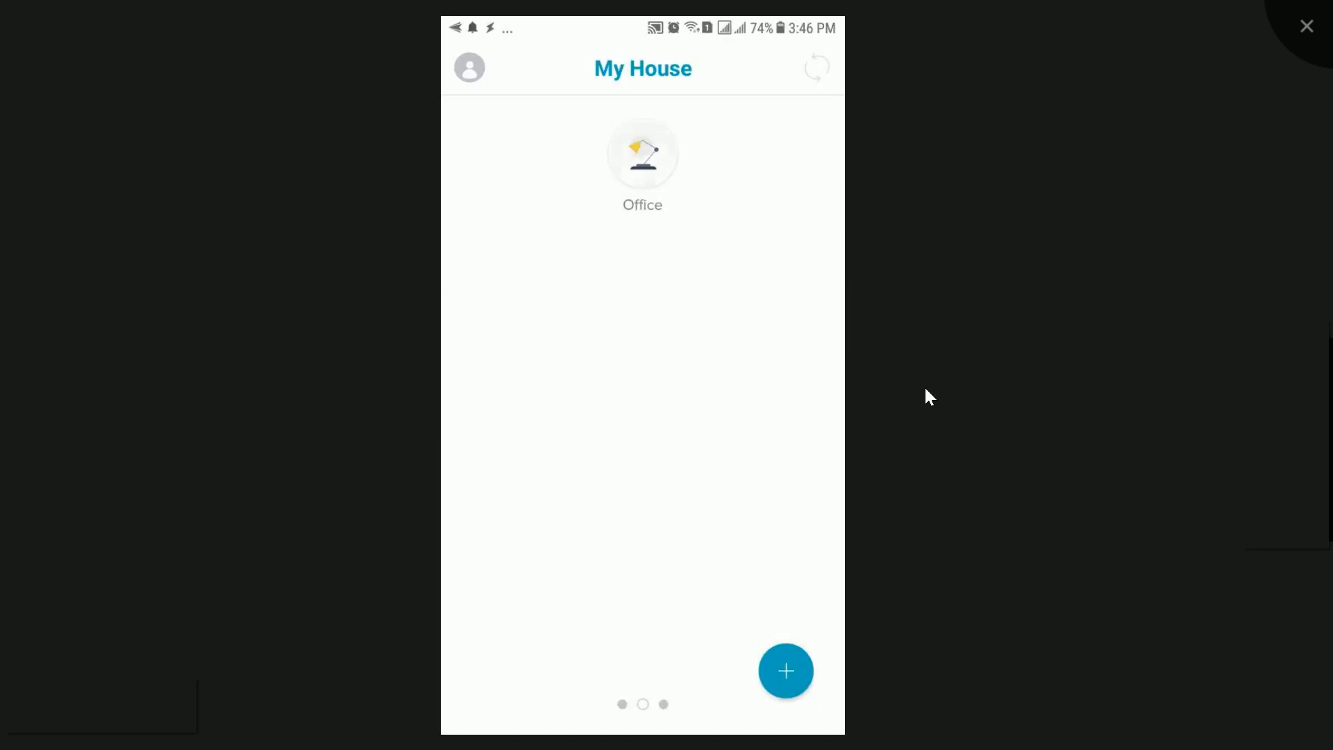
pyautogui.click(642, 154)
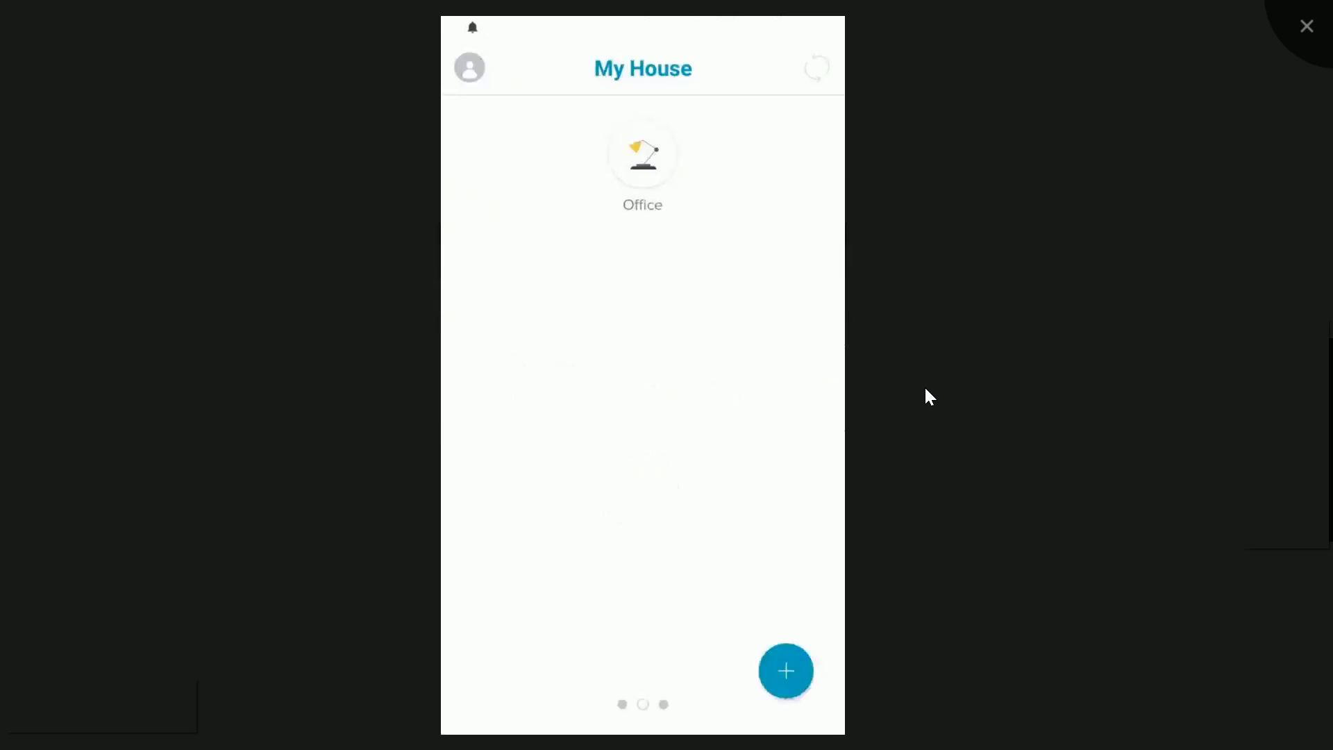
pyautogui.click(642, 162)
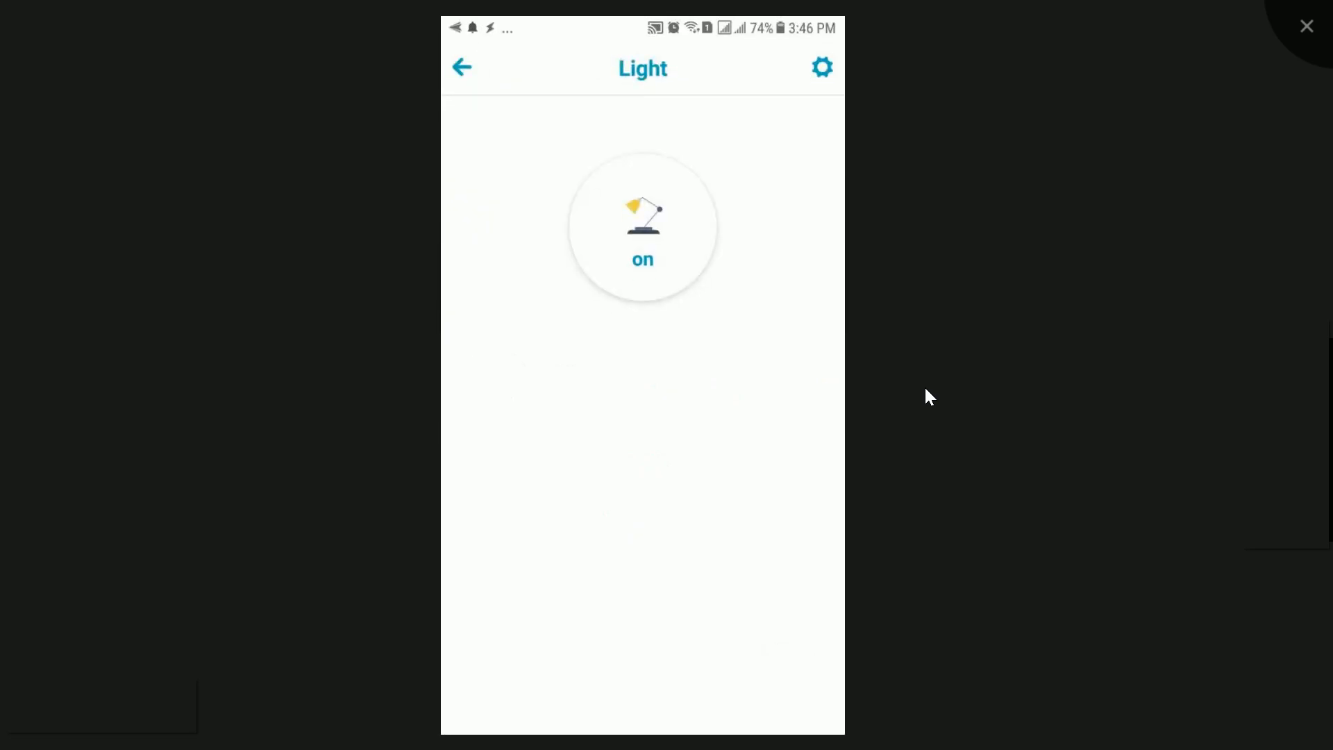
pyautogui.click(819, 67)
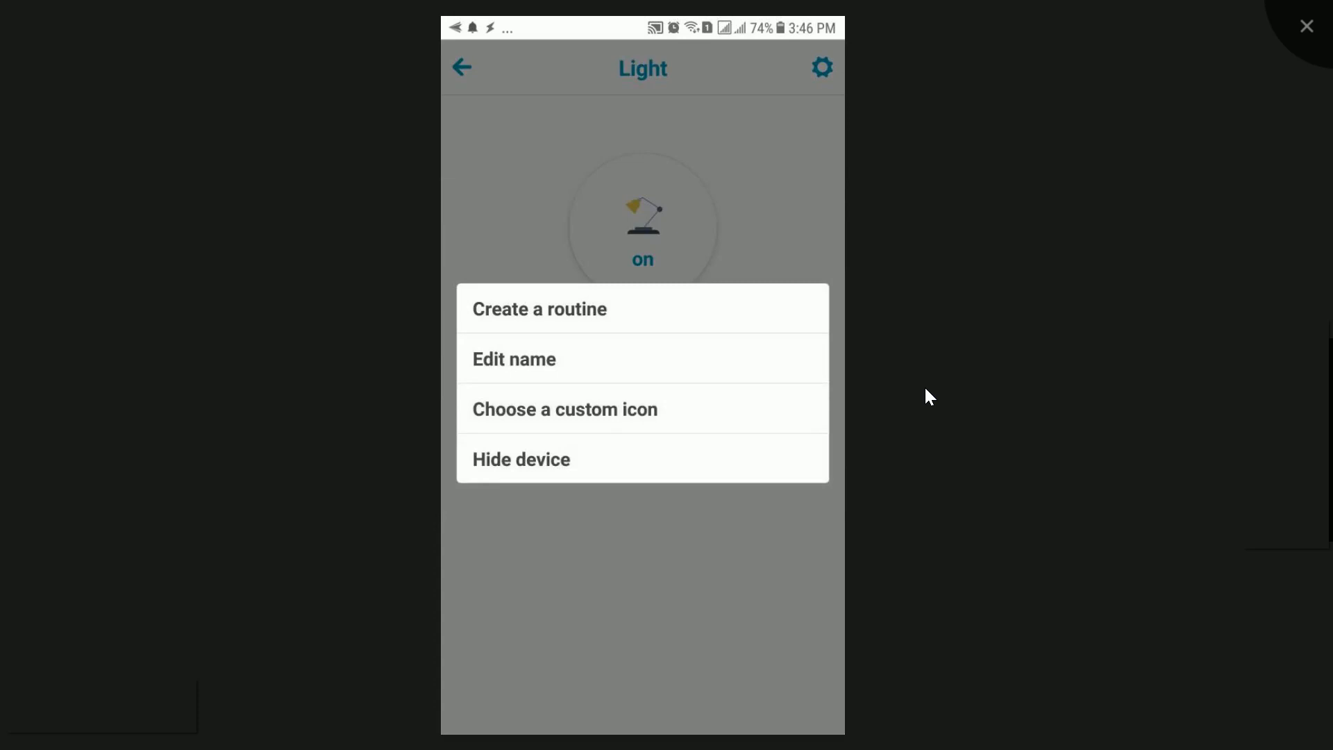
pyautogui.click(539, 309)
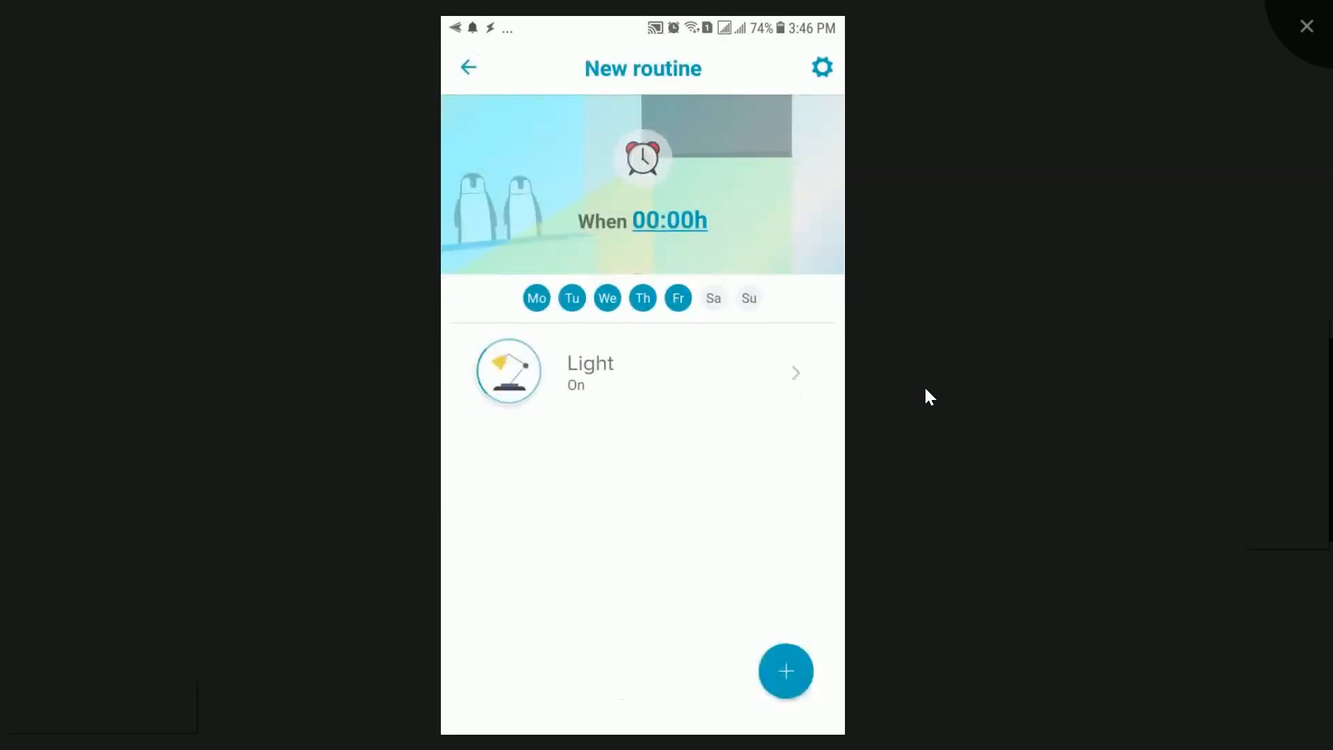
pyautogui.click(714, 298)
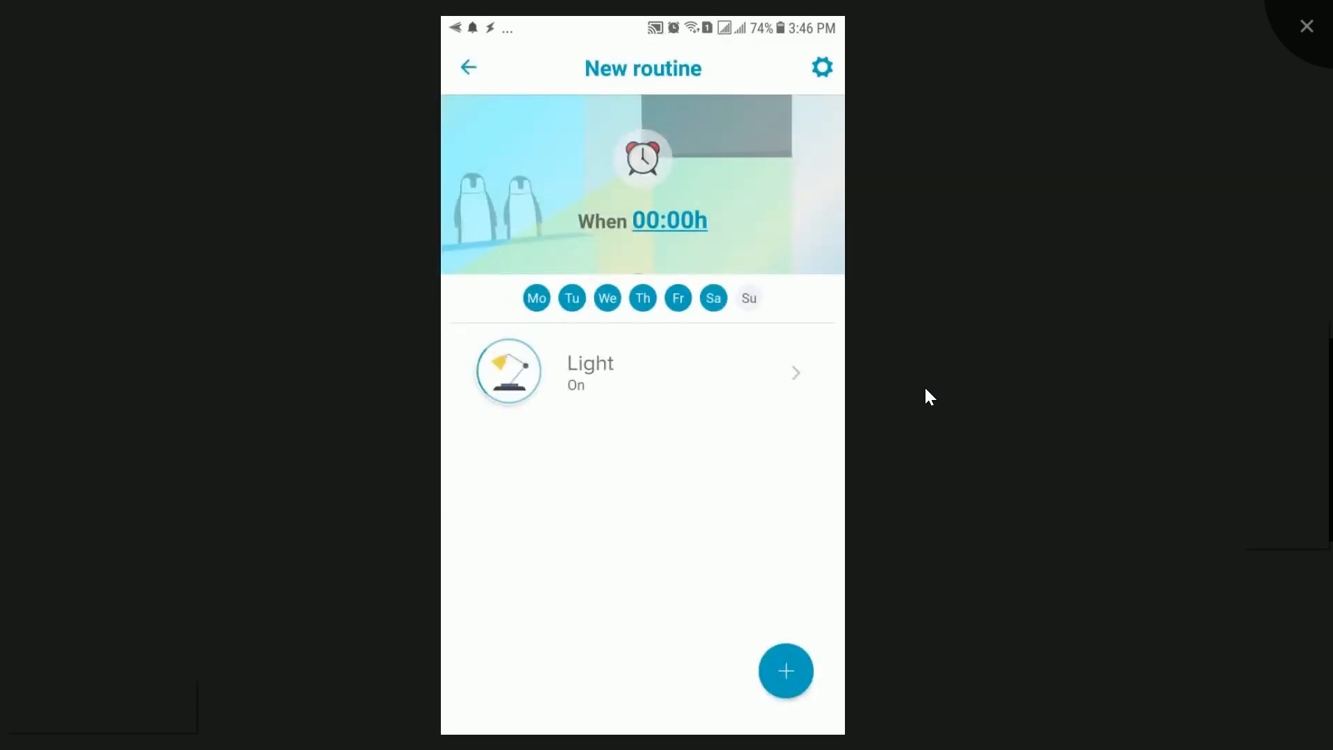
pyautogui.click(785, 671)
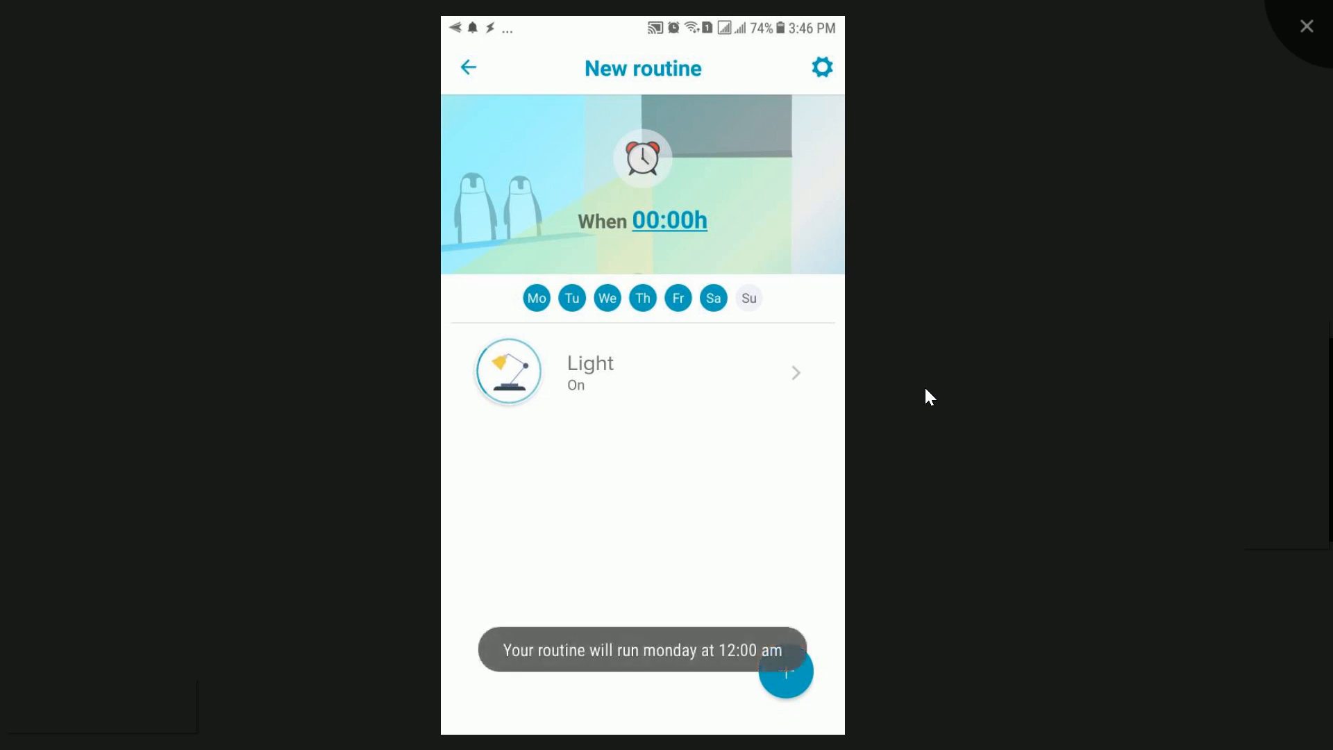
pyautogui.click(642, 372)
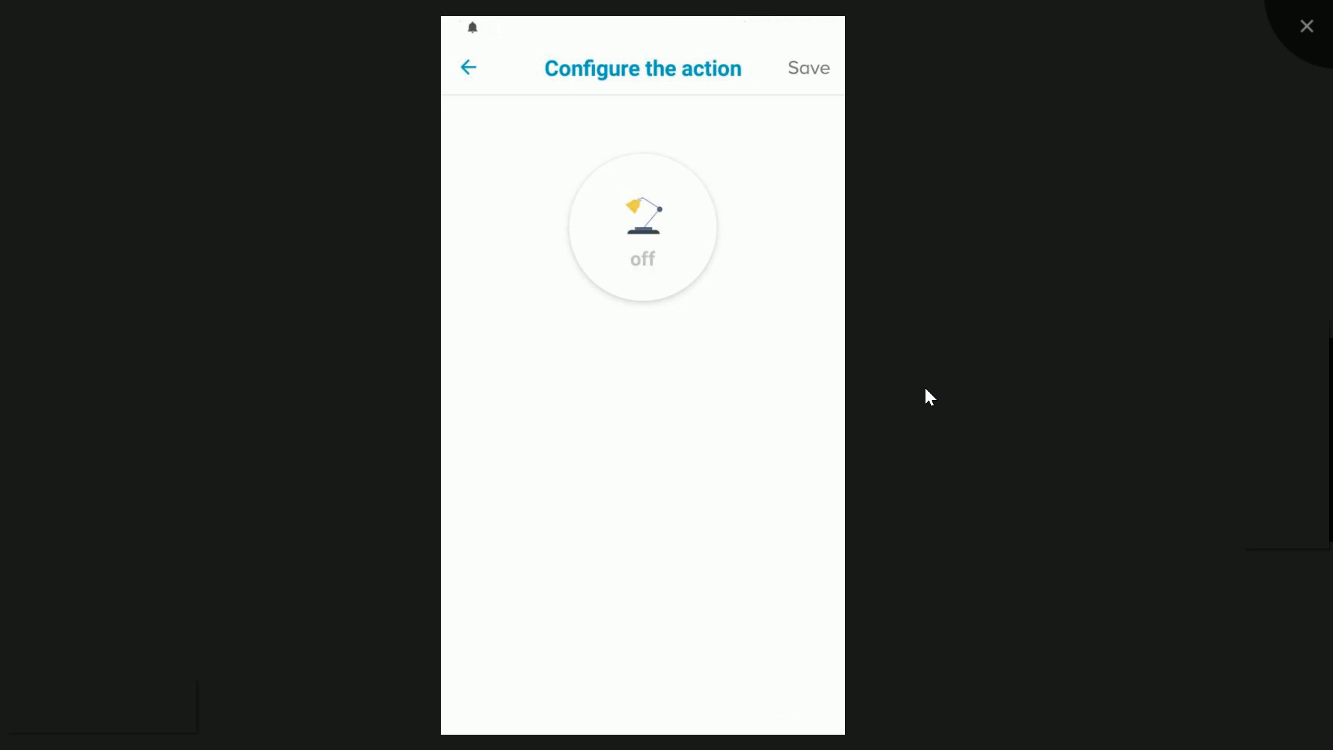
# Set the routine to switch the Light off at 05:00 and name it OFF.
pyautogui.click(807, 68)
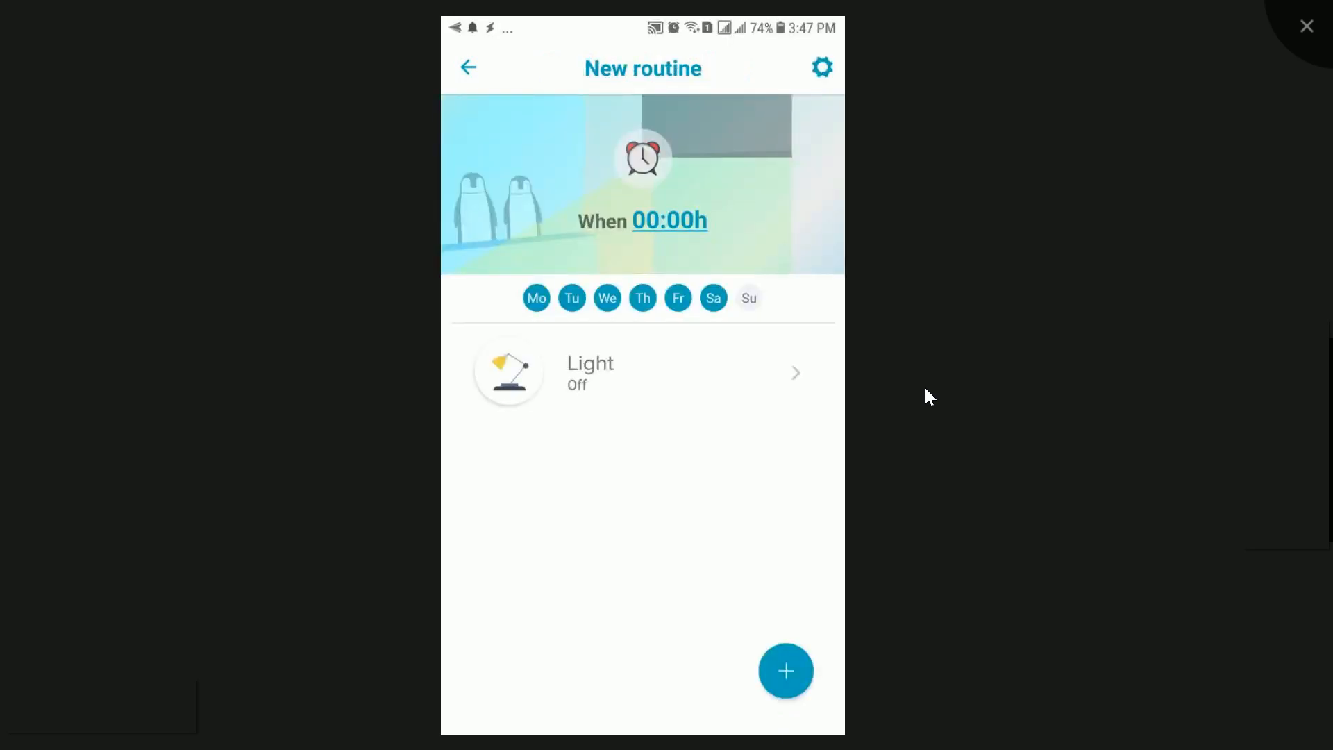
pyautogui.click(670, 221)
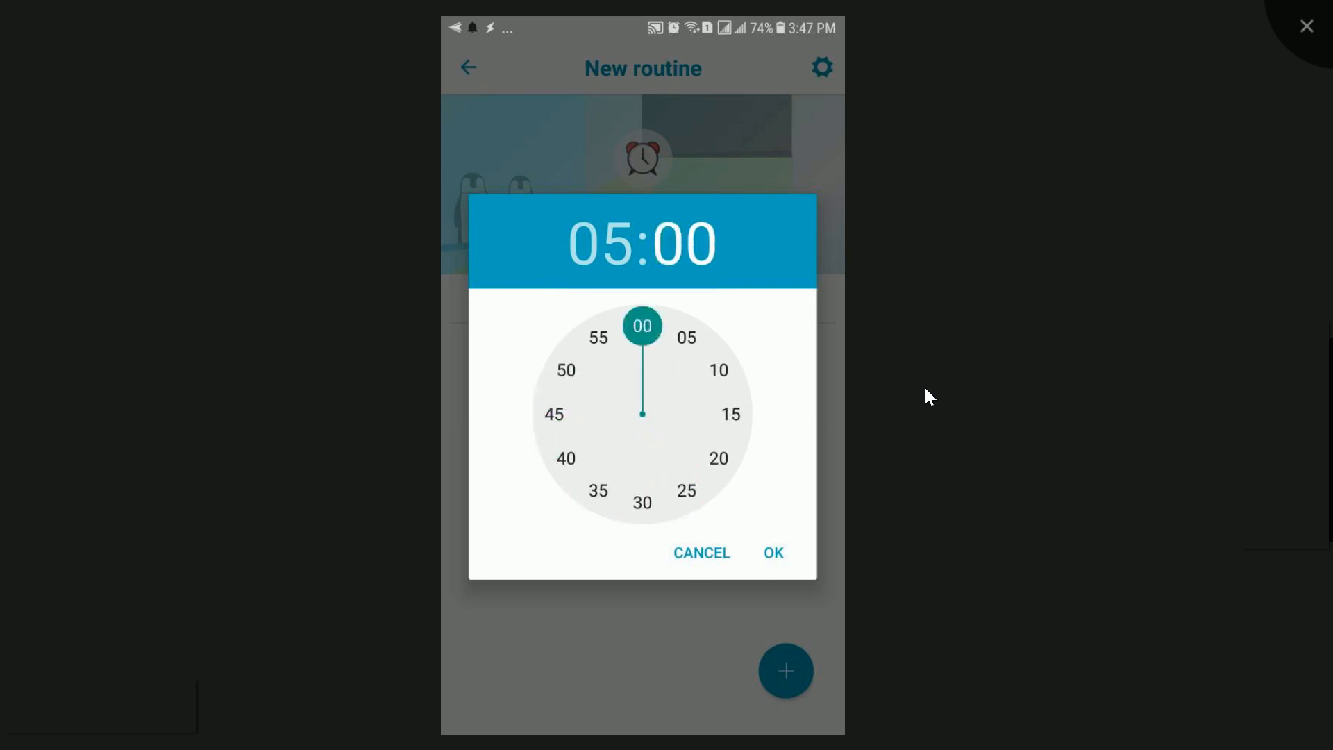
pyautogui.click(772, 552)
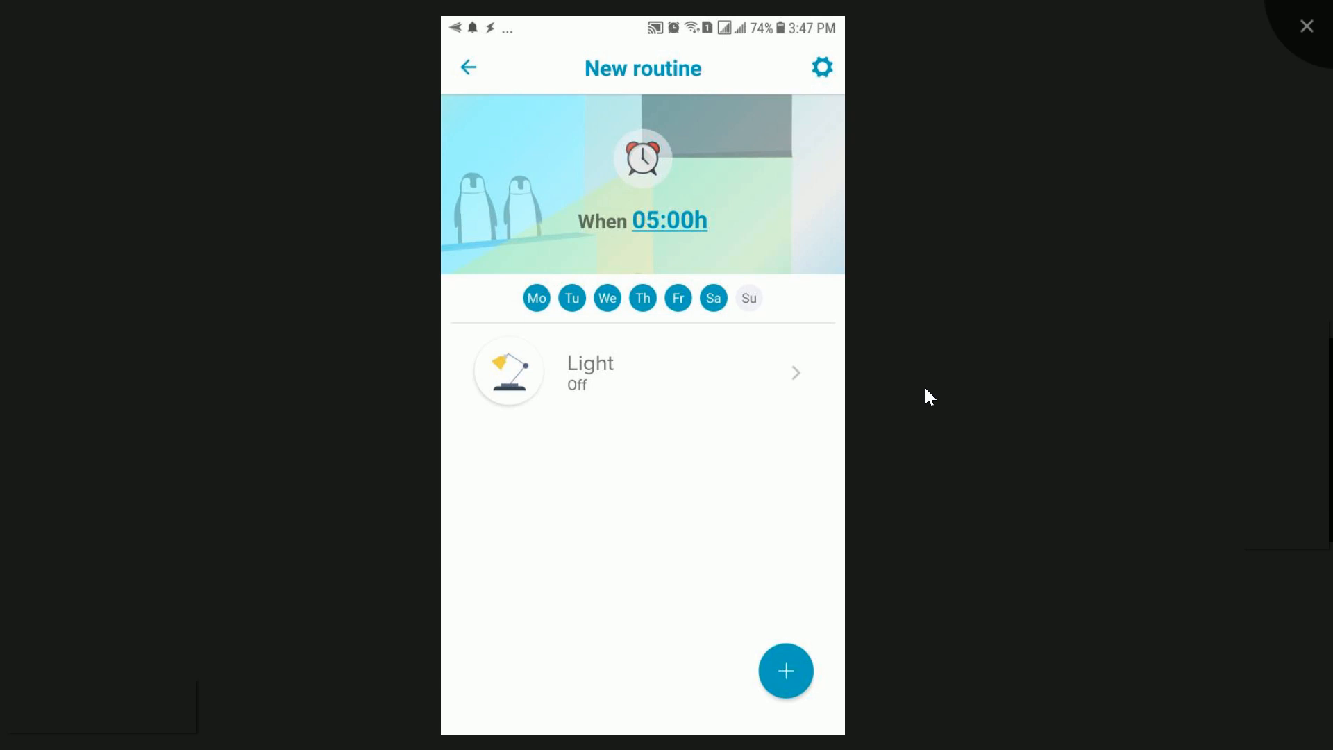
pyautogui.click(784, 671)
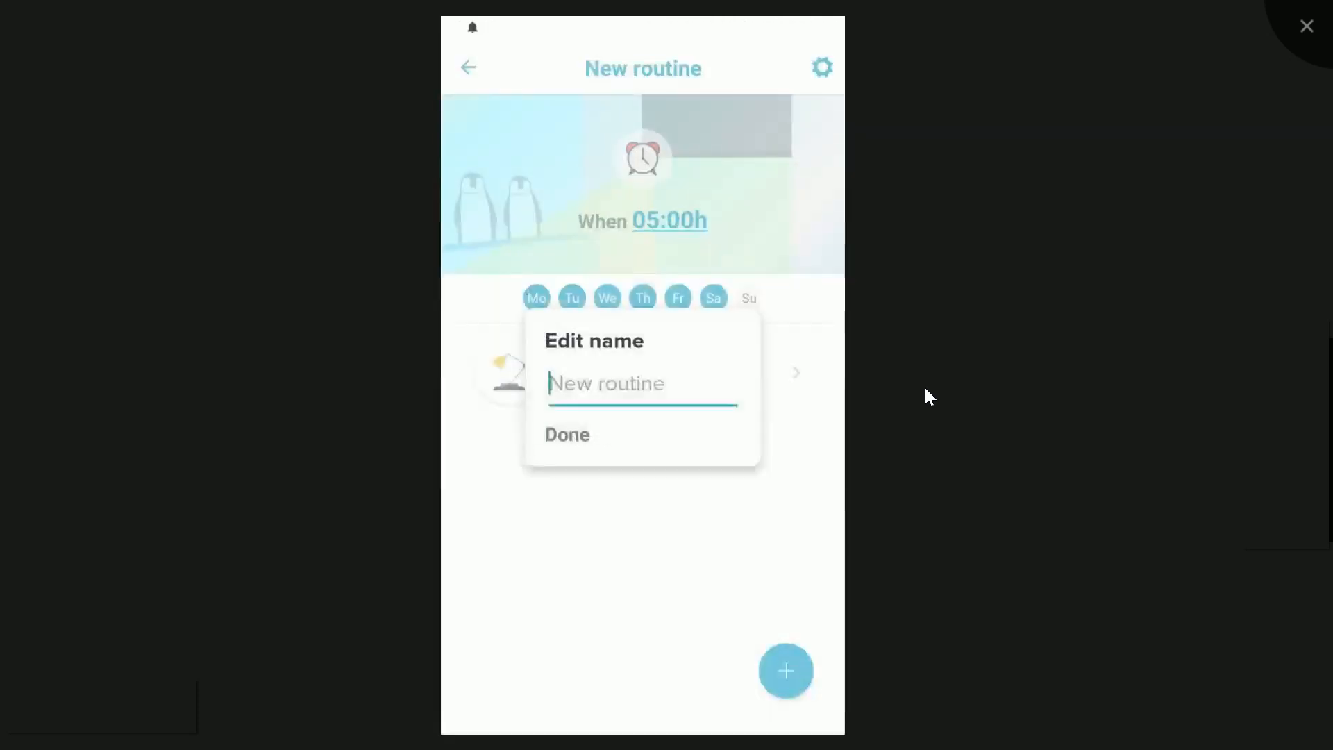
pyautogui.write('OF')
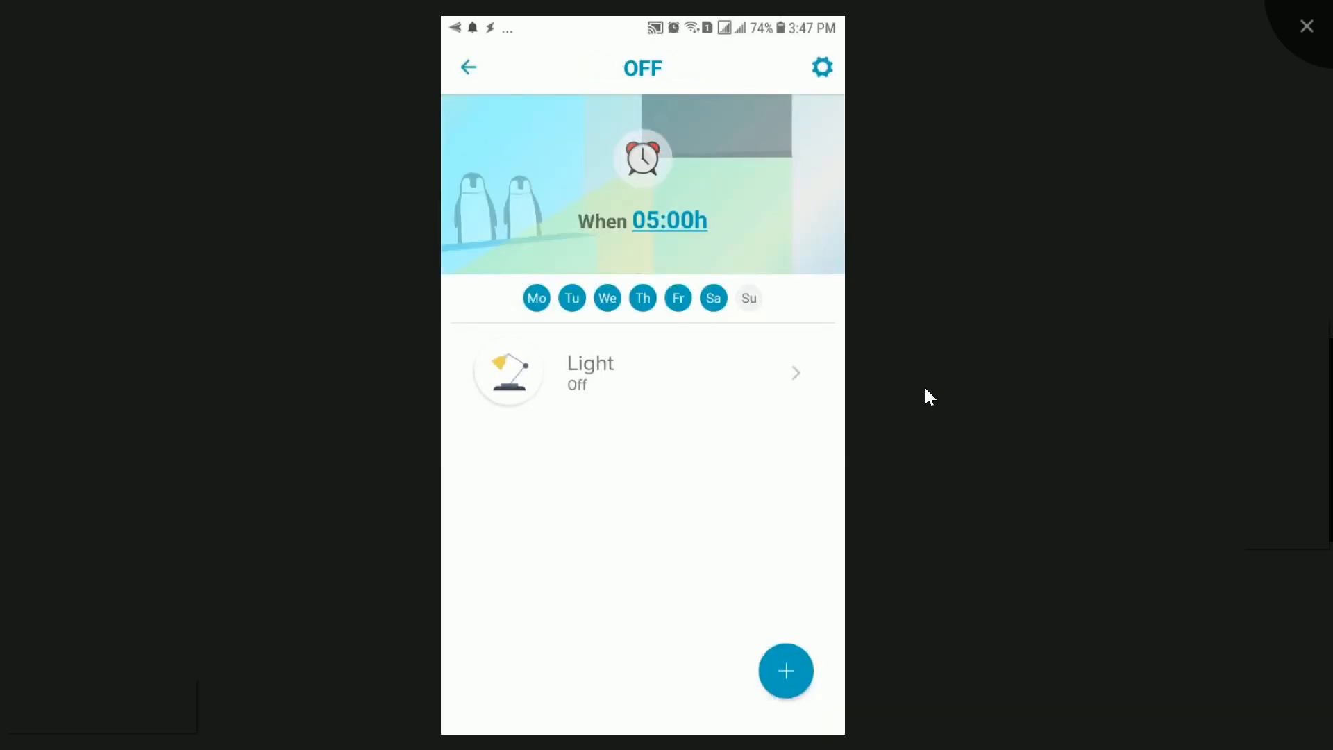
# Save the OFF routine, disable its toggle and reopen its 05:00 details.
pyautogui.click(469, 68)
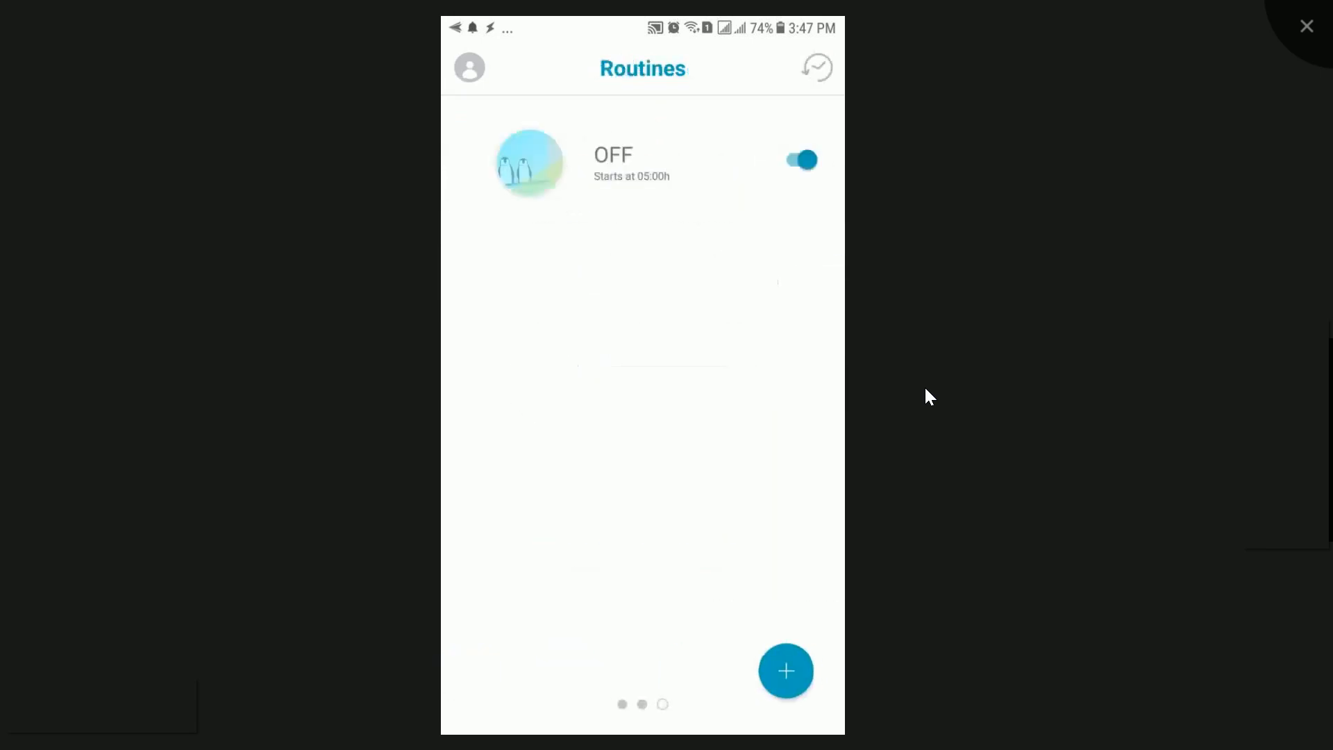
pyautogui.click(799, 159)
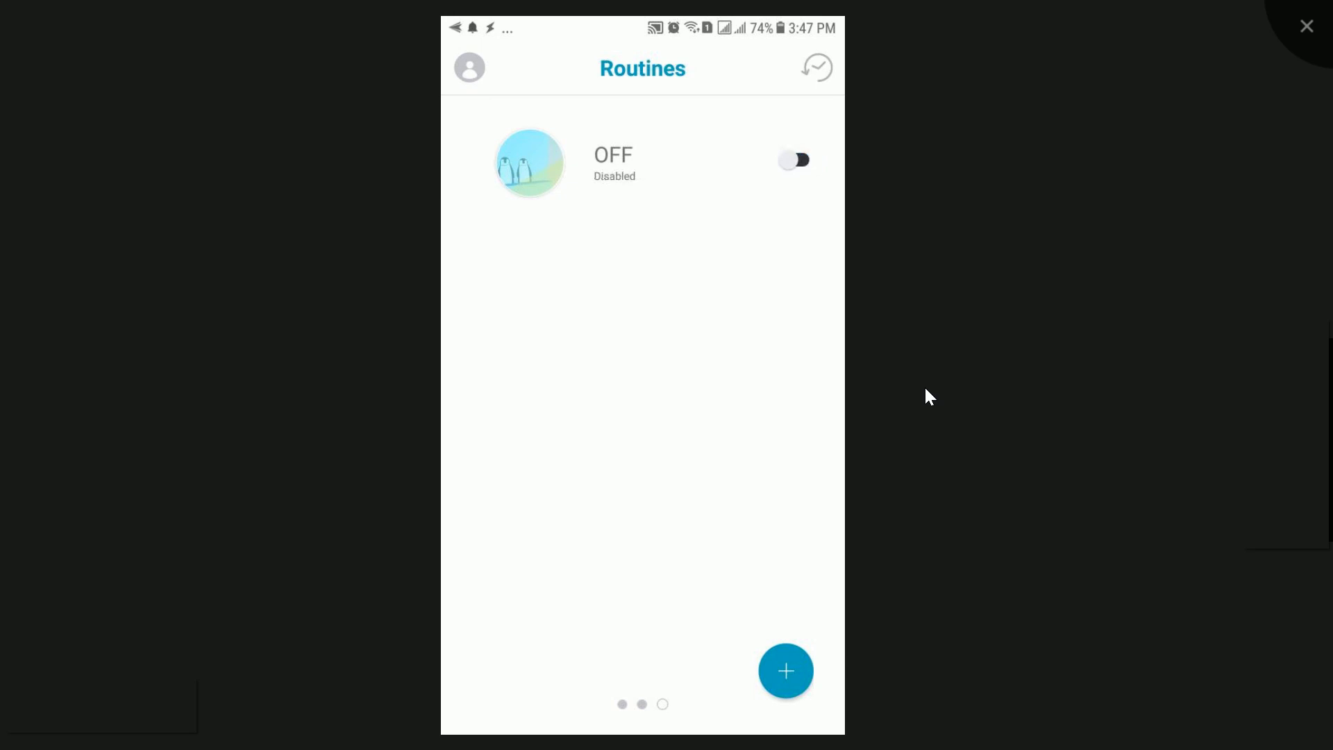
pyautogui.click(795, 159)
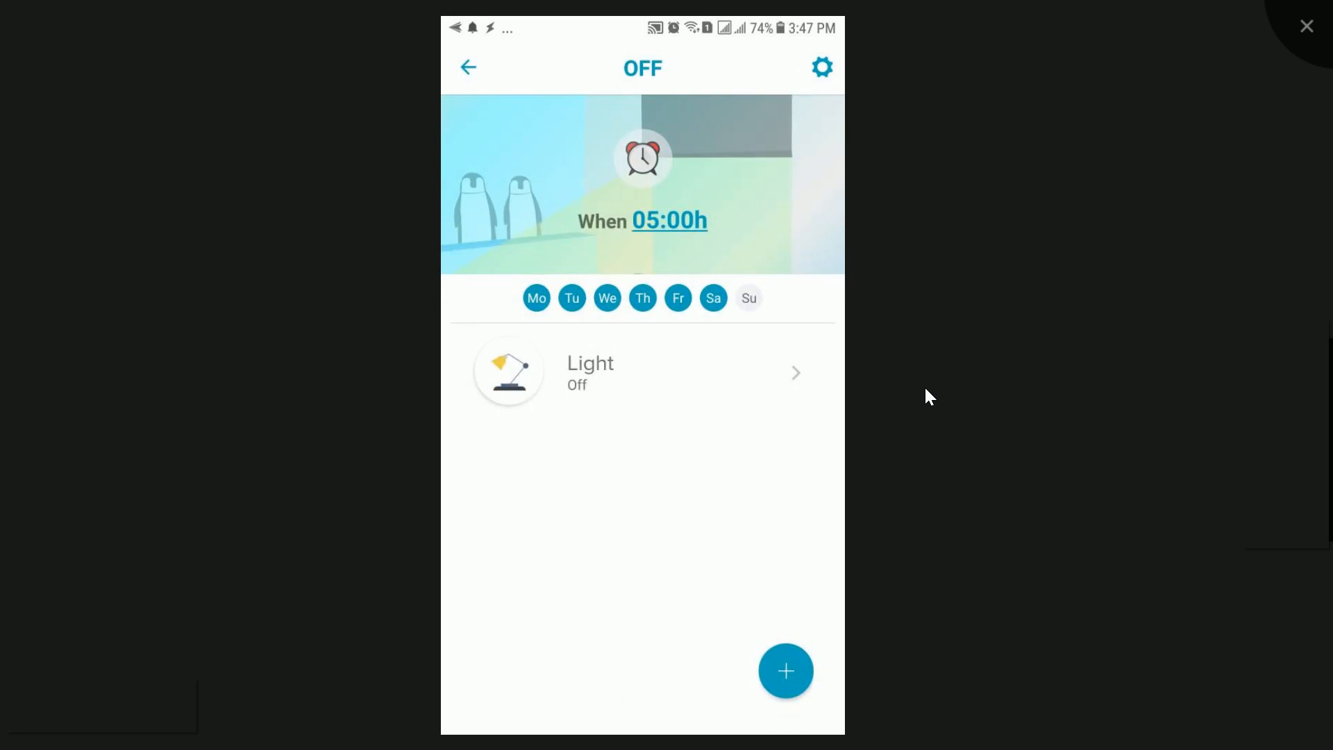
# Set the OFF routine's start time to 15:30 and go back to the My House overview.
pyautogui.click(669, 221)
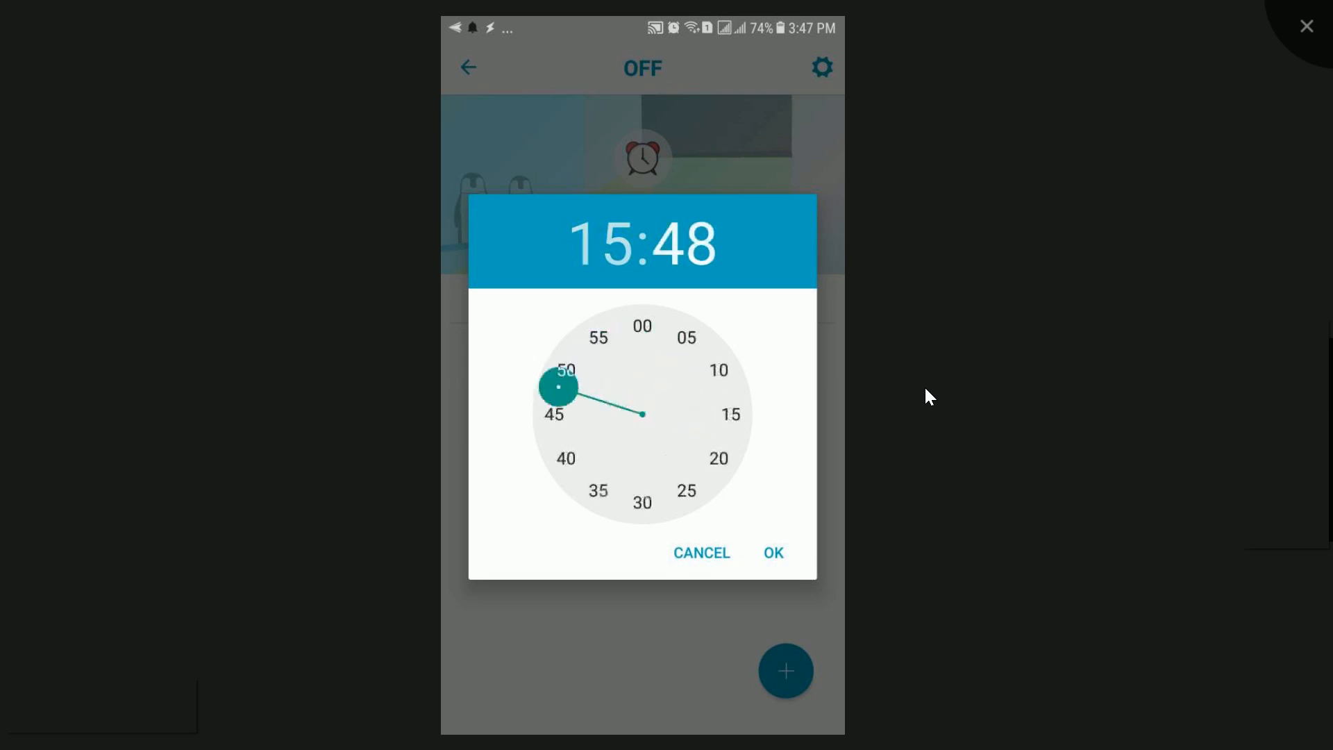
pyautogui.click(772, 552)
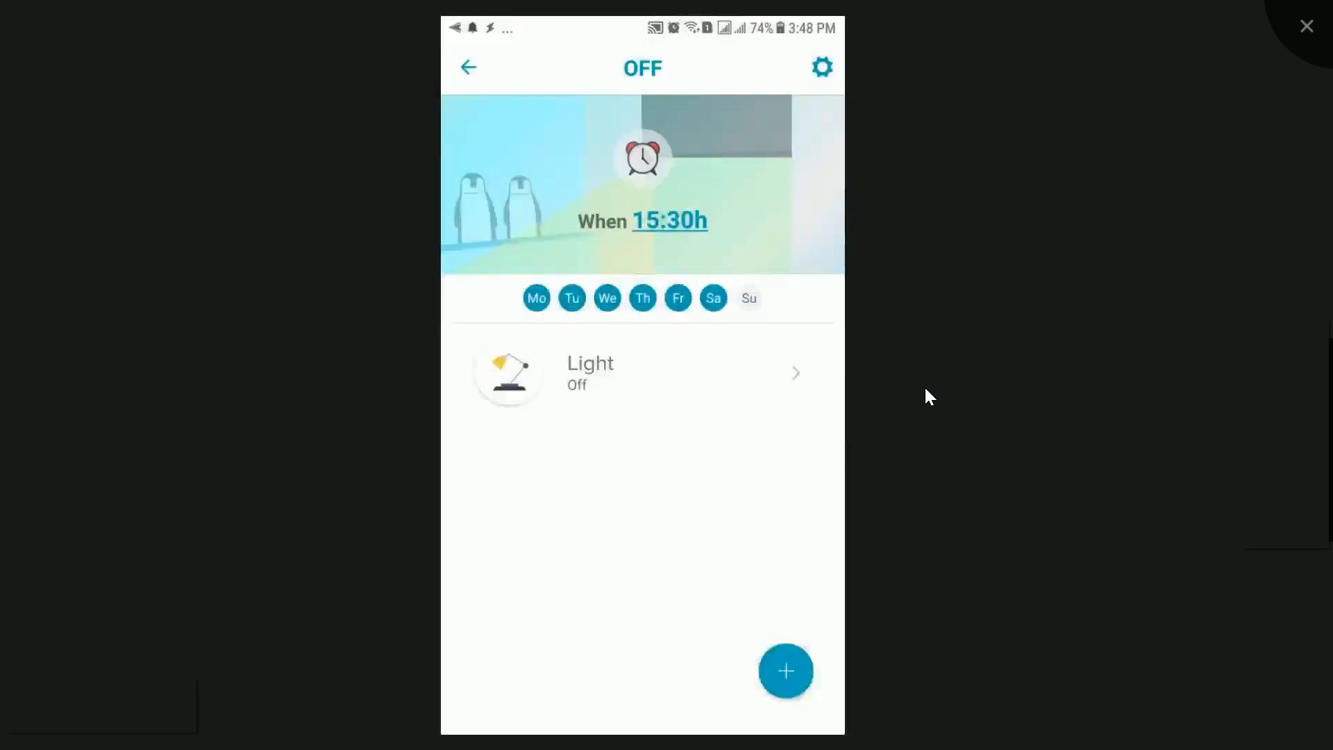
pyautogui.click(785, 670)
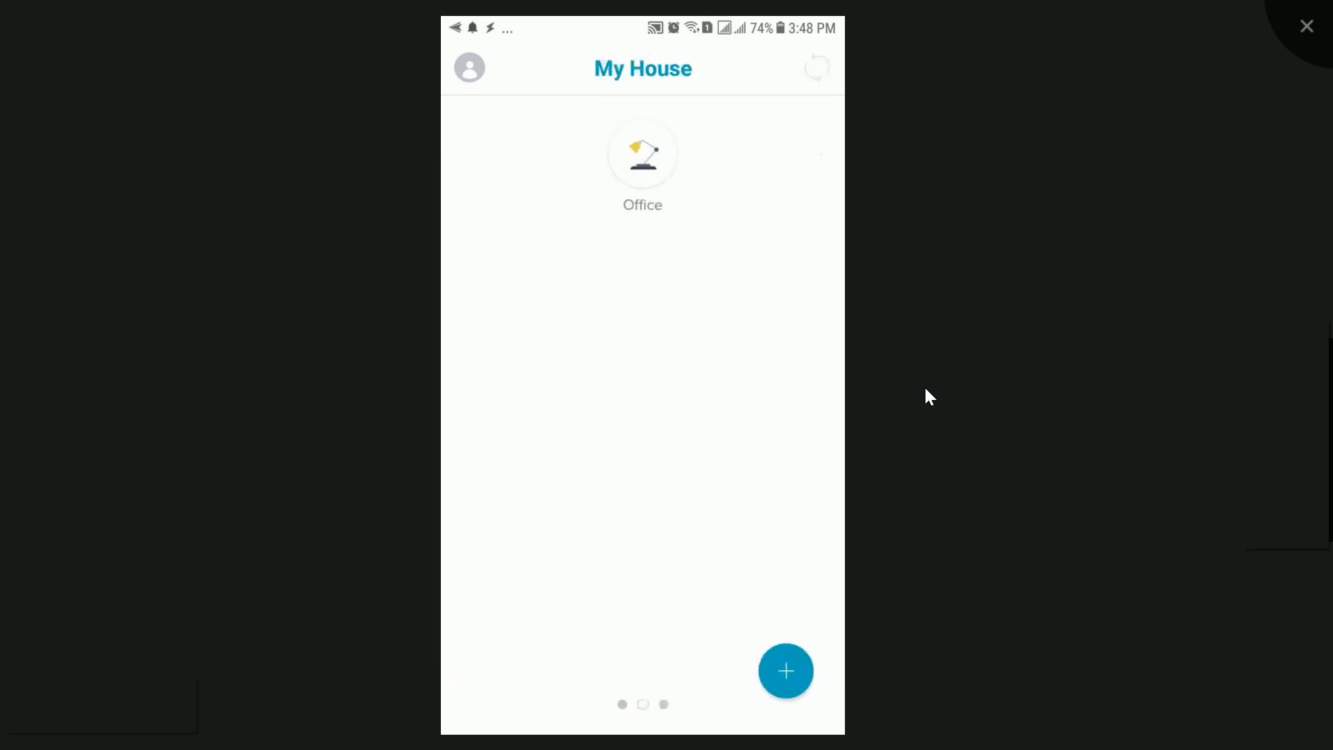
# From the Office room, start a new routine for the Light device.
pyautogui.click(642, 153)
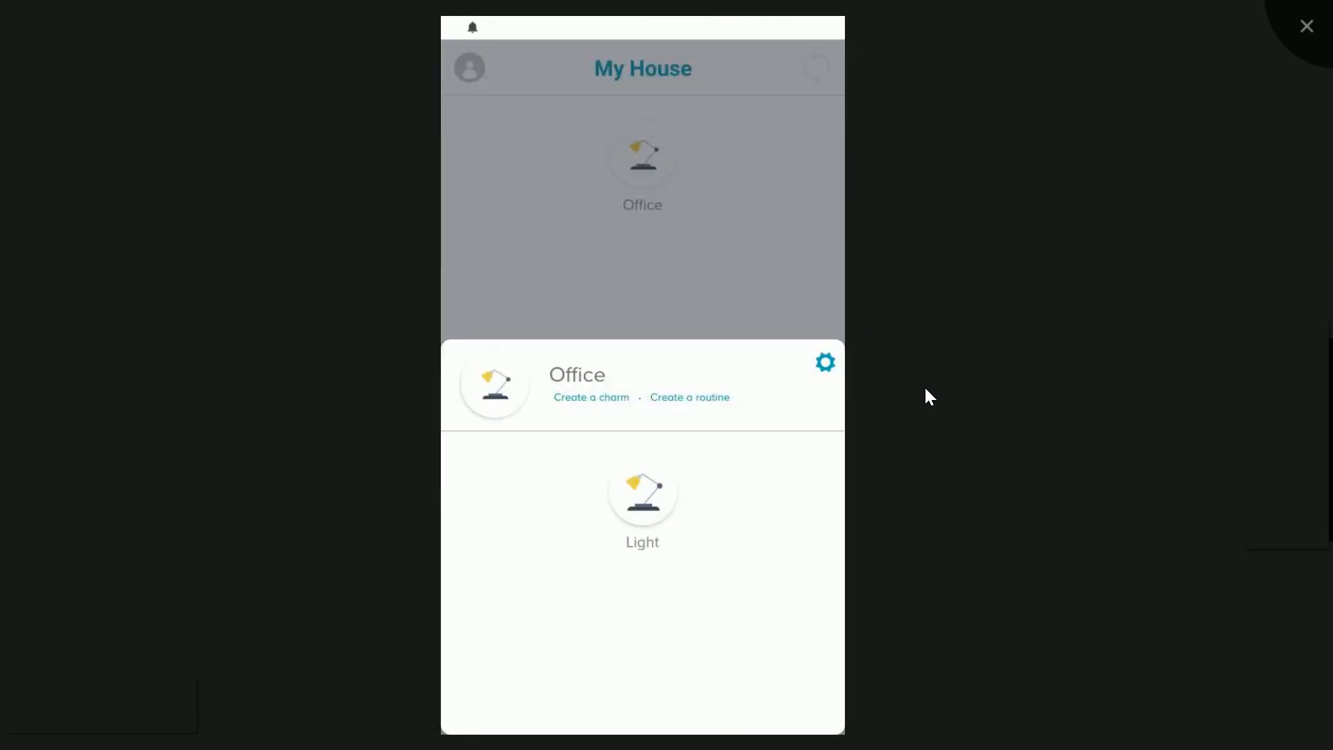
pyautogui.click(642, 493)
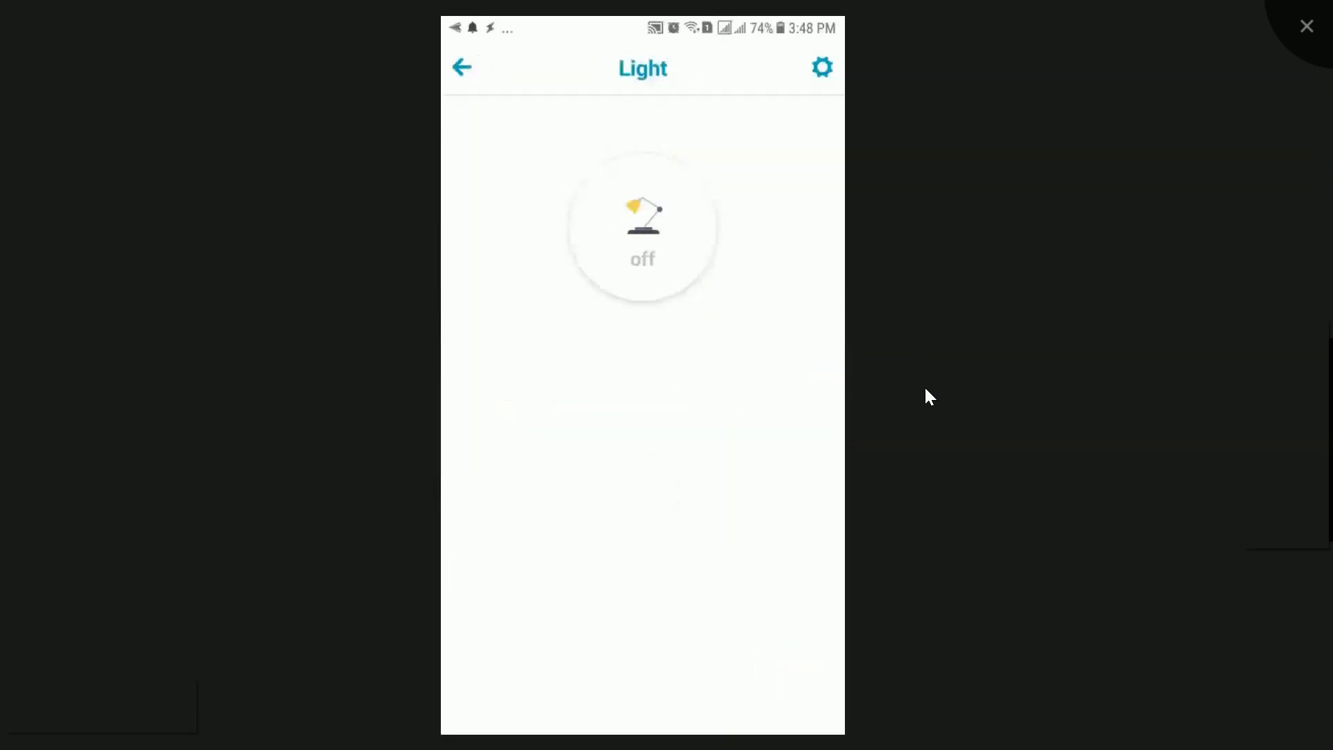
pyautogui.click(821, 67)
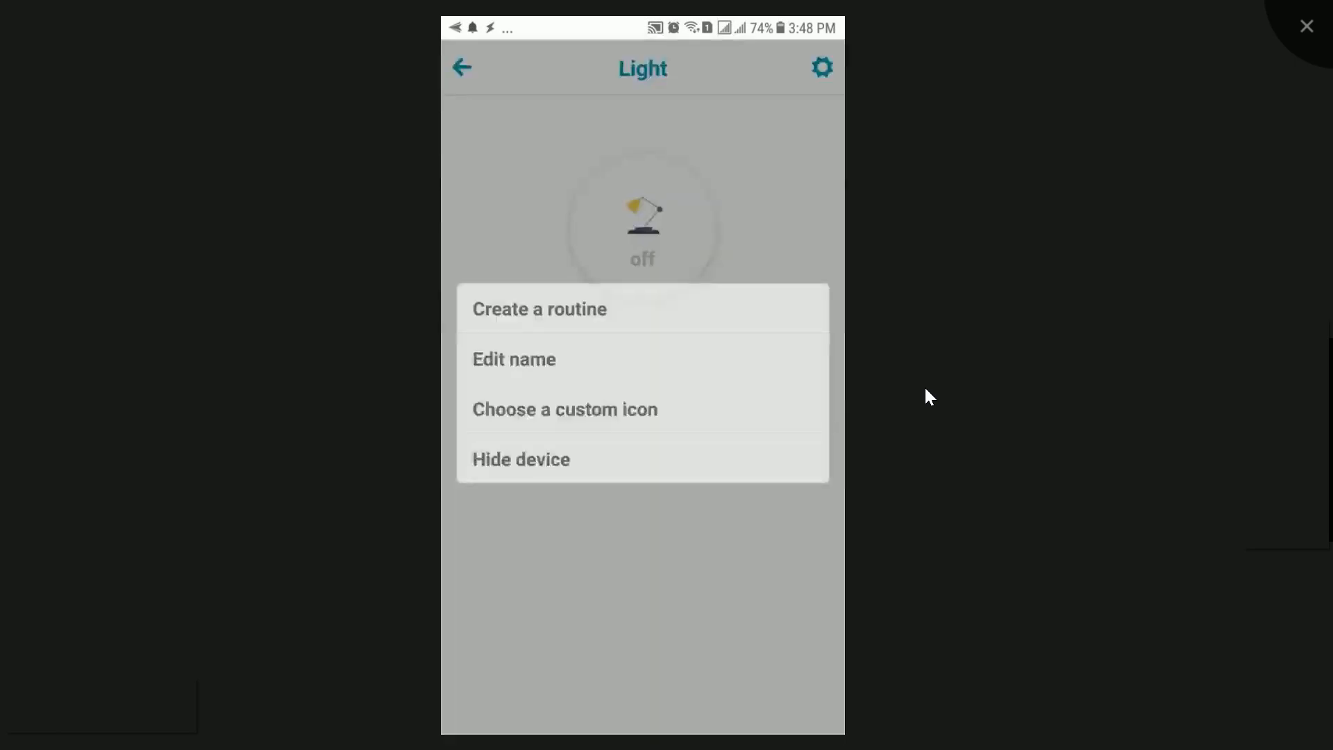
pyautogui.click(539, 309)
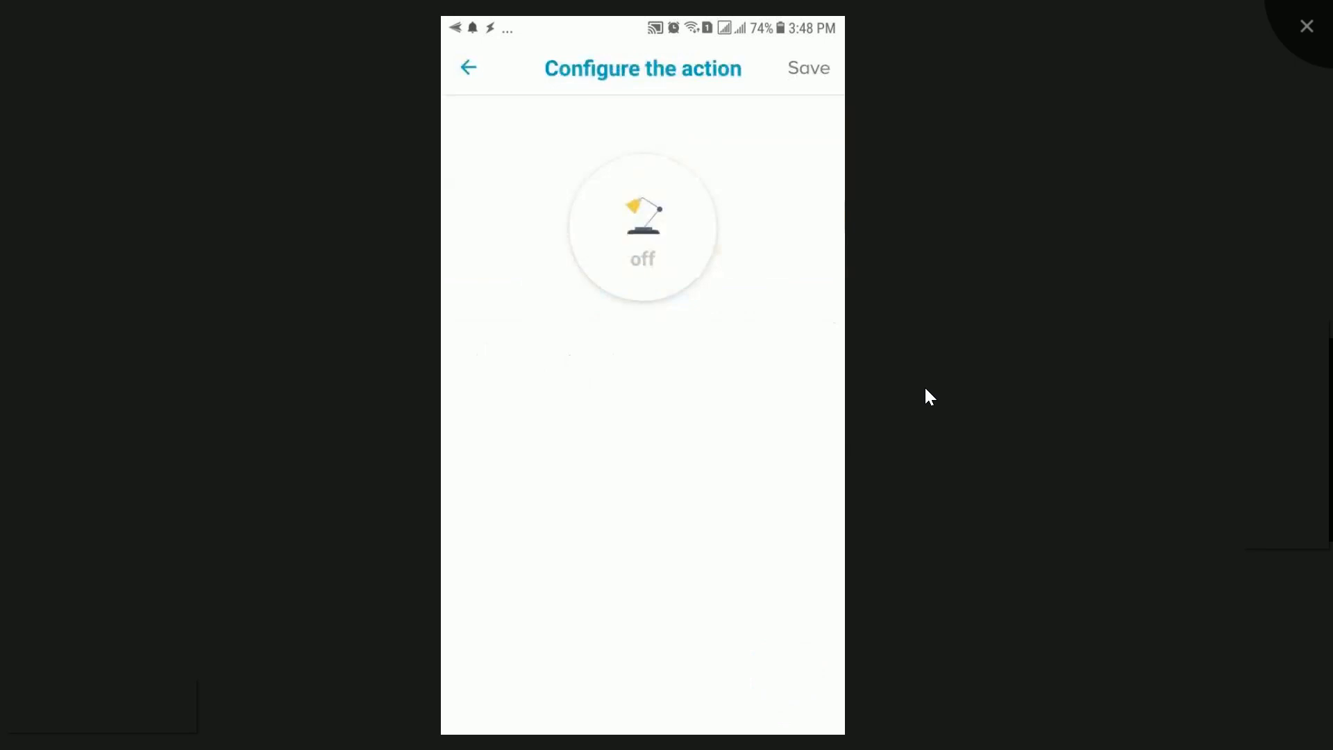
# Set the routine's Light action to off and save it back to the New routine screen.
pyautogui.click(642, 227)
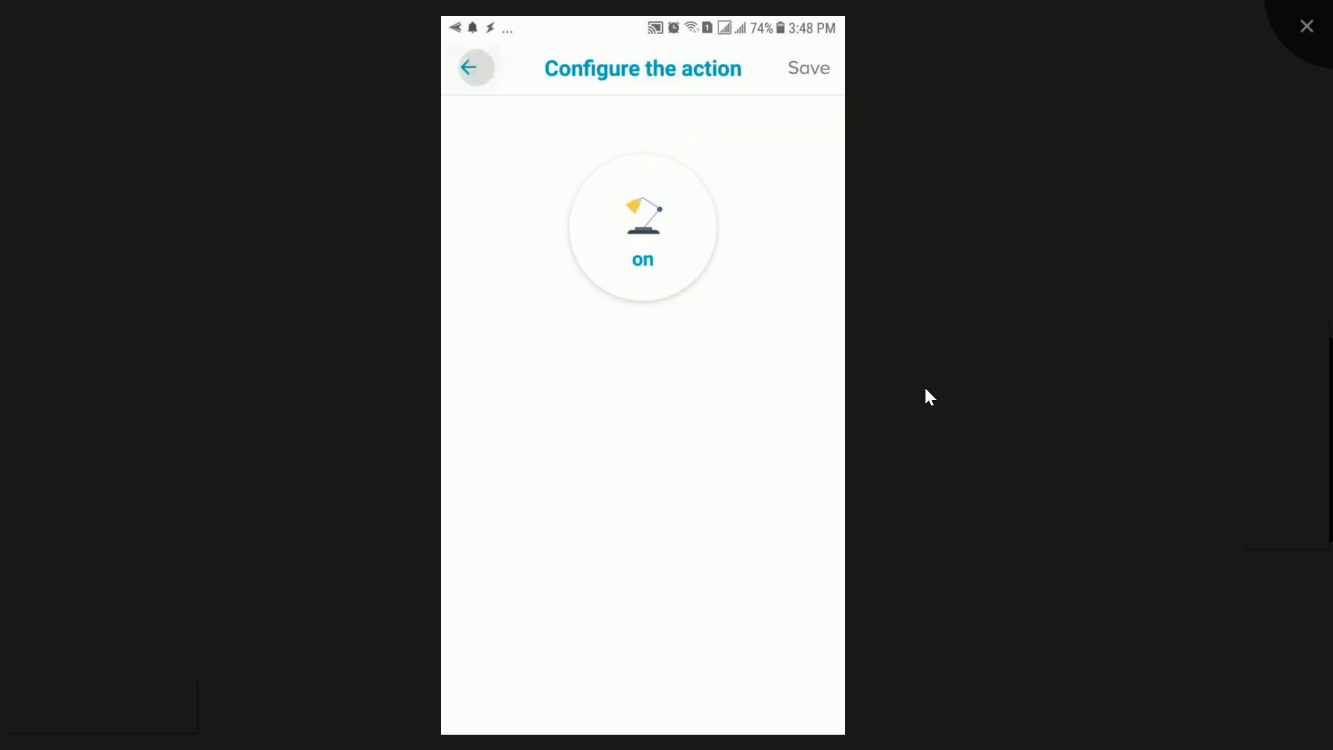
pyautogui.click(807, 68)
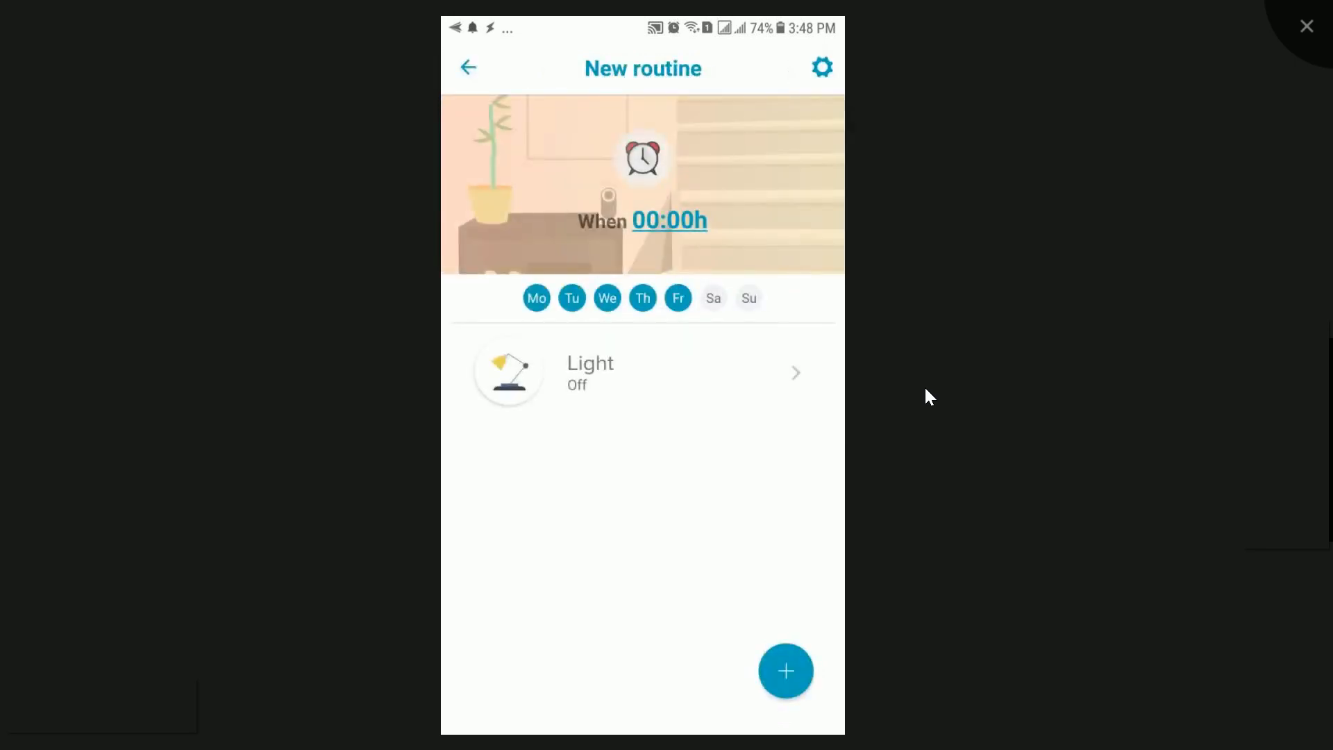
# Schedule the routine for 10:00 Monday to Saturday and go to the Light's action settings.
pyautogui.click(669, 220)
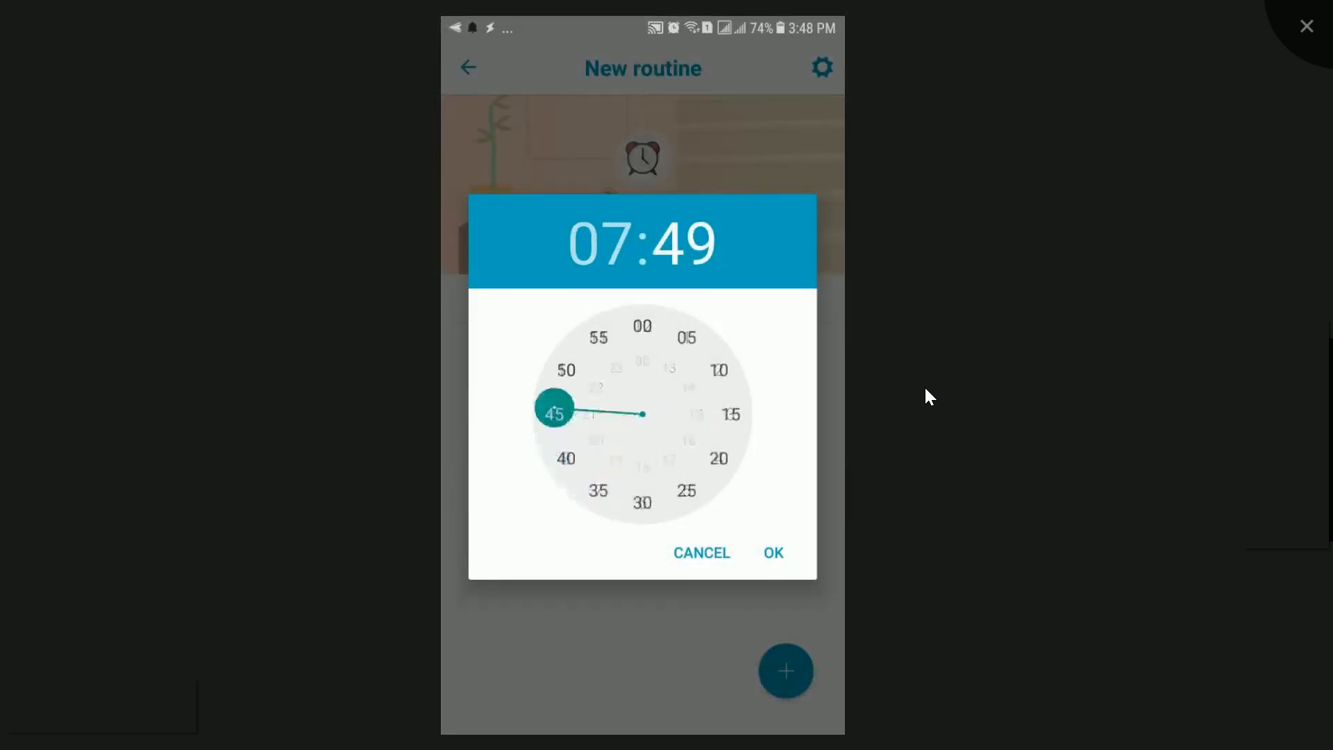
pyautogui.click(567, 371)
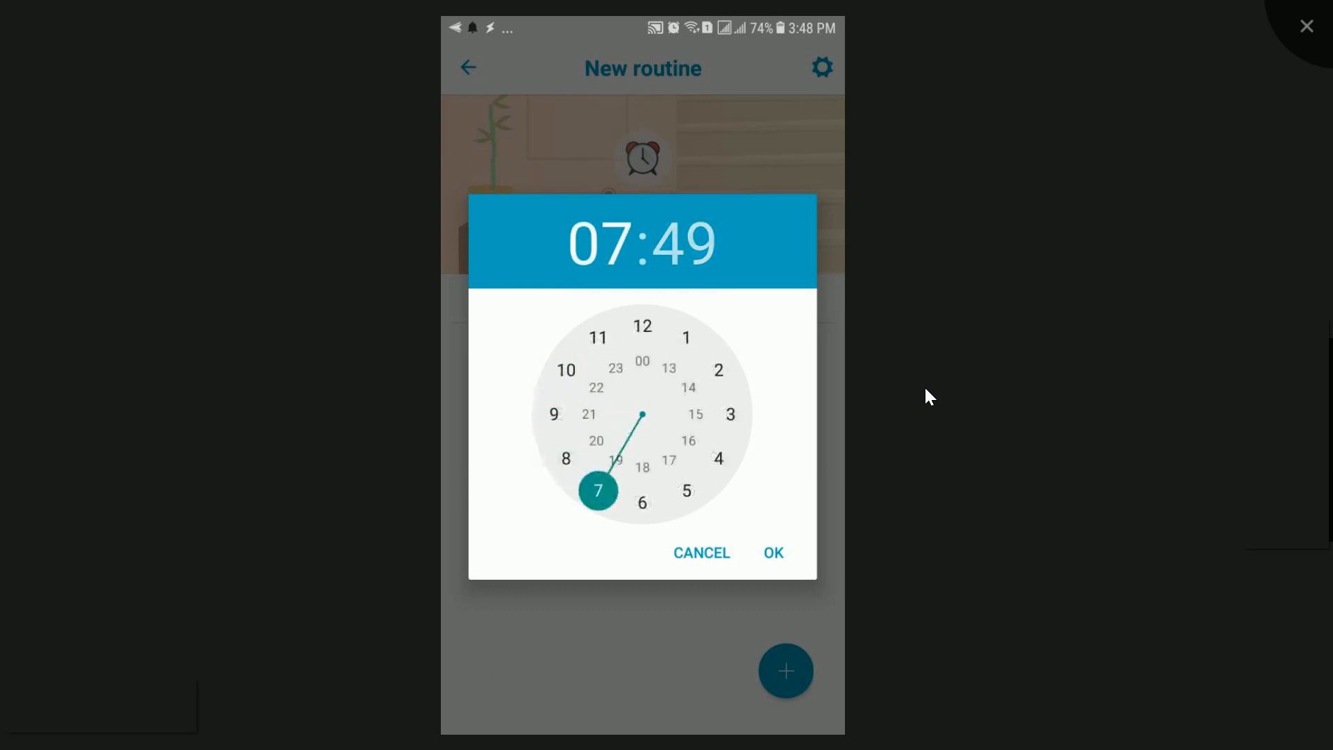
pyautogui.click(567, 370)
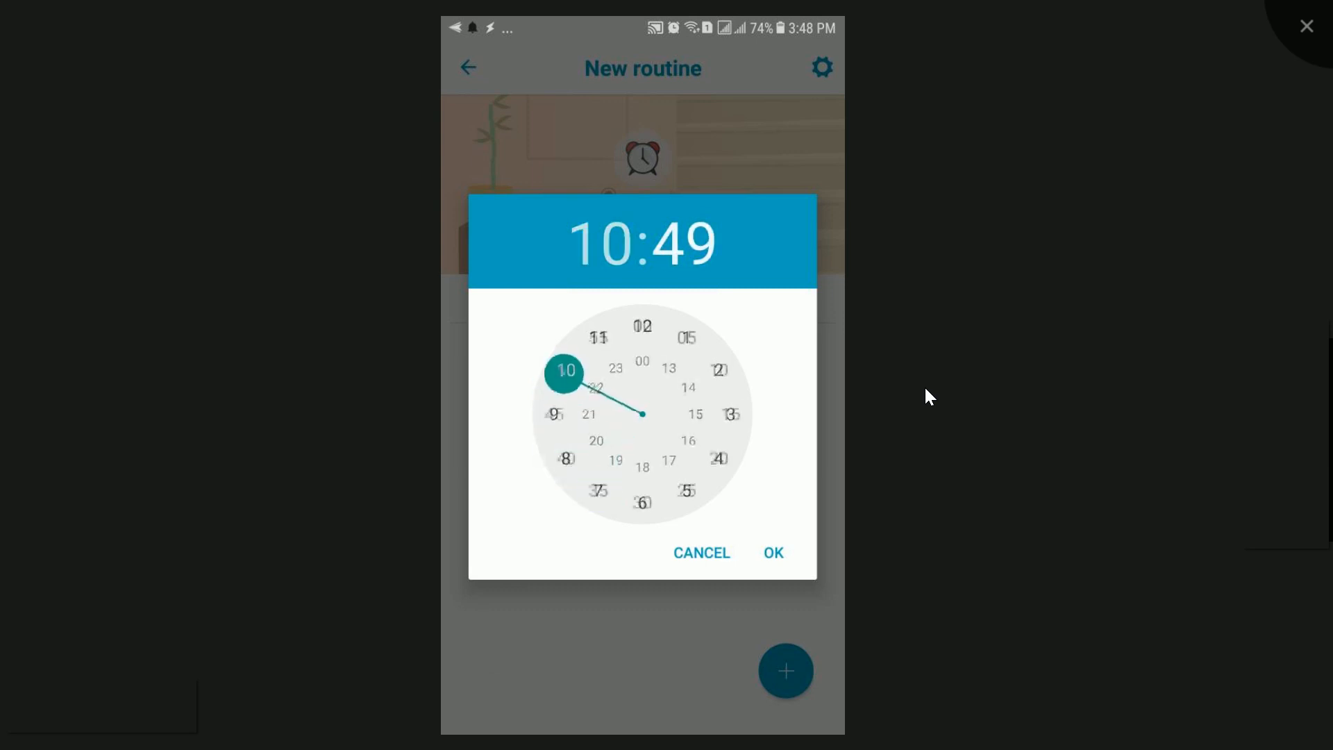
pyautogui.click(642, 326)
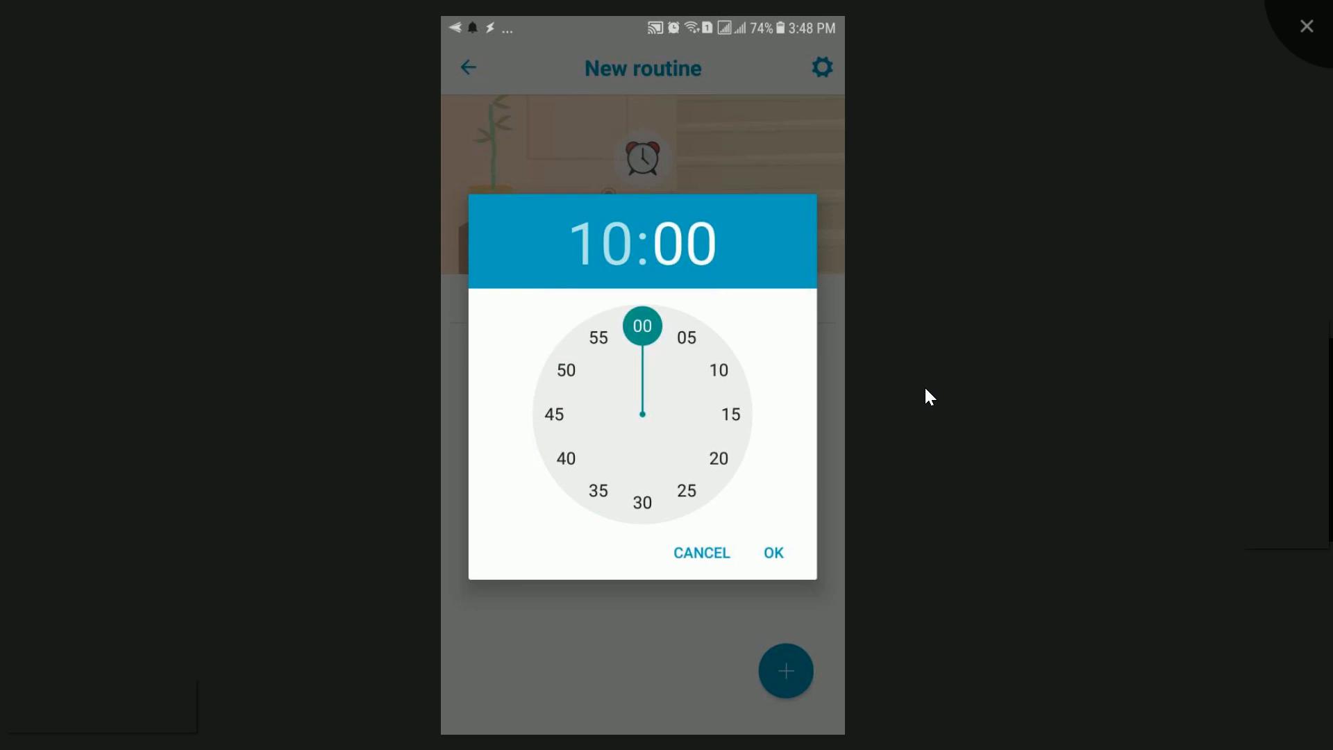
pyautogui.click(772, 553)
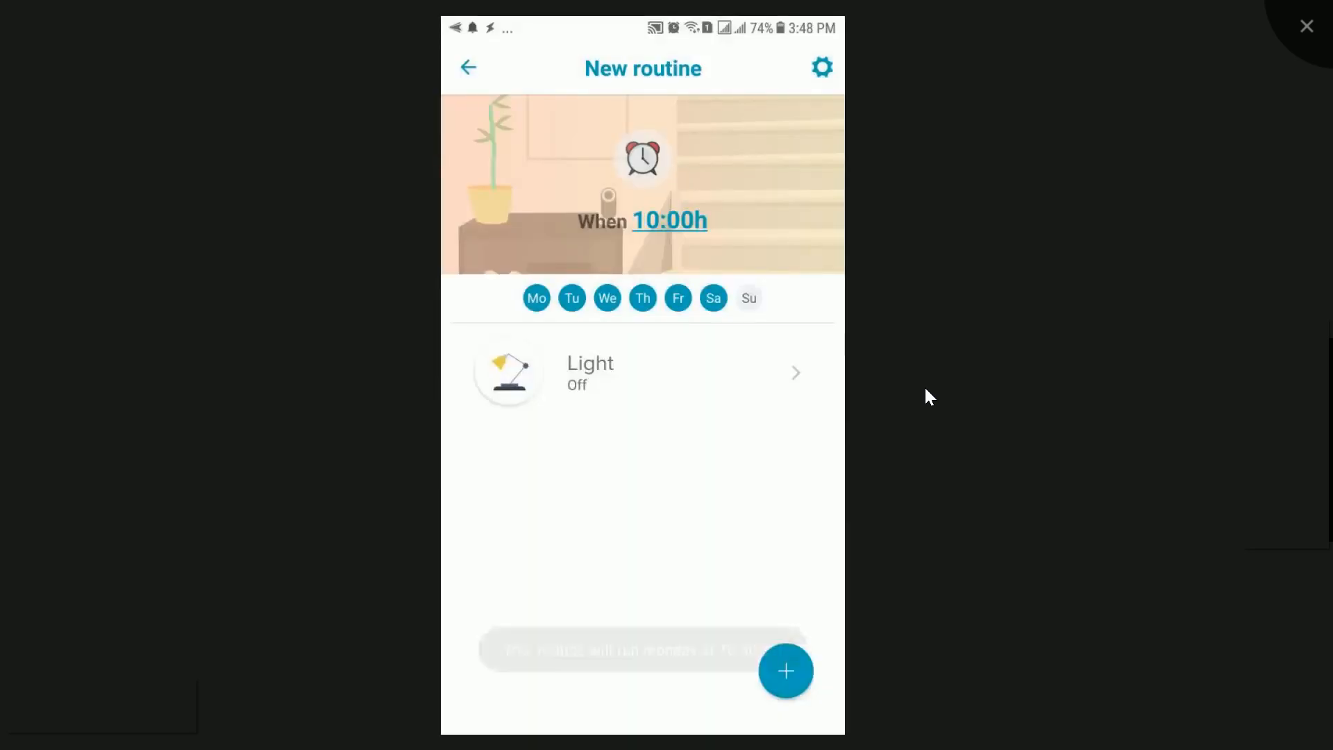
pyautogui.click(786, 671)
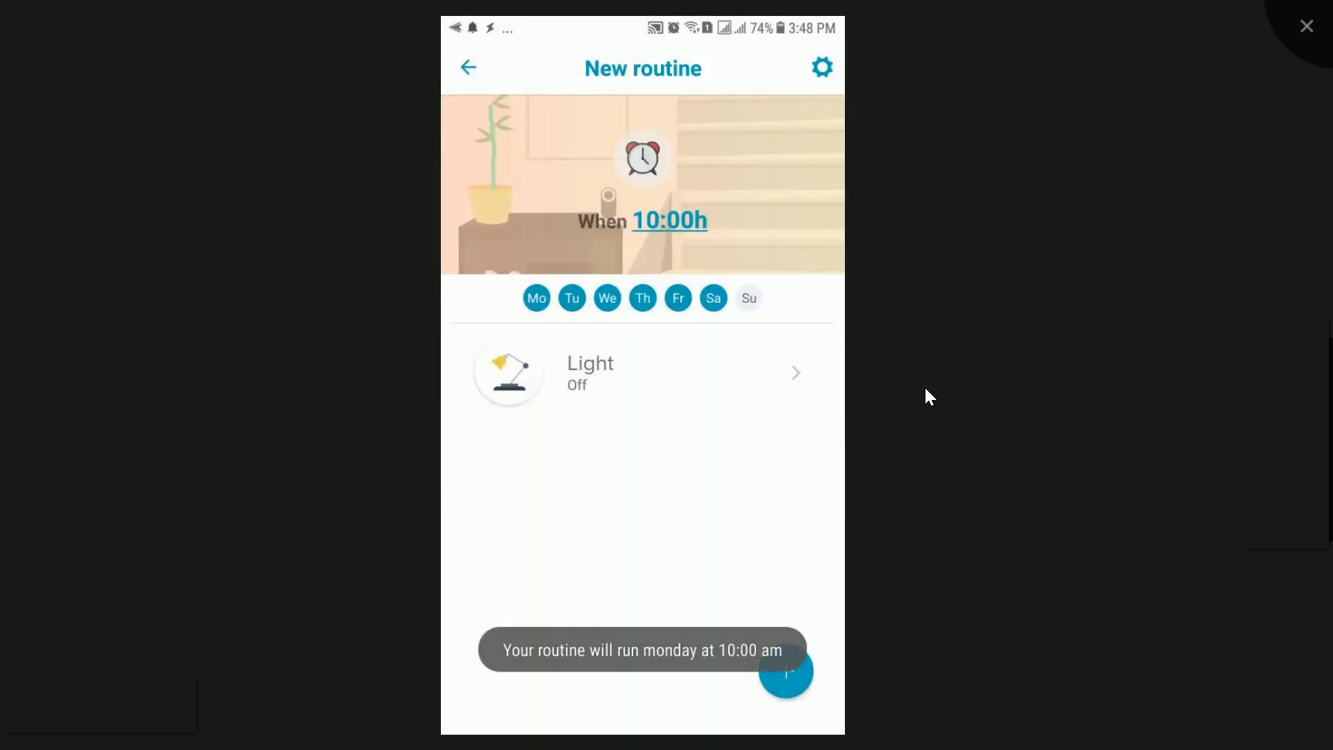
pyautogui.click(643, 373)
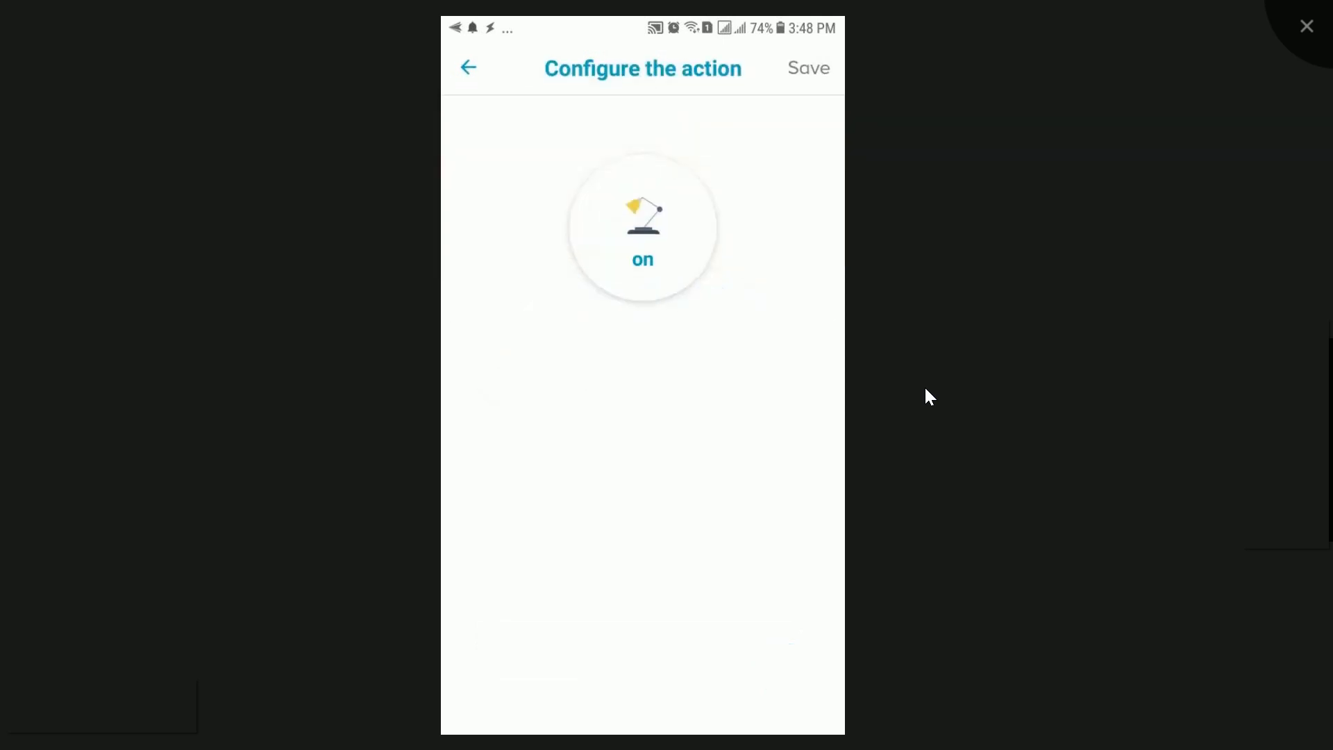
# Save the Light action as on and store the 10:00 routine as a charm named ON.
pyautogui.click(807, 68)
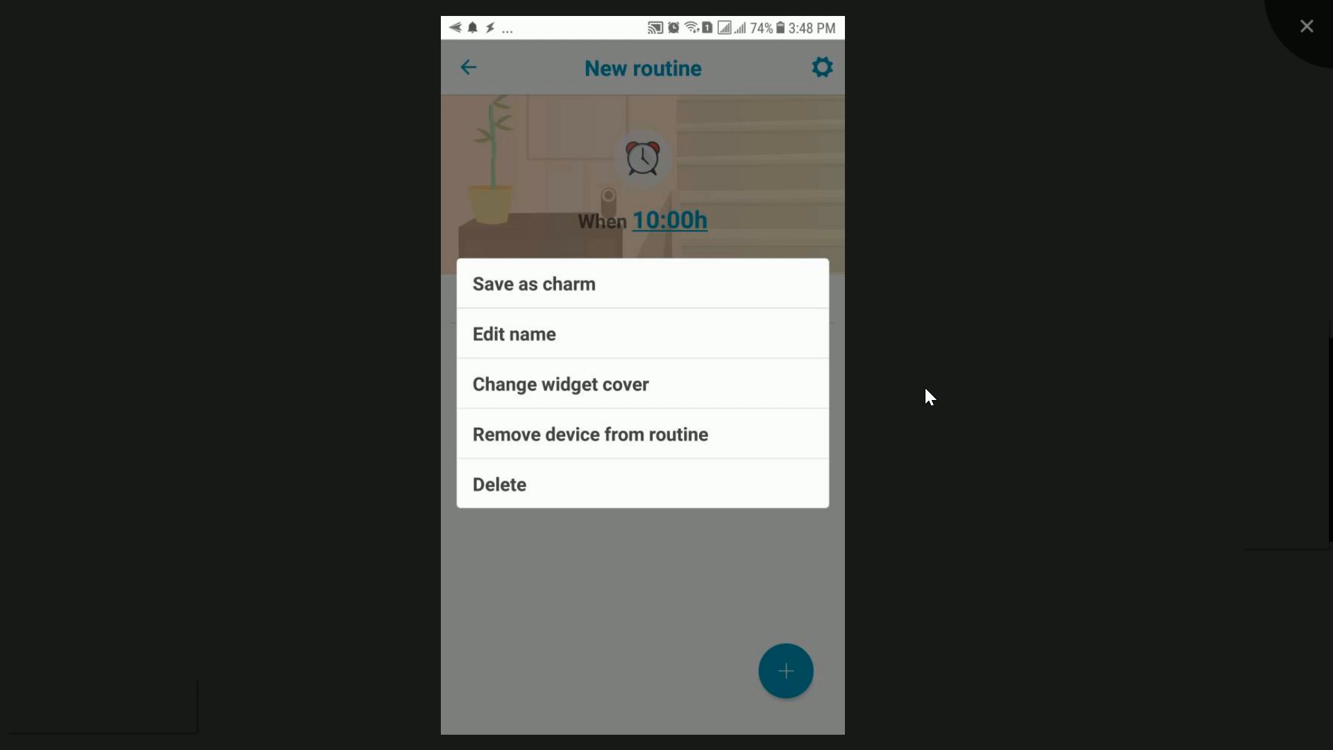
pyautogui.click(513, 334)
pyautogui.write('ON')
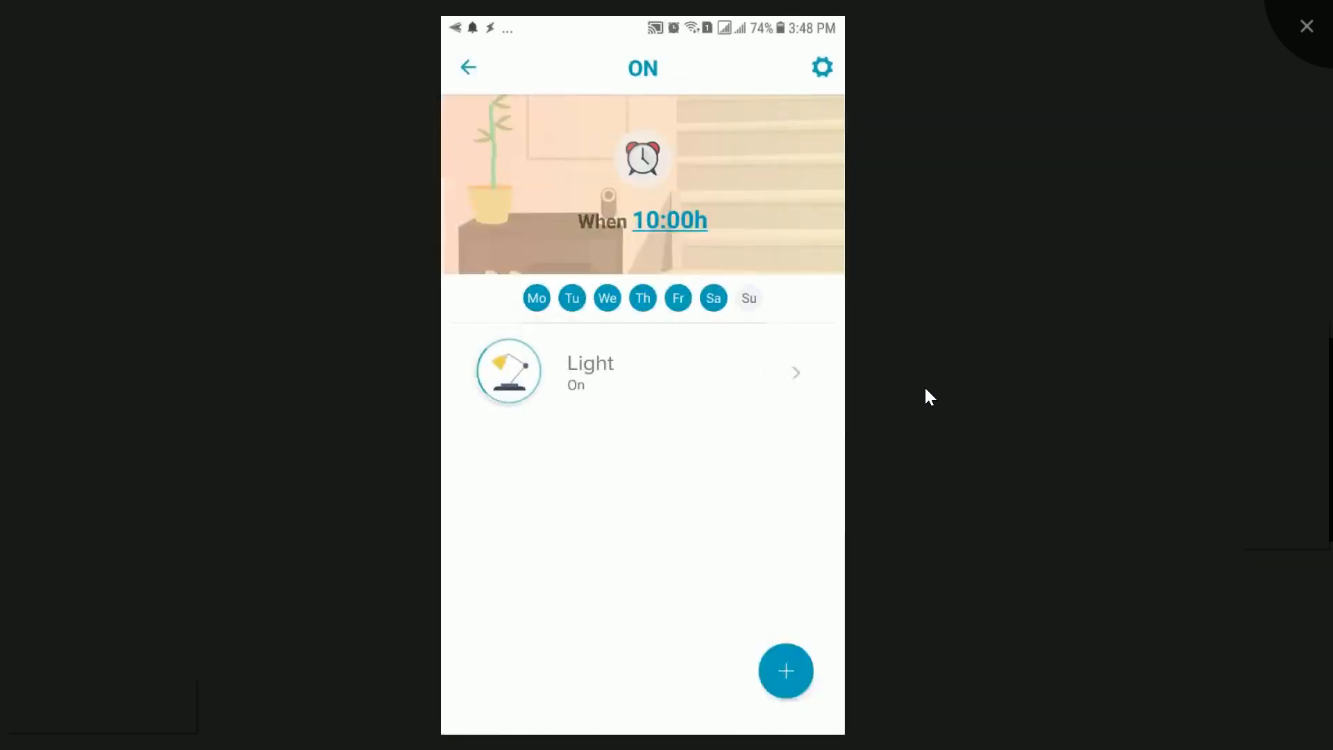
pyautogui.click(468, 67)
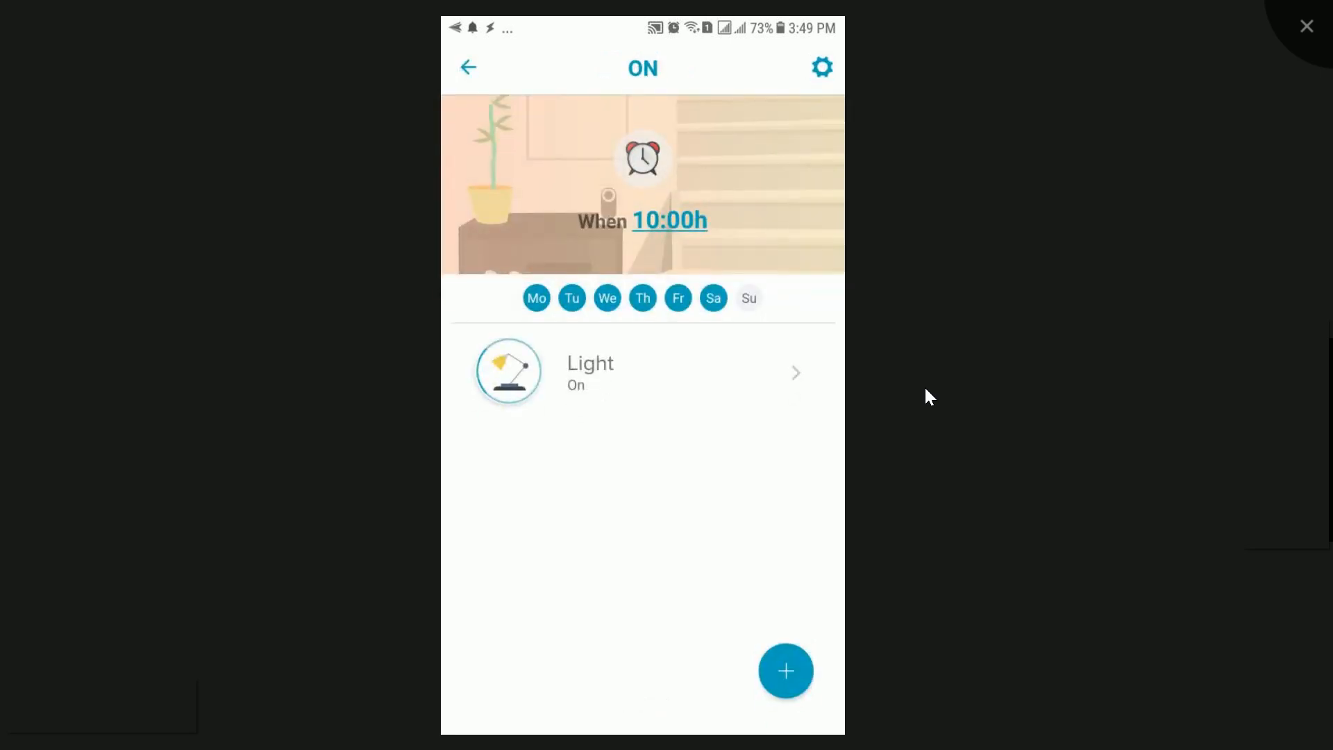
pyautogui.click(468, 67)
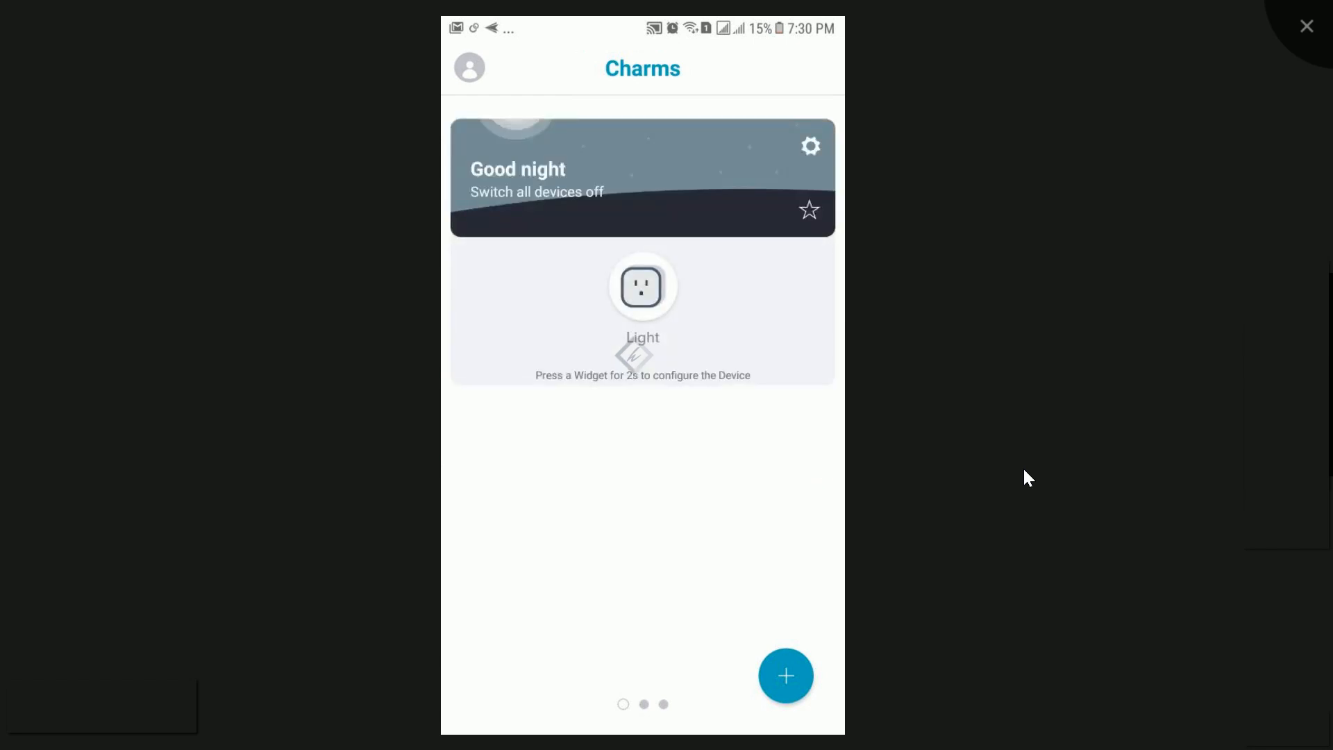
# Rename the off-light charm to 'Light OFF'.
pyautogui.click(642, 287)
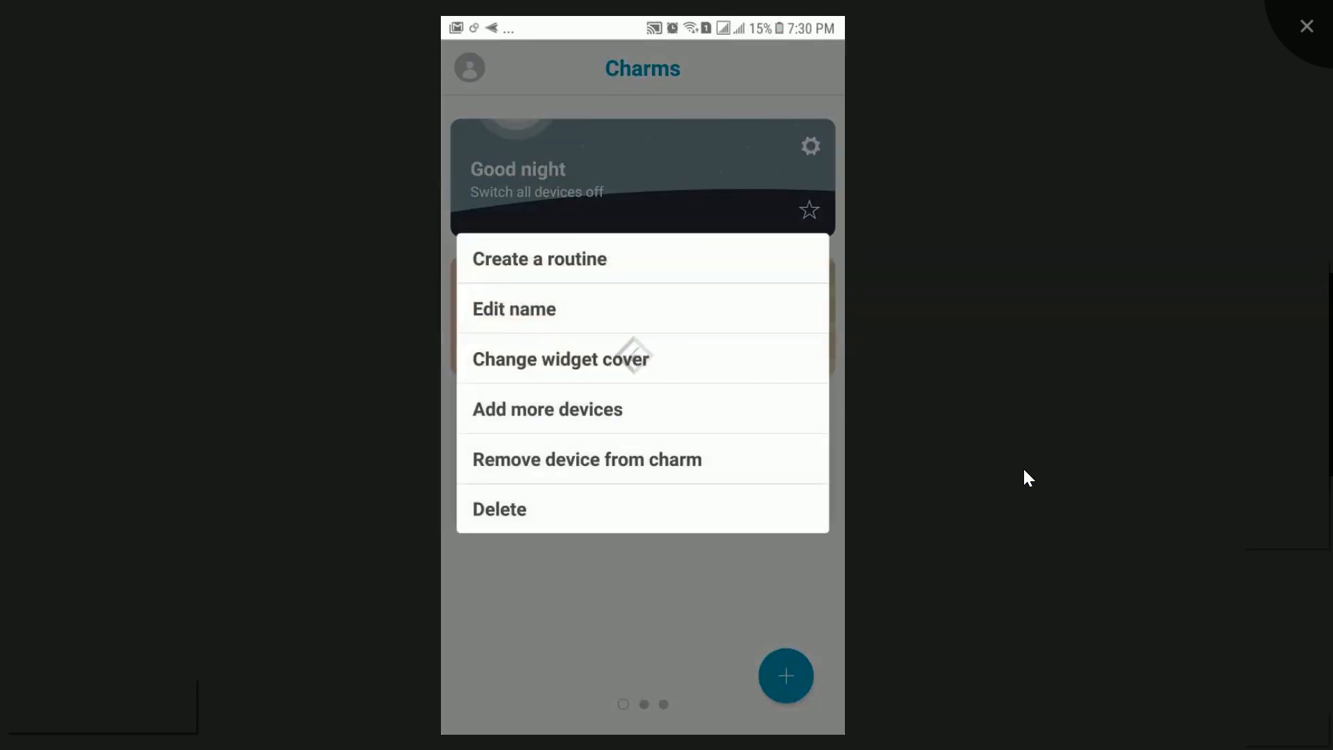
pyautogui.click(514, 308)
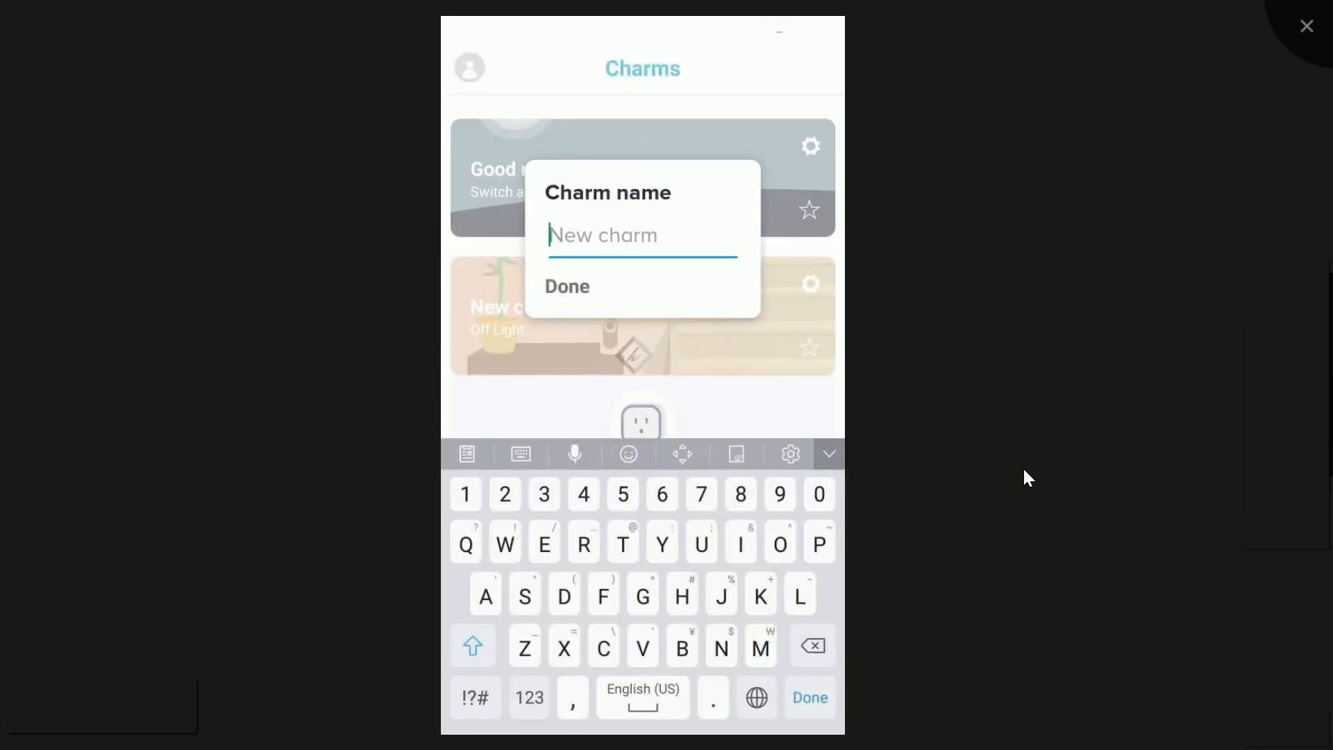
pyautogui.write('L')
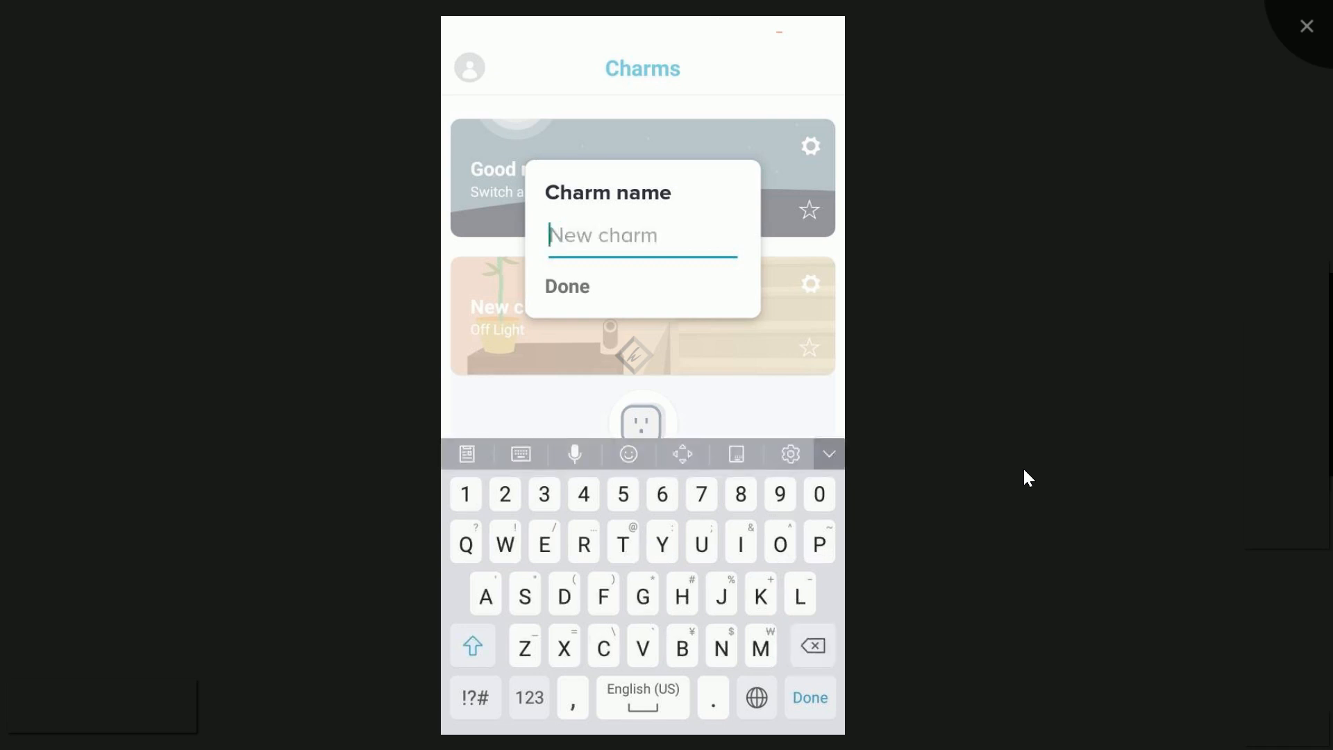
pyautogui.write('Light')
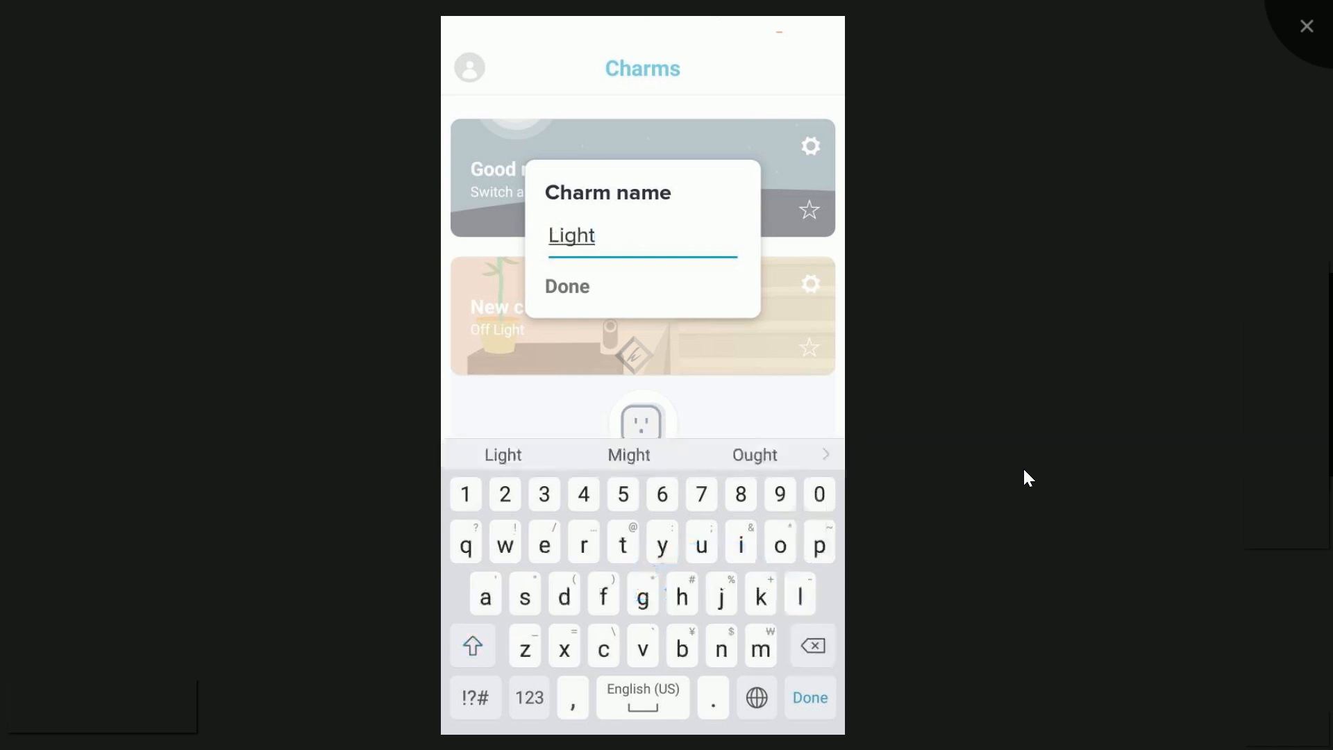
pyautogui.click(473, 646)
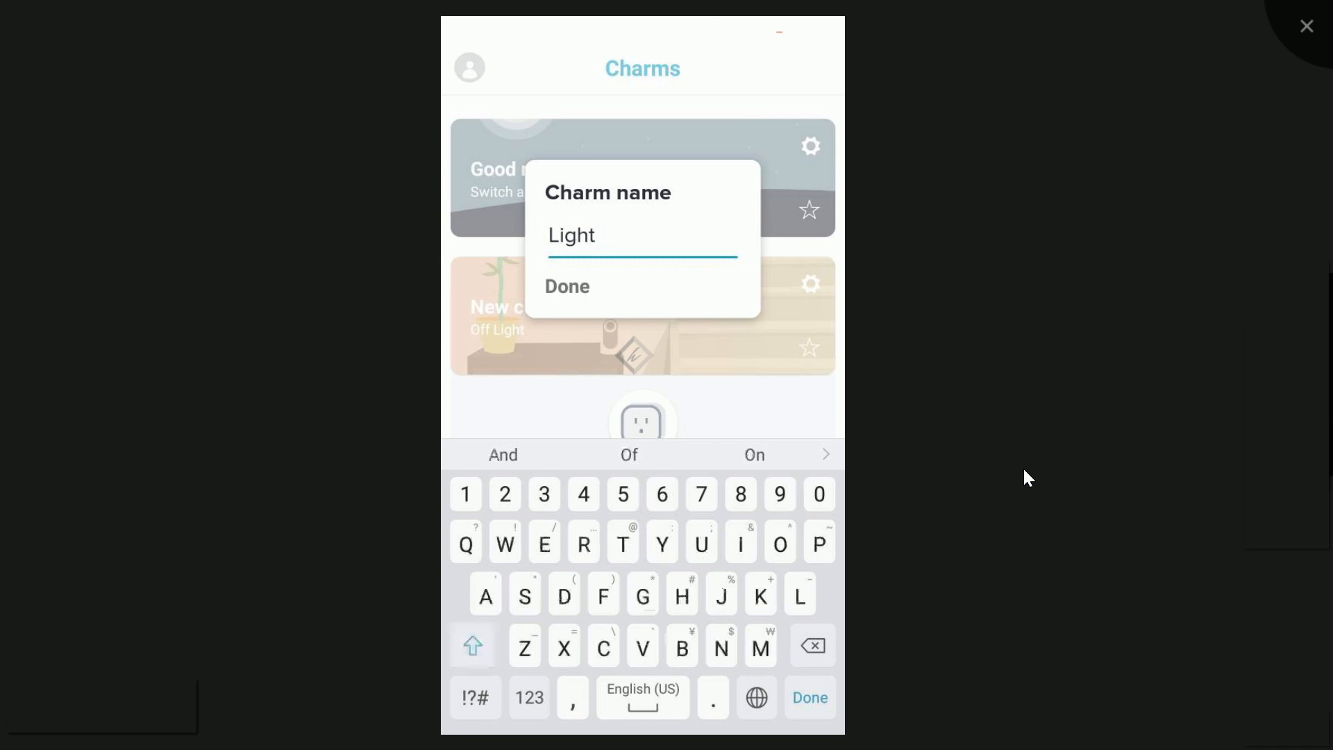
pyautogui.write('OFF')
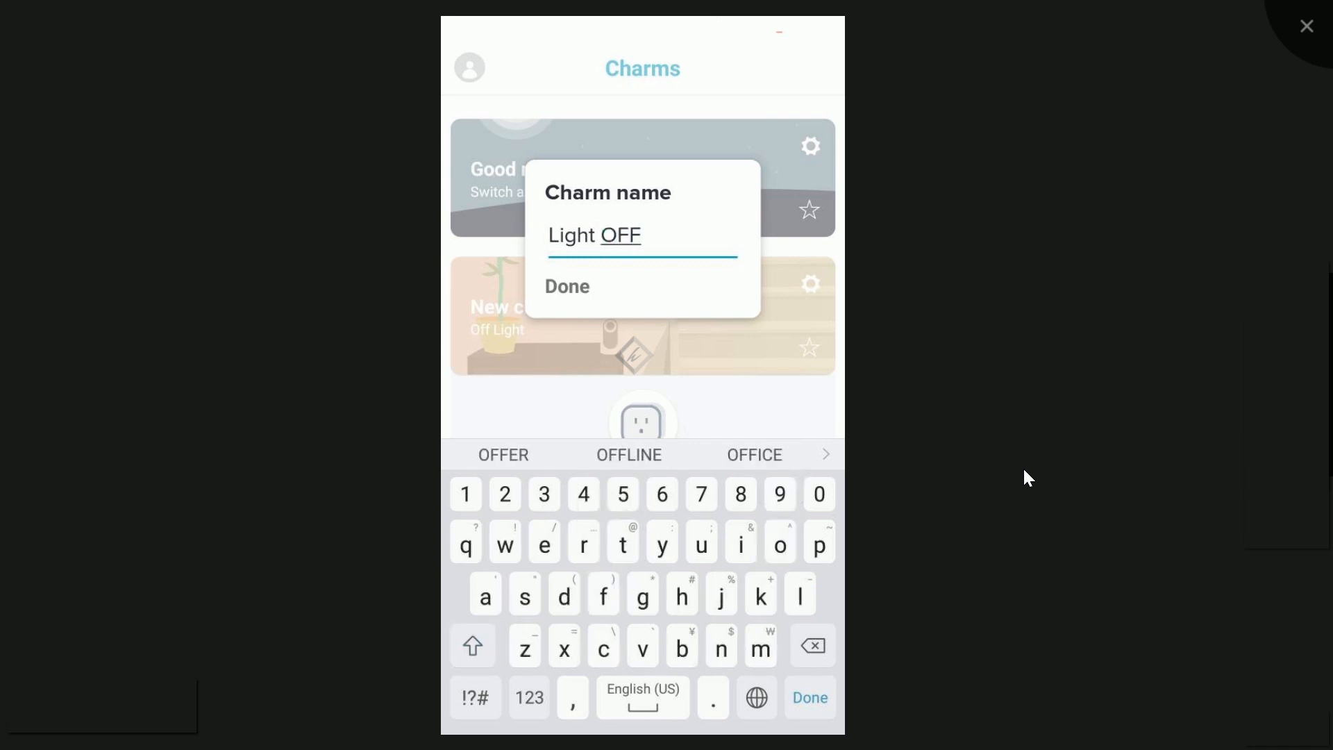
pyautogui.click(567, 287)
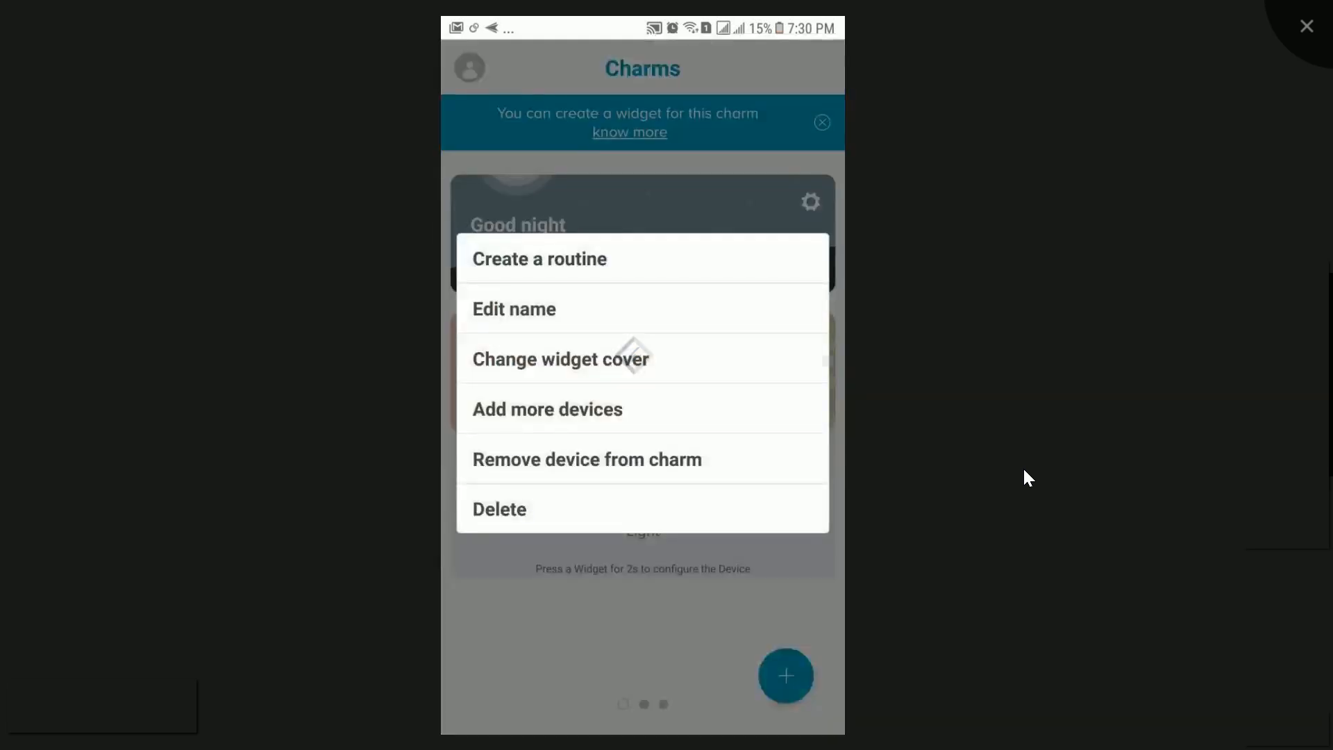
# Rename the charm again to just 'OFF'.
pyautogui.click(514, 308)
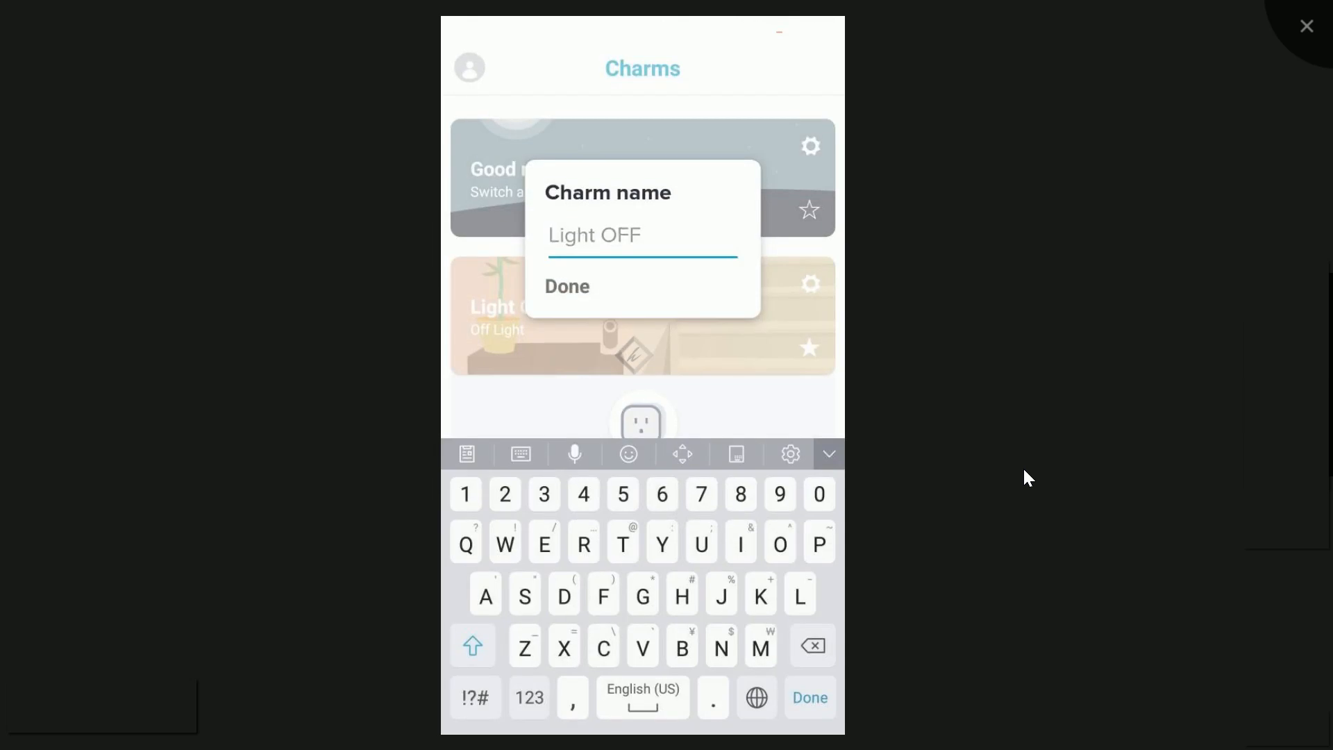
pyautogui.click(473, 647)
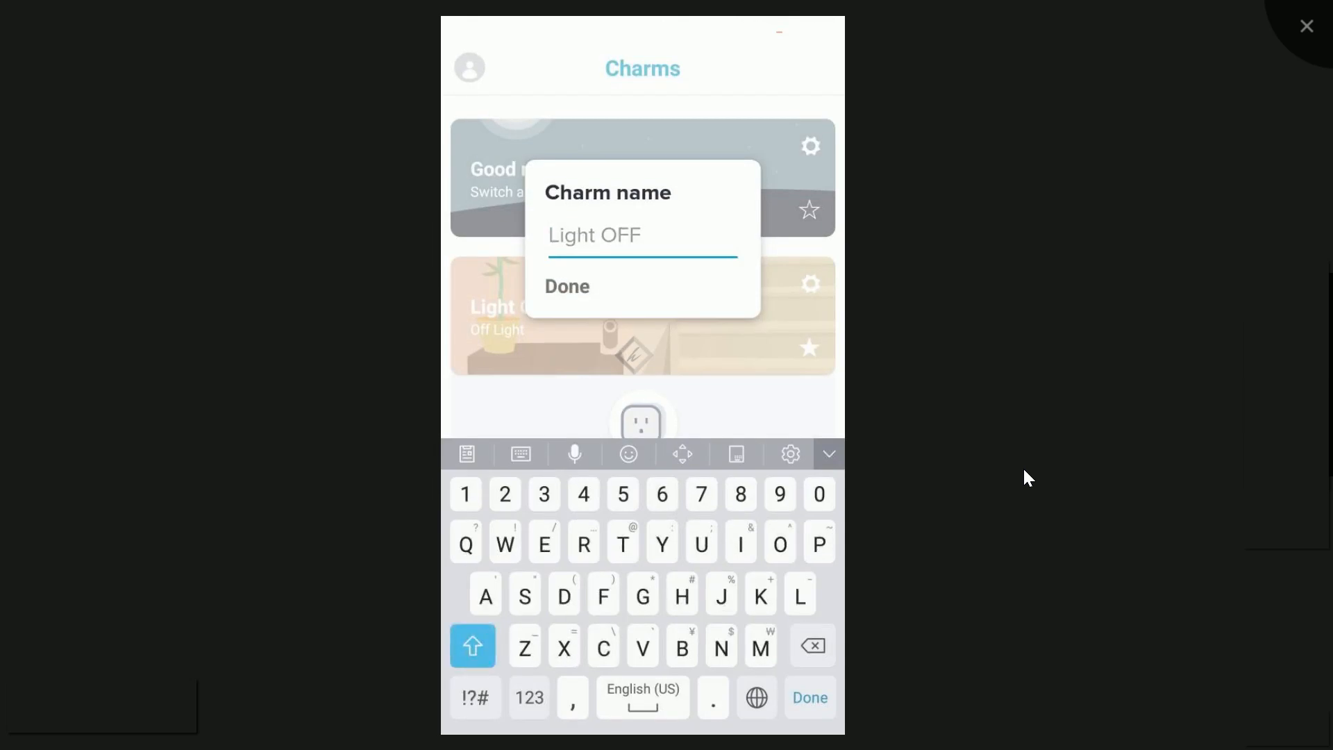
pyautogui.write('OFF')
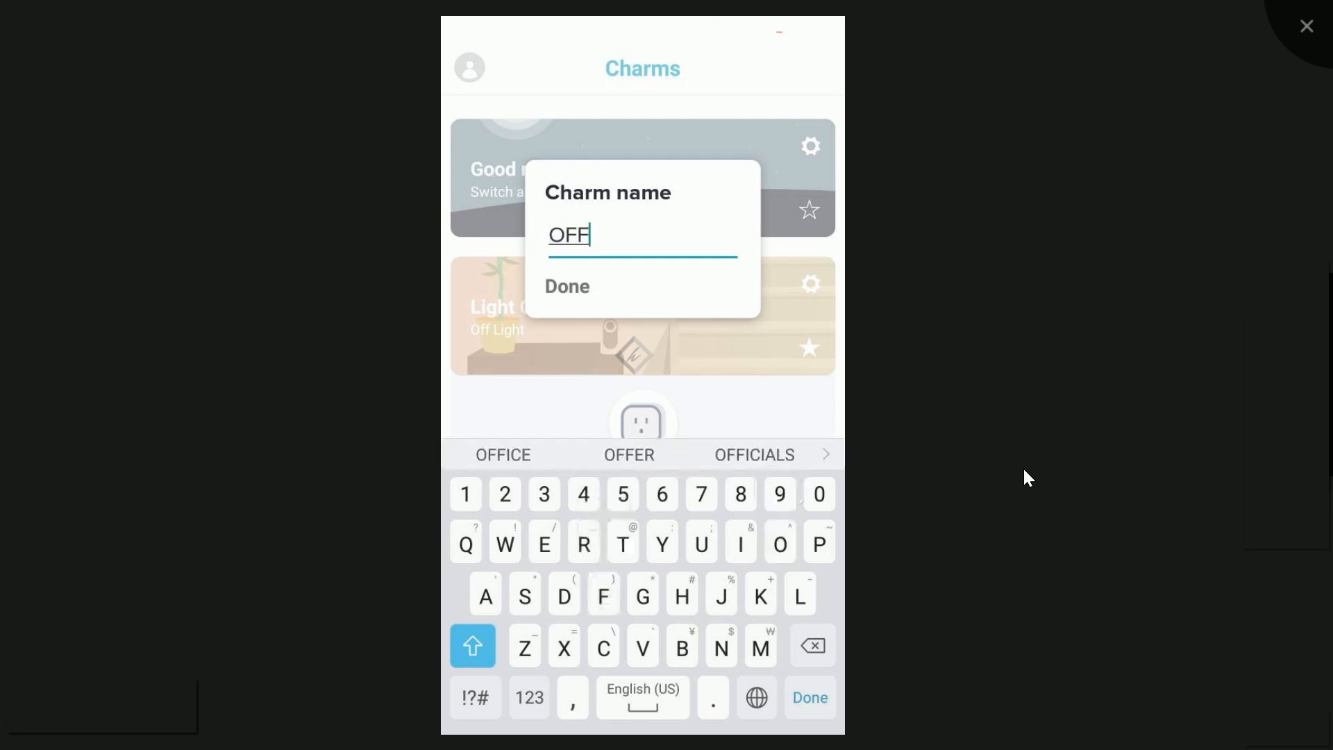
pyautogui.click(567, 287)
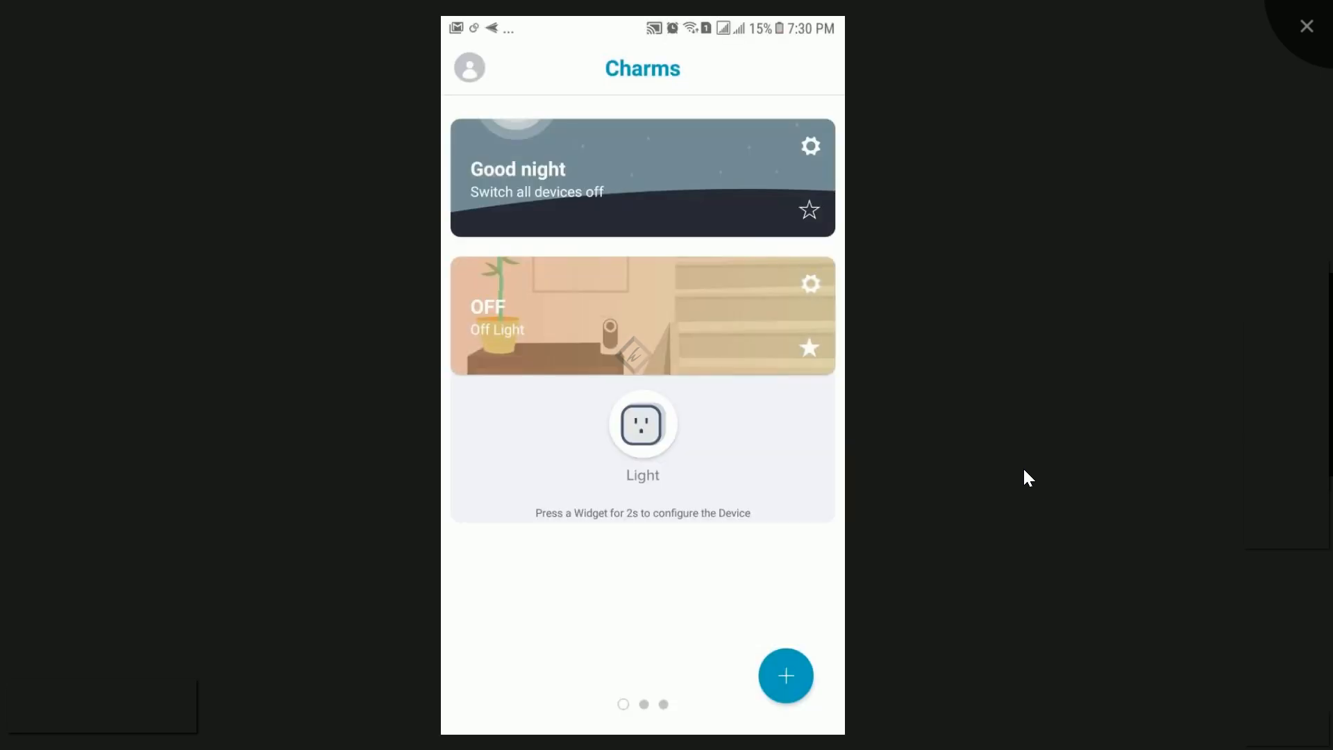
# Keep the Light as the new charm's device, save it and mark it as a favourite.
pyautogui.click(642, 425)
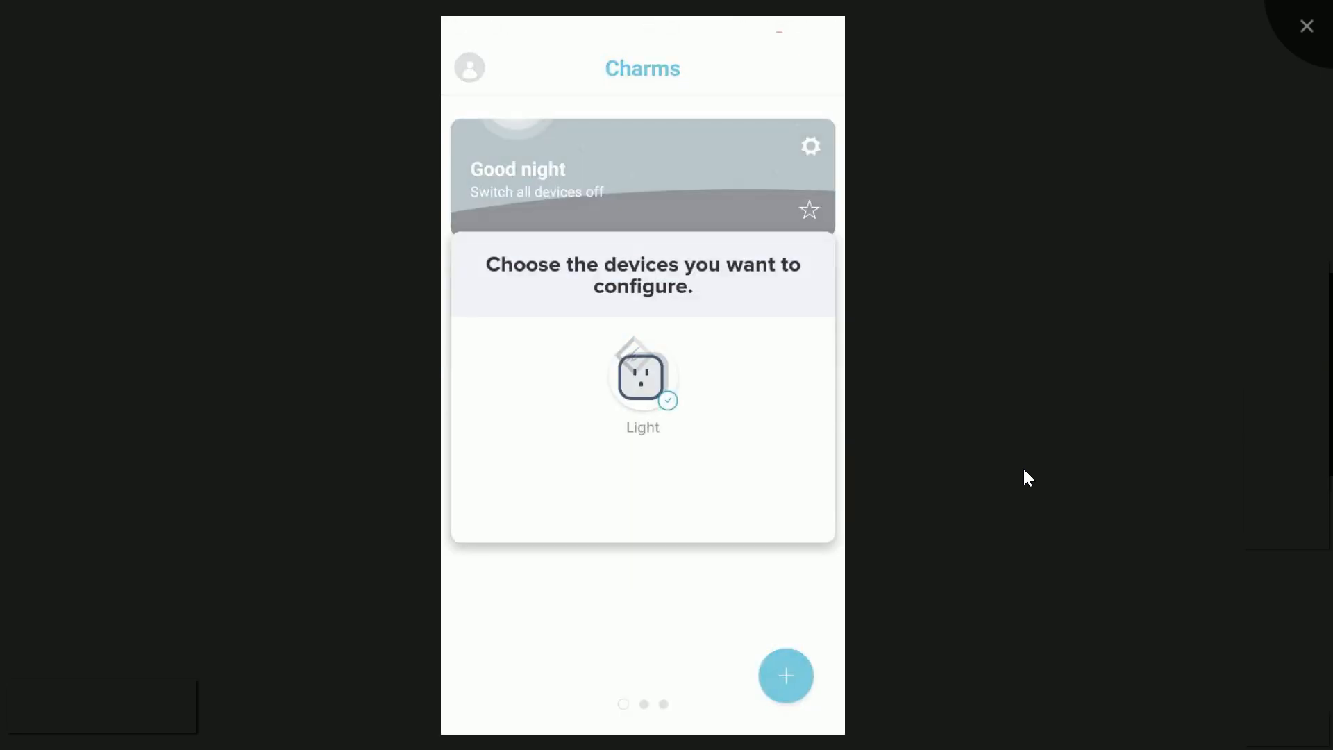
pyautogui.click(642, 375)
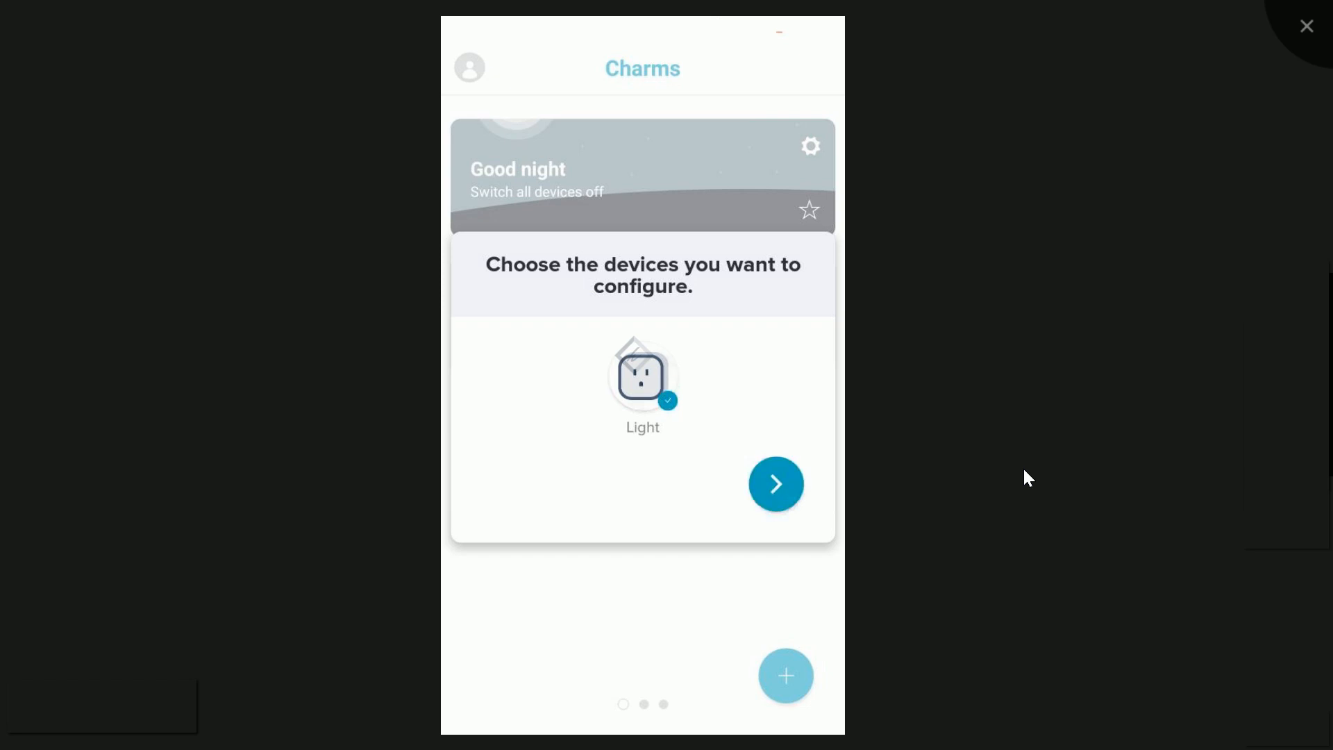
pyautogui.click(775, 484)
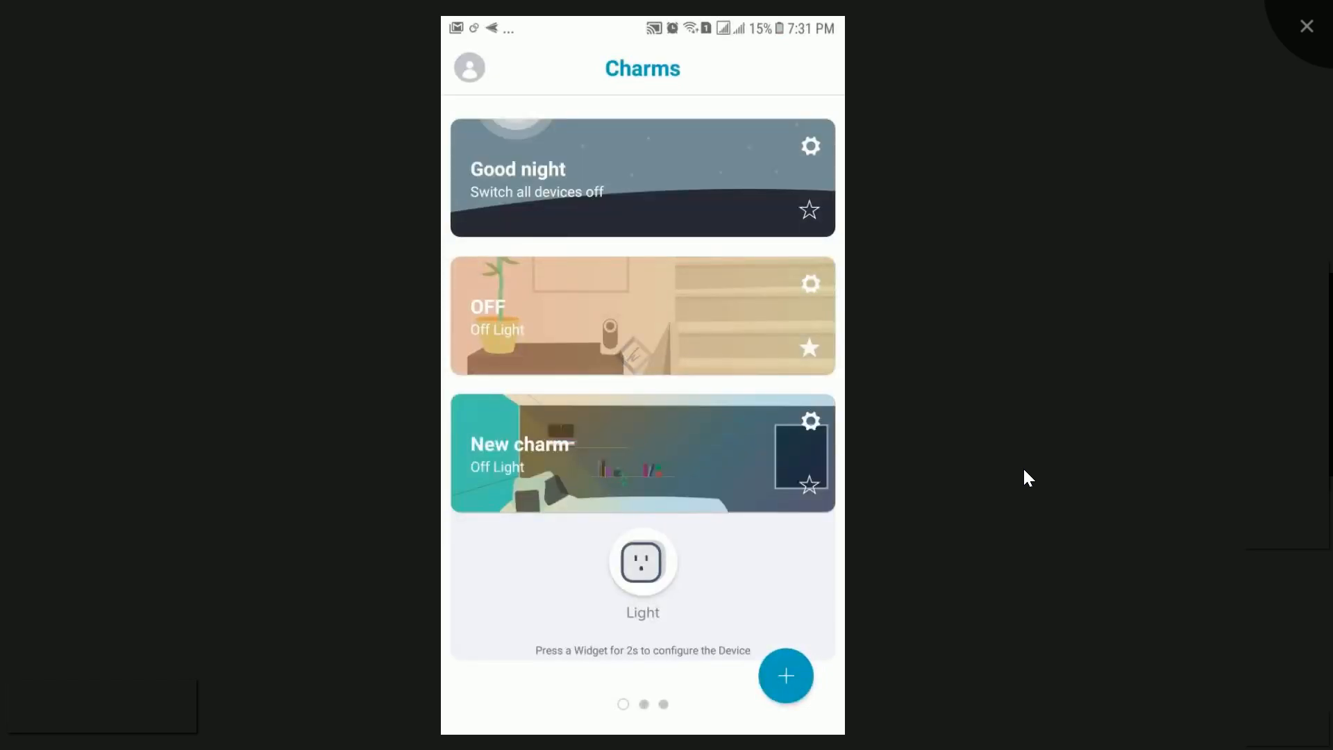
pyautogui.click(642, 563)
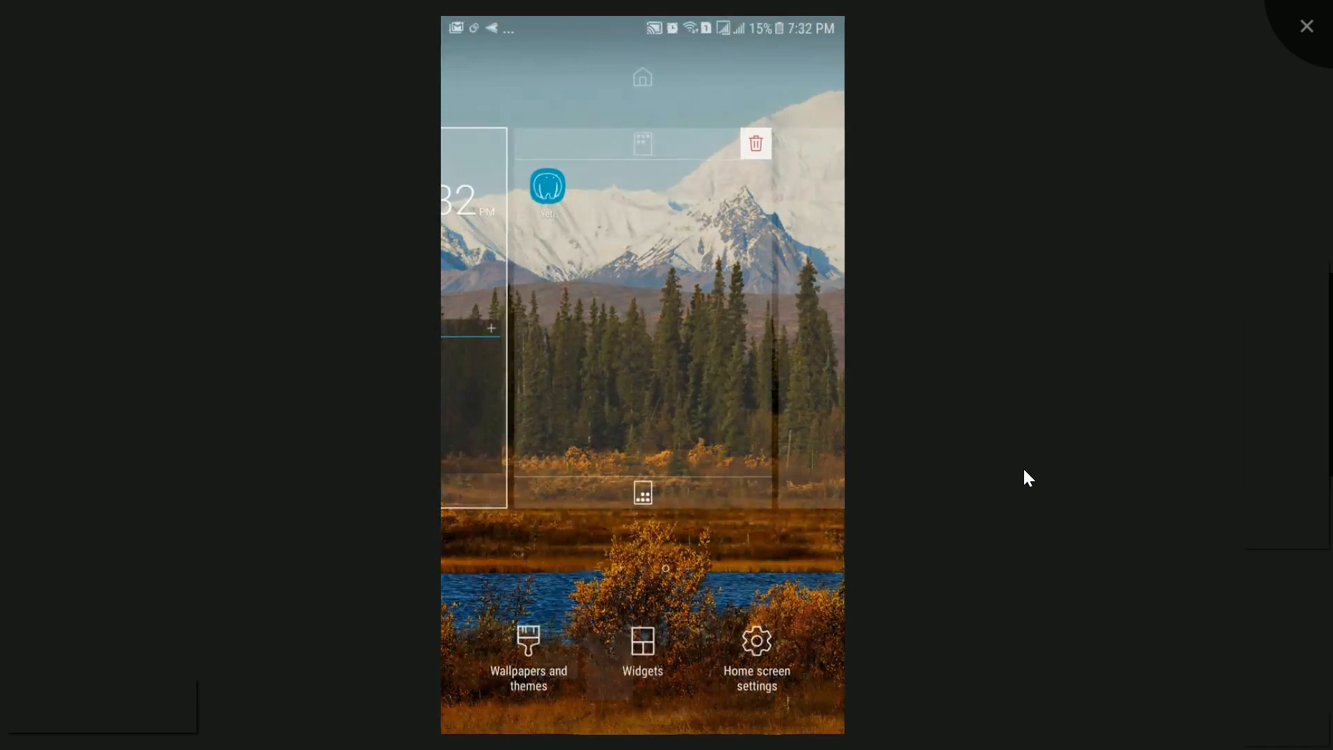
# Leave the home screen edit view and return to Yeti's Charms page.
pyautogui.click(643, 655)
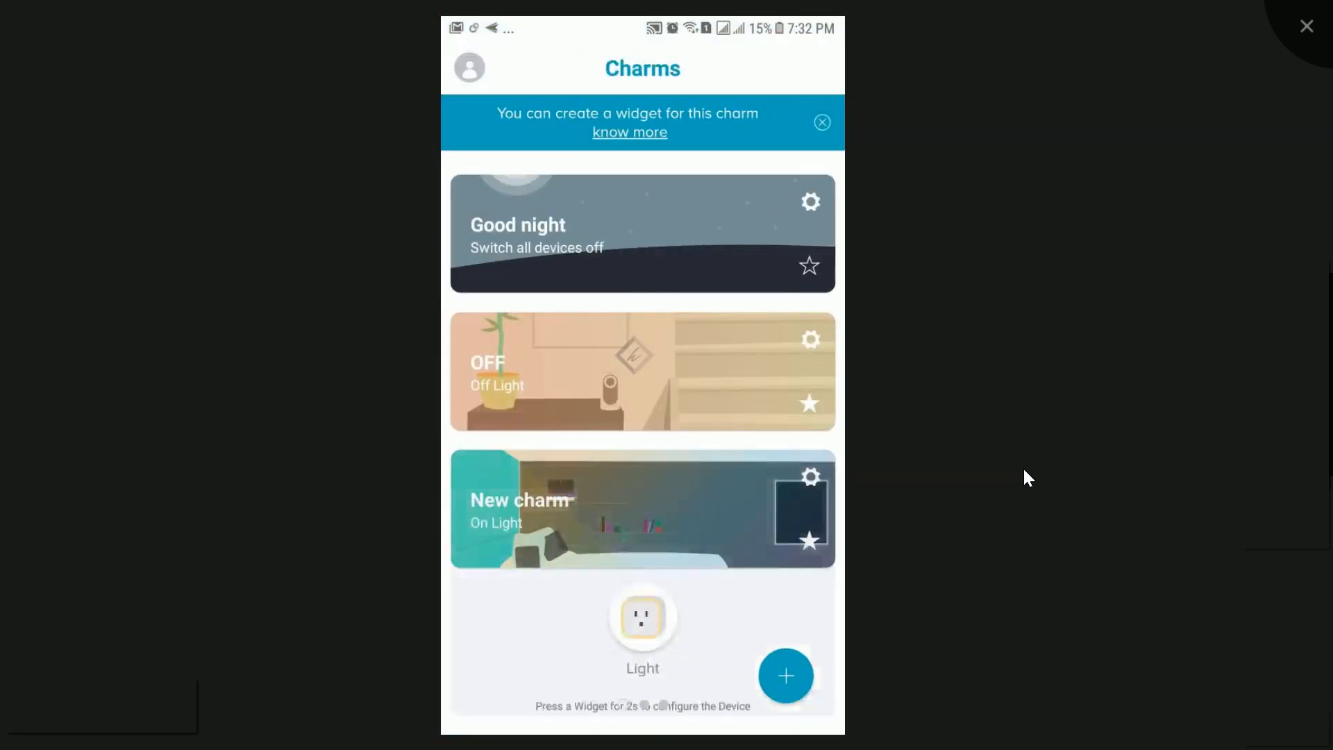
# Rename the New charm to 'ON'.
pyautogui.click(809, 202)
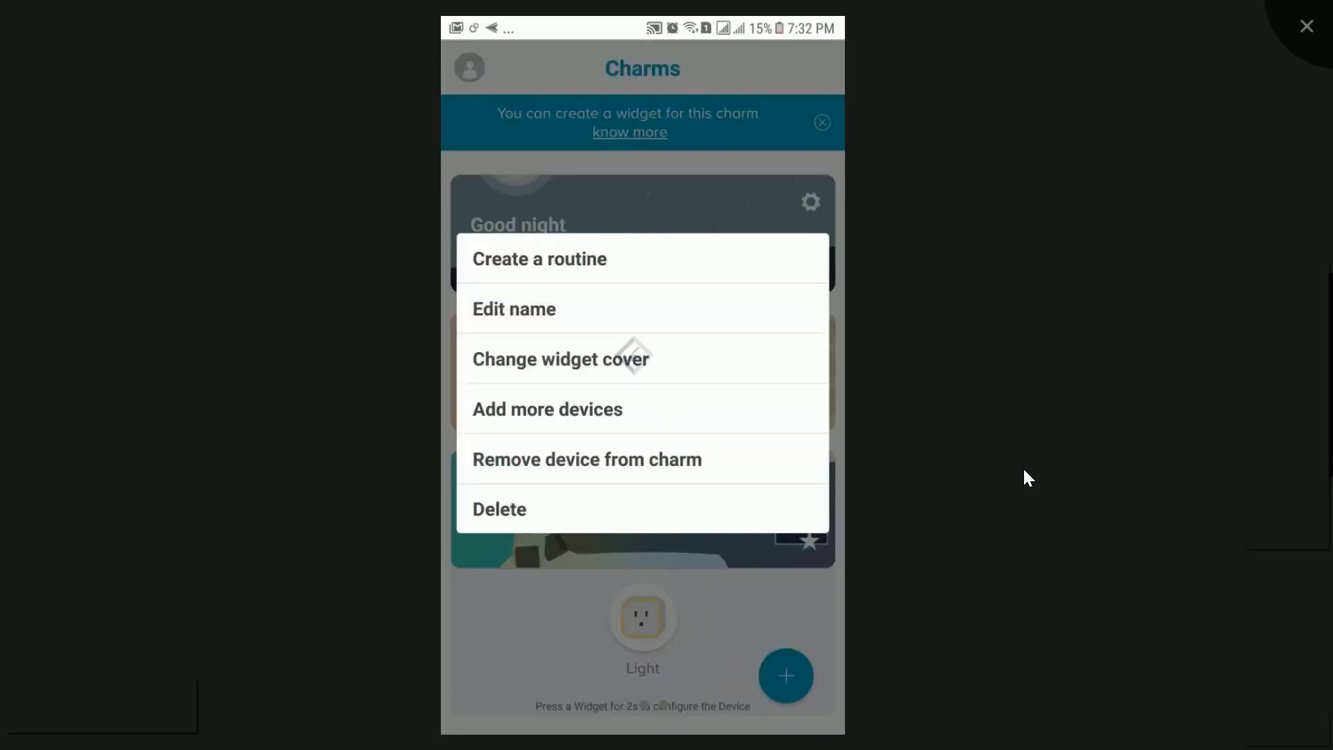
pyautogui.click(515, 309)
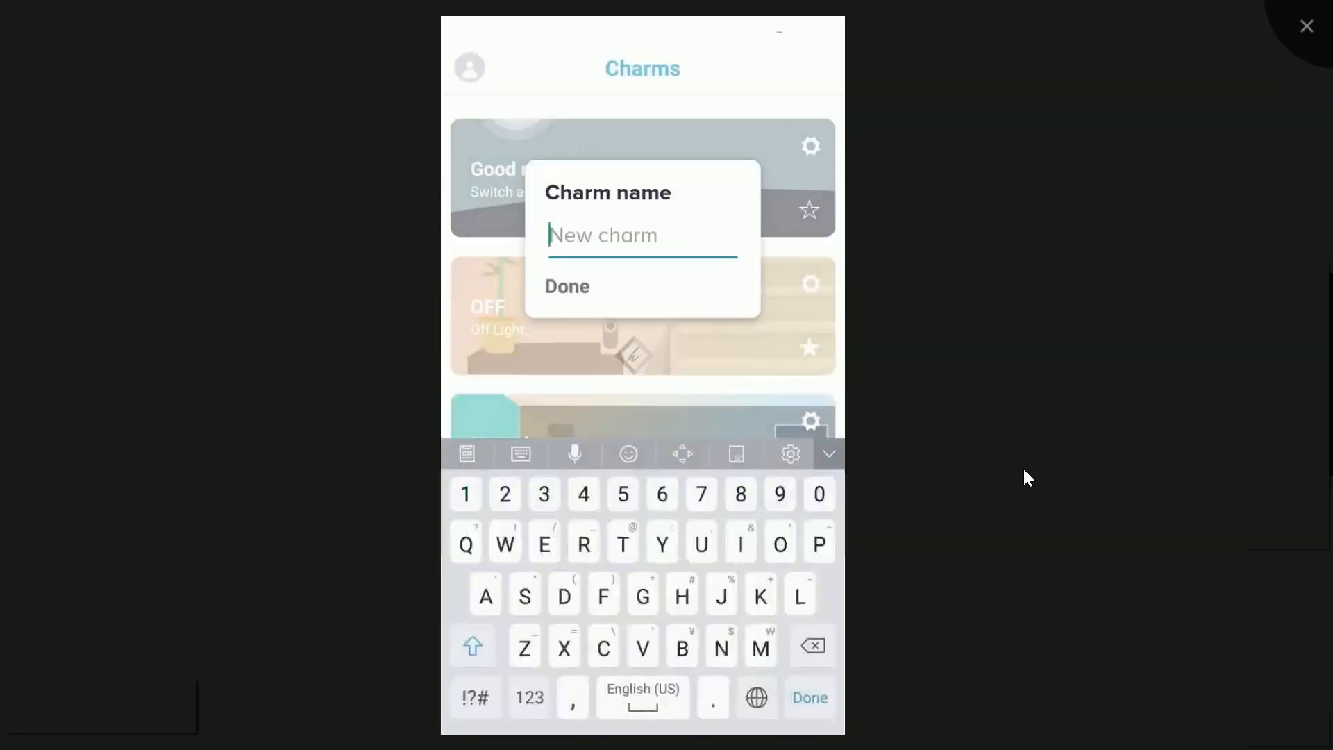
pyautogui.write('ON')
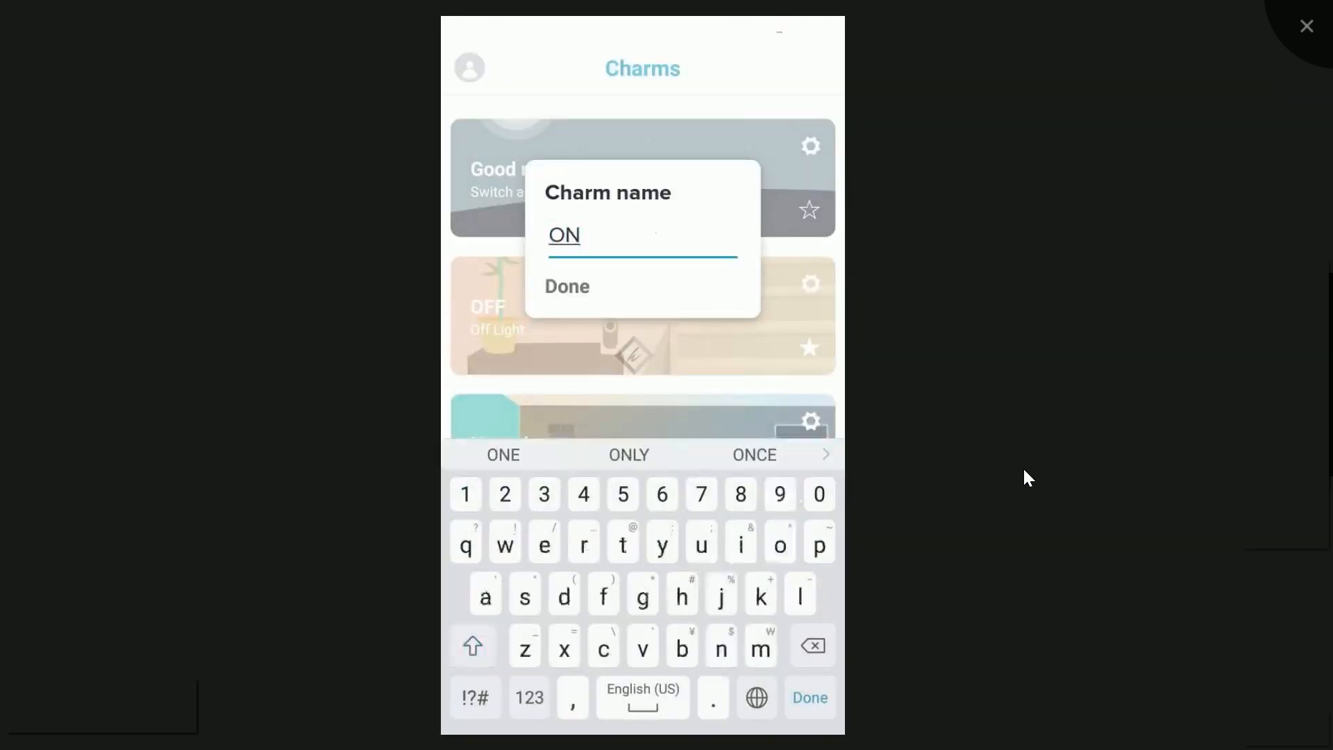
pyautogui.click(566, 287)
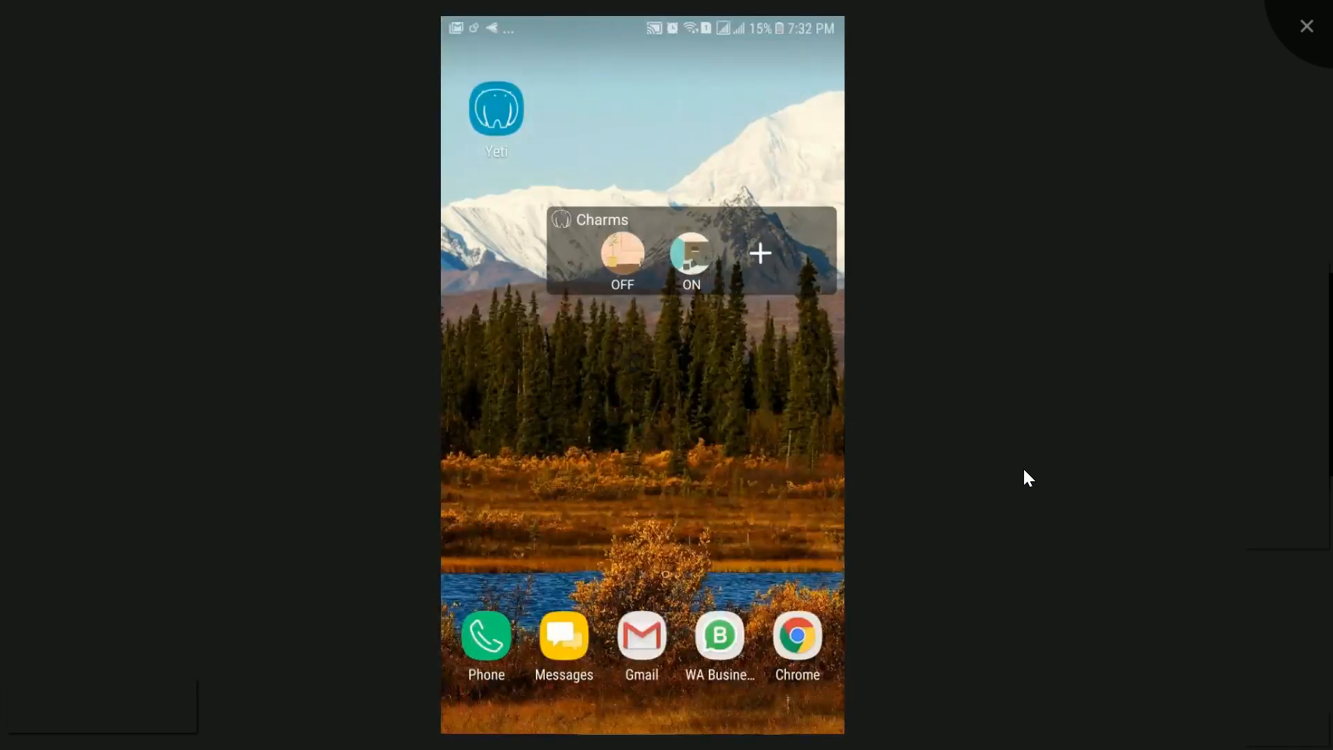
# Launch ON, OFF and ON again from the Charms widget, then return to the Office room's Light in Yeti.
pyautogui.click(692, 253)
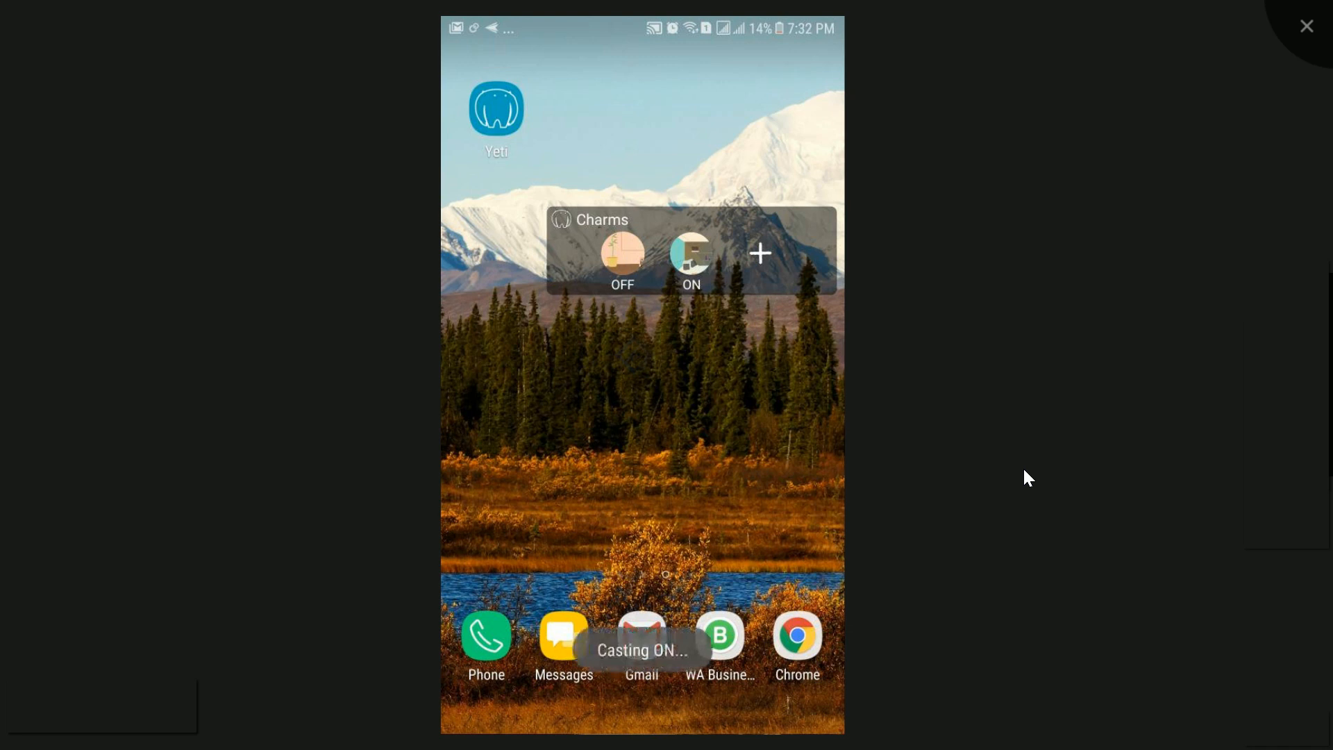
pyautogui.click(690, 253)
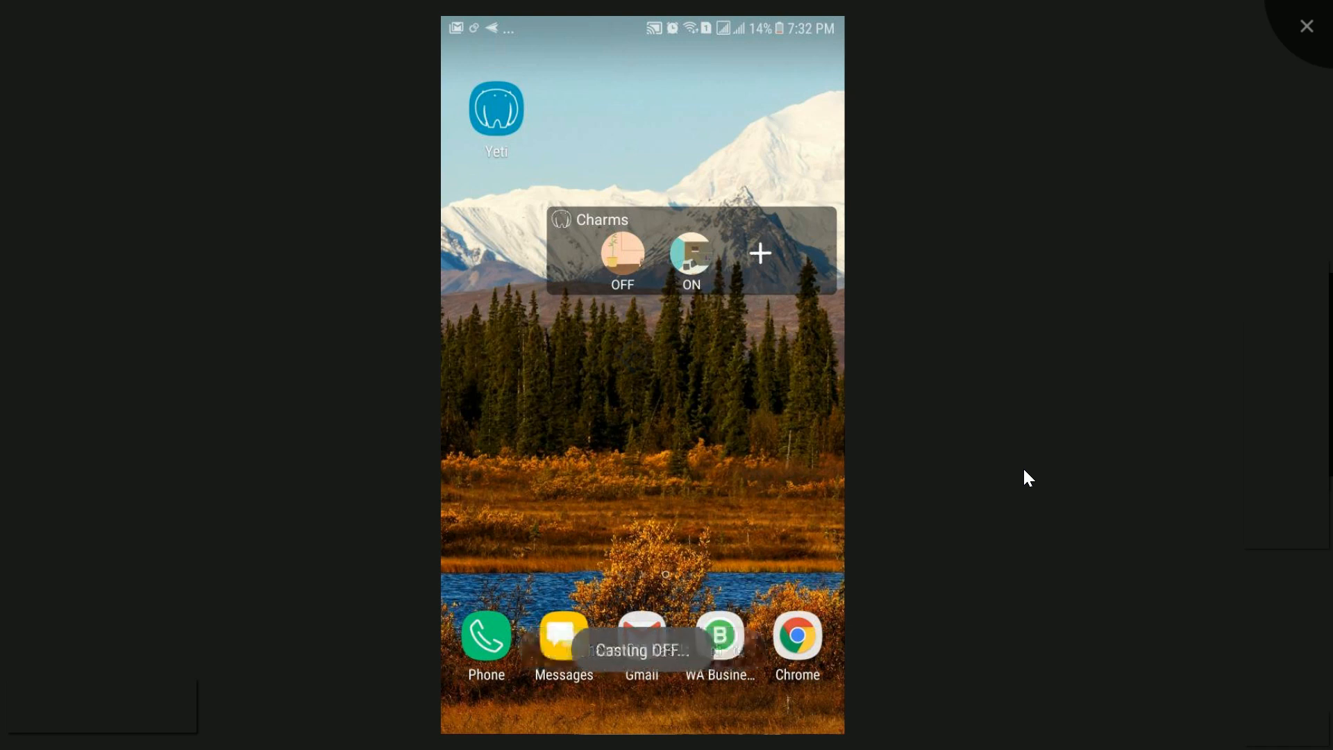
pyautogui.click(622, 259)
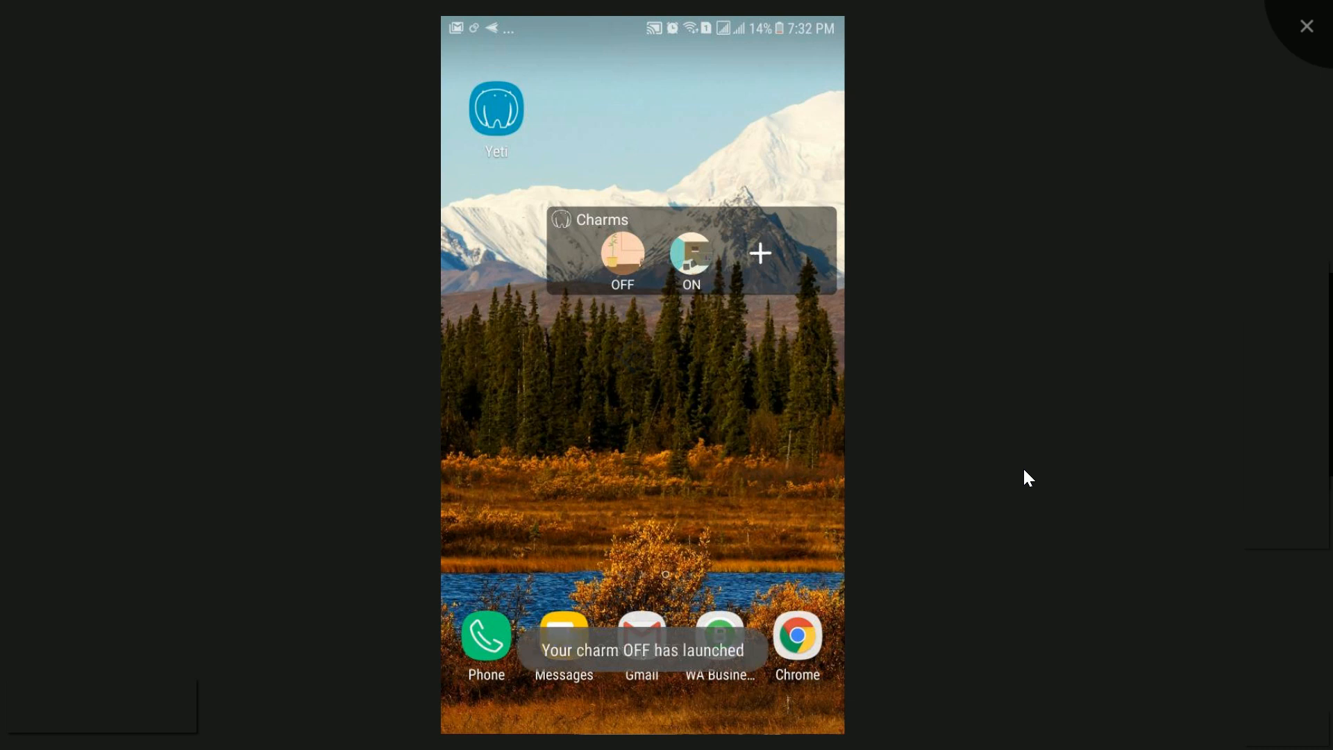
pyautogui.click(690, 253)
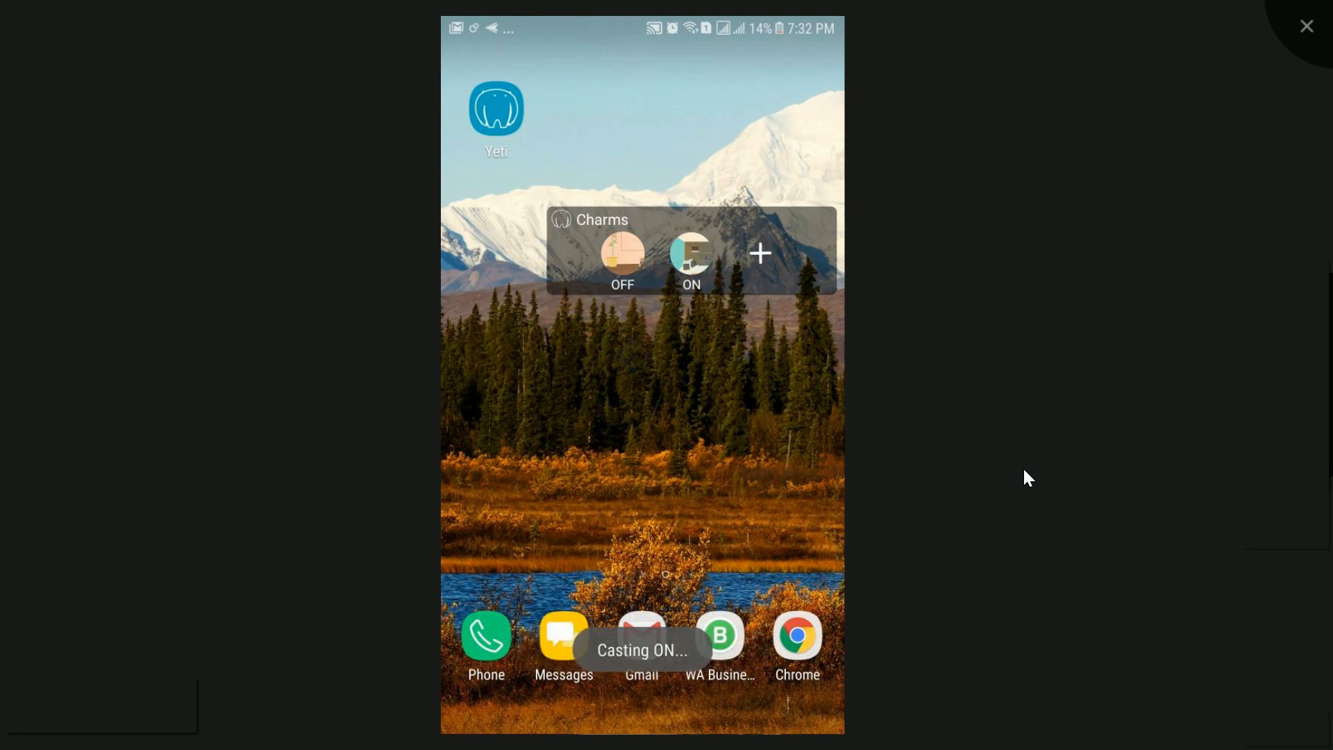
pyautogui.click(496, 108)
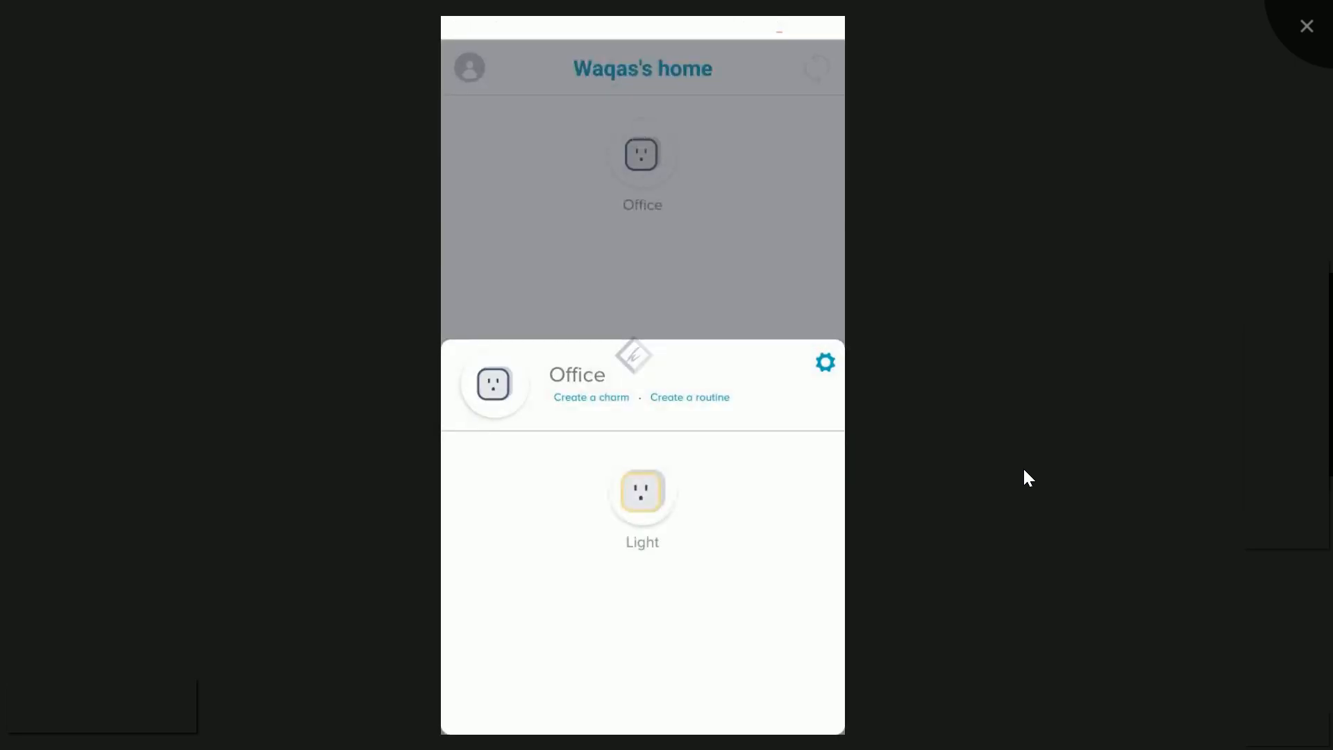
# Give the Office room a custom office chair icon and go to the Light device's page.
pyautogui.click(823, 363)
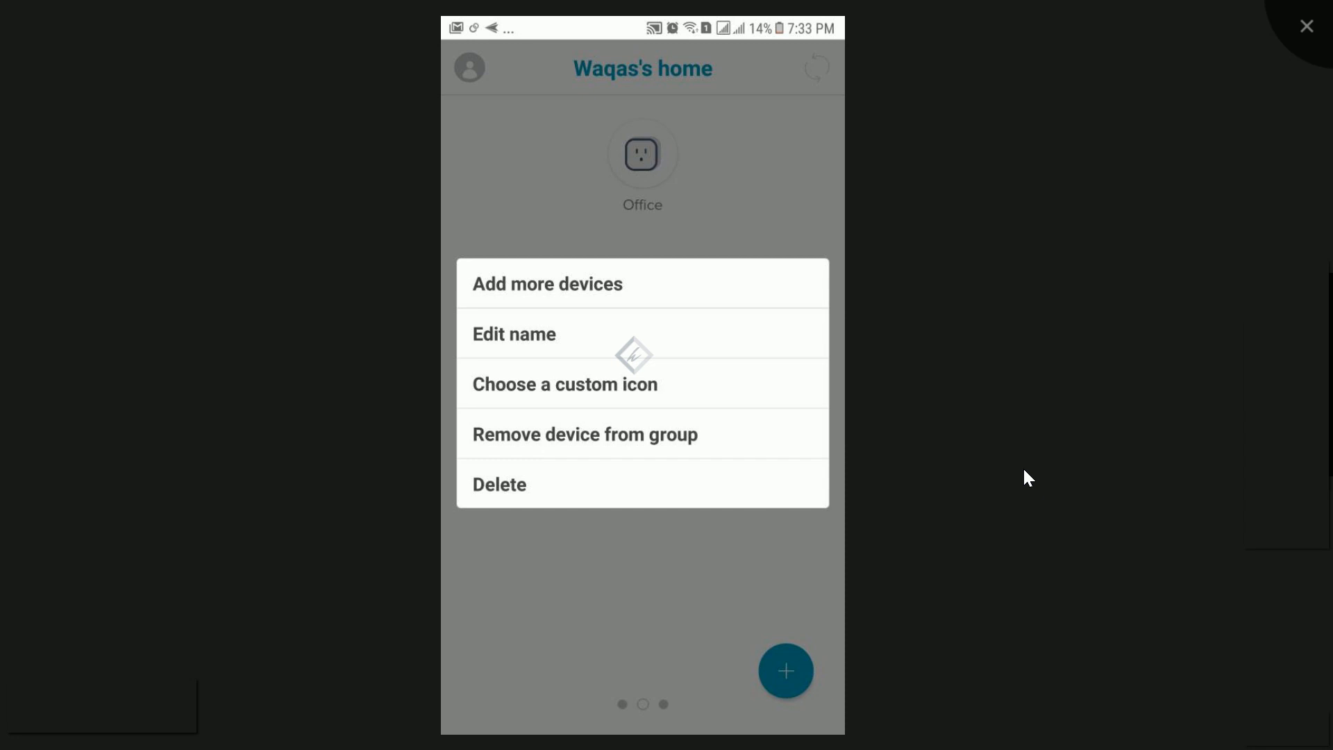
pyautogui.click(564, 383)
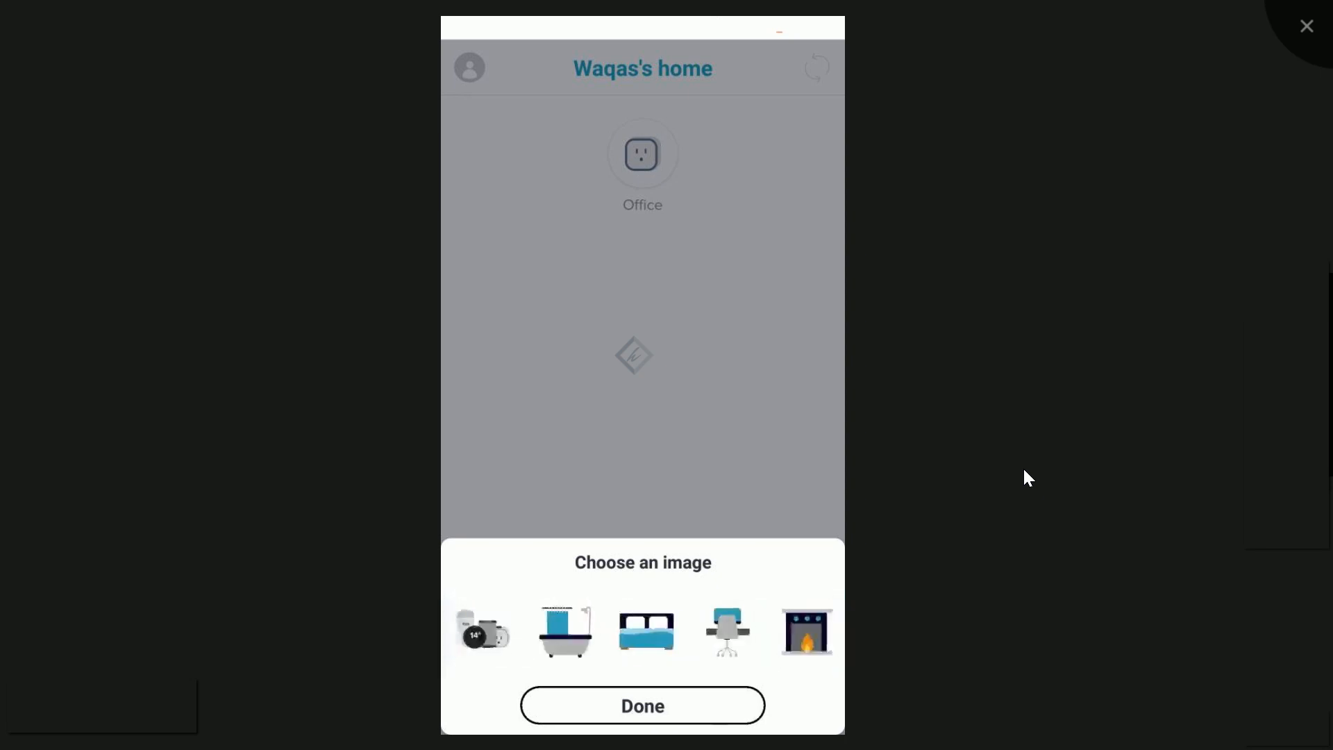
pyautogui.click(725, 631)
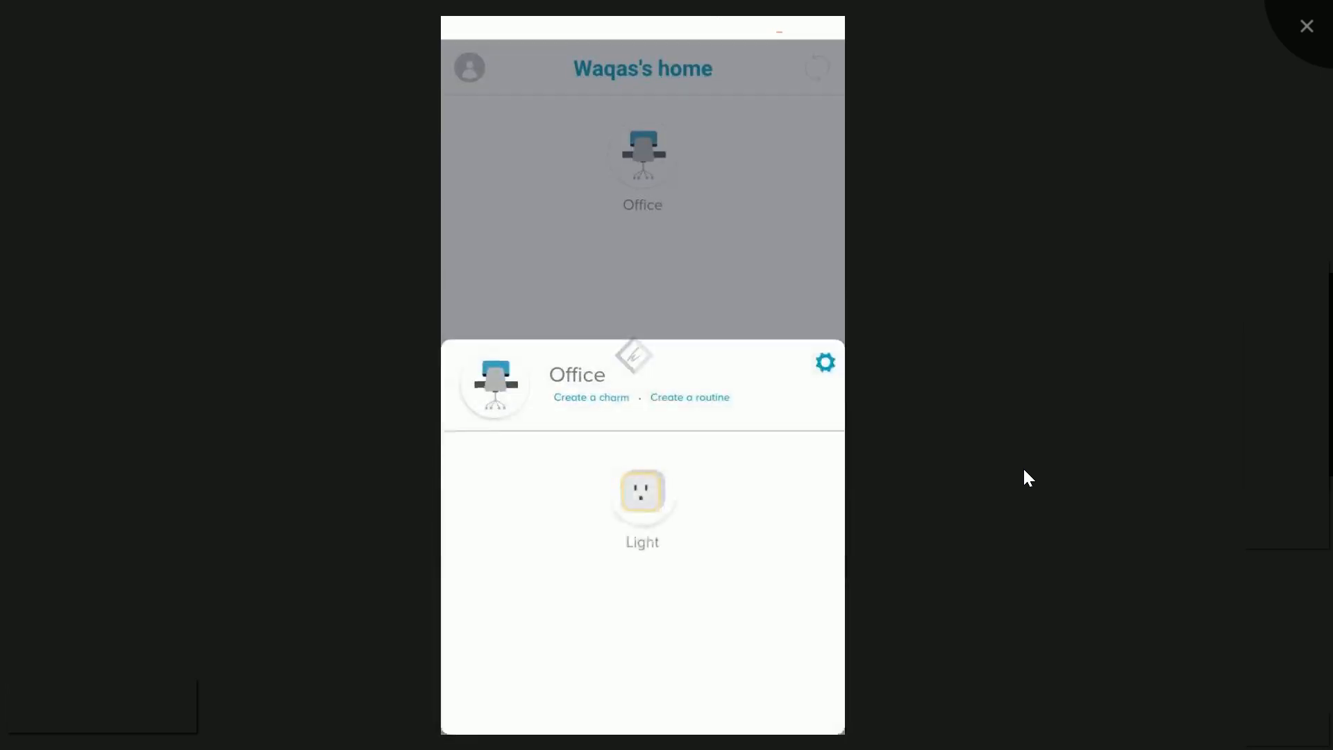
pyautogui.click(642, 491)
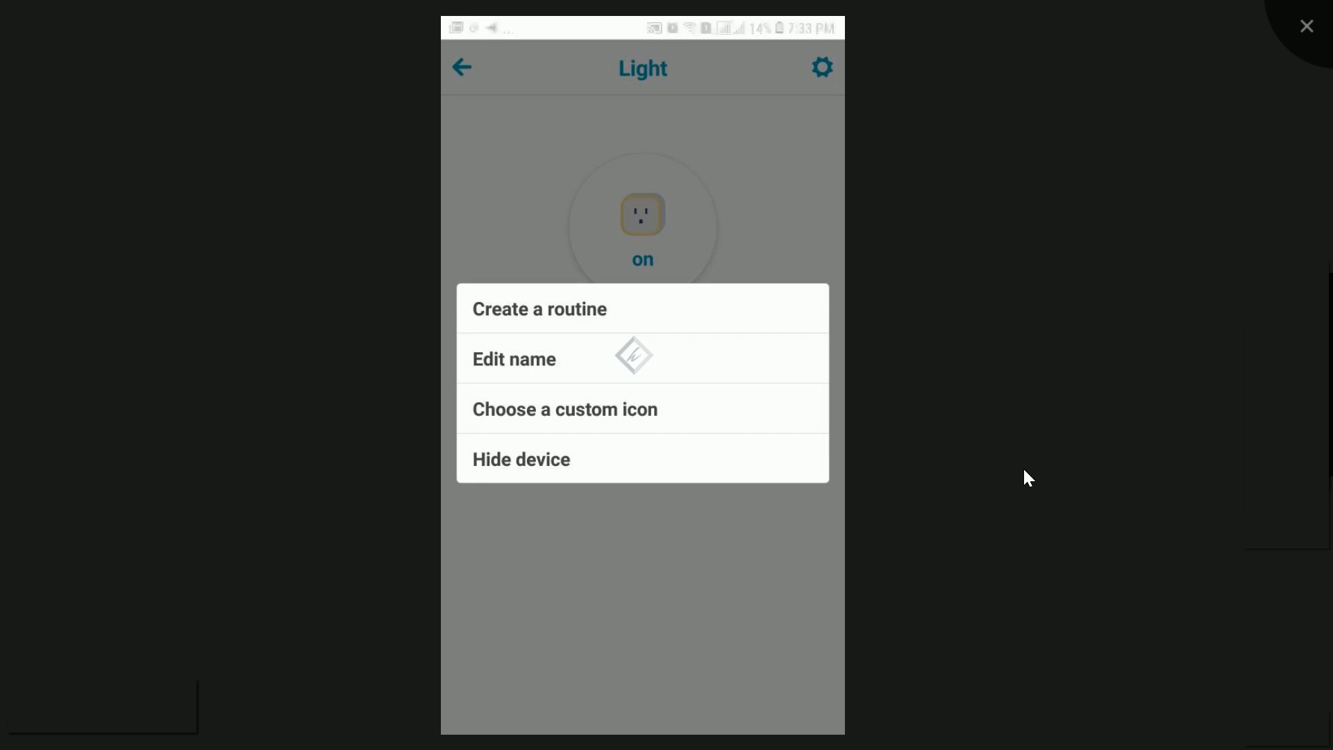
# Pick the desk lamp picture as the Light device's custom icon and return to the home overview.
pyautogui.click(565, 409)
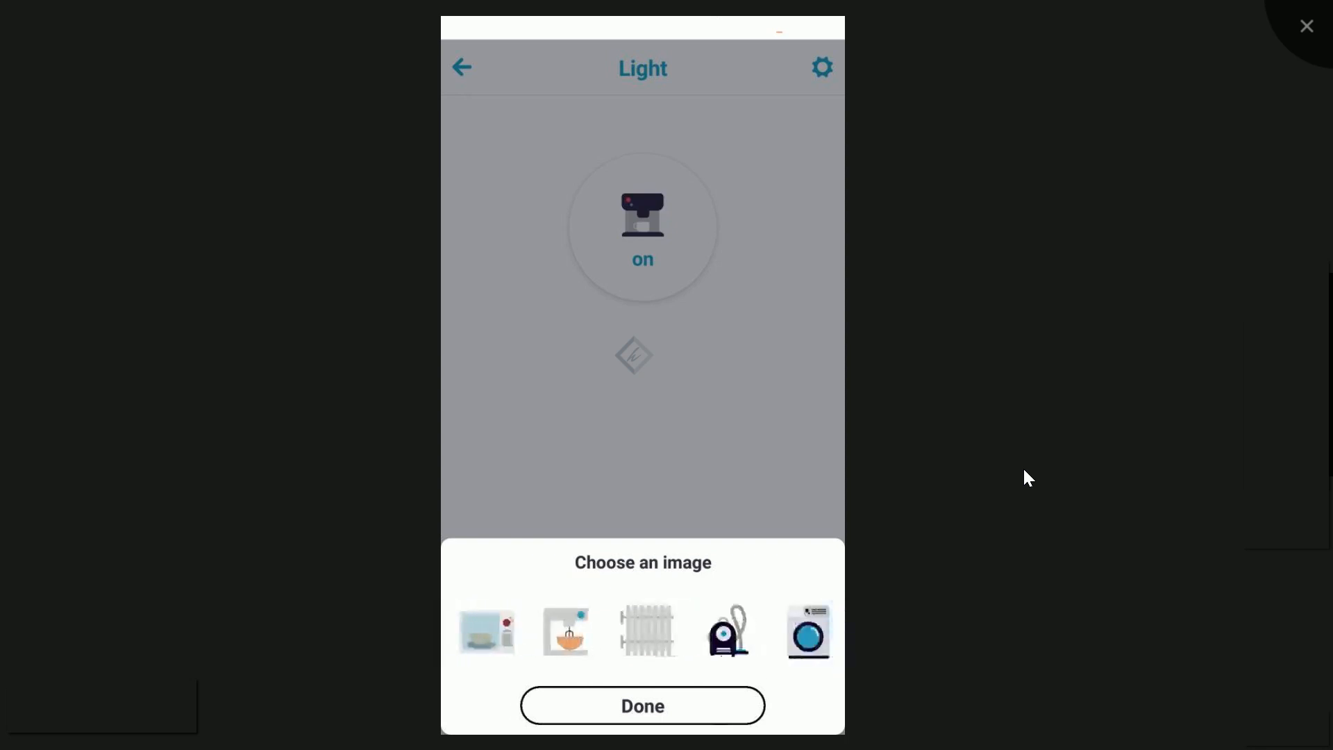
pyautogui.hscroll(-3)
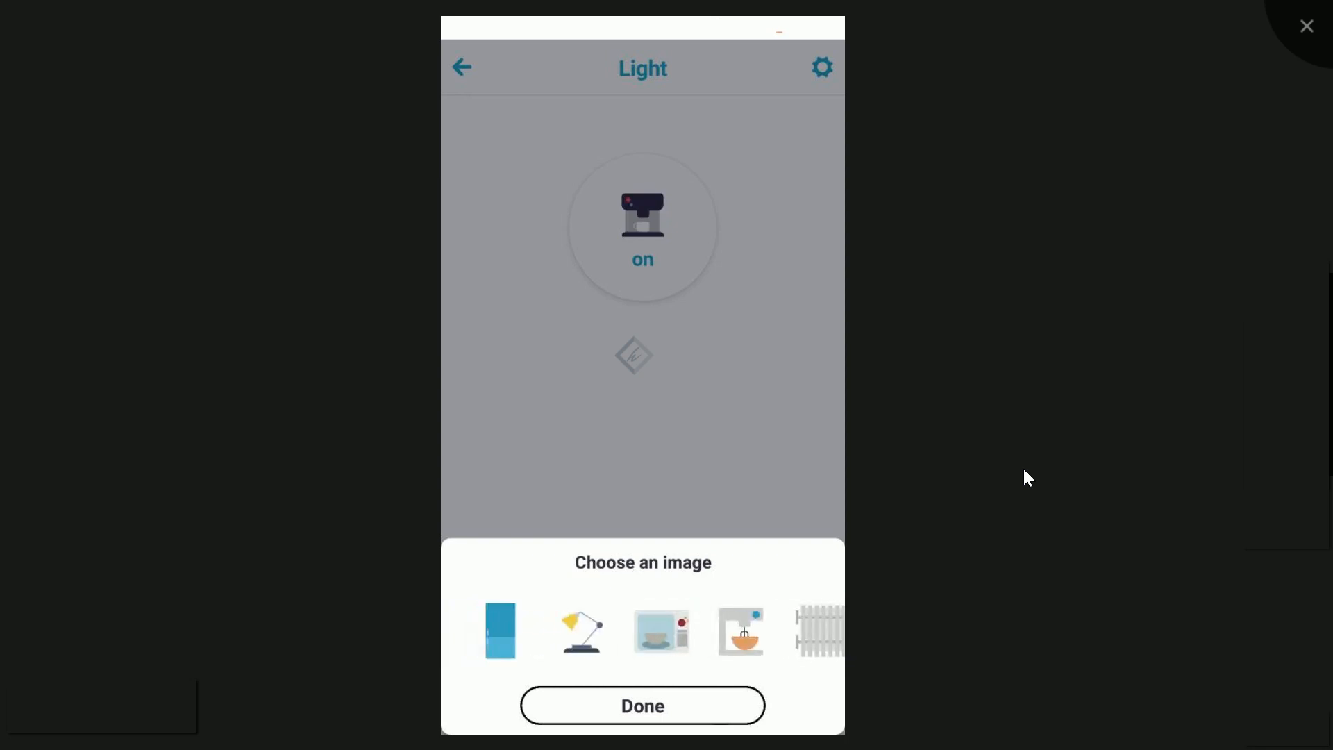
pyautogui.click(580, 631)
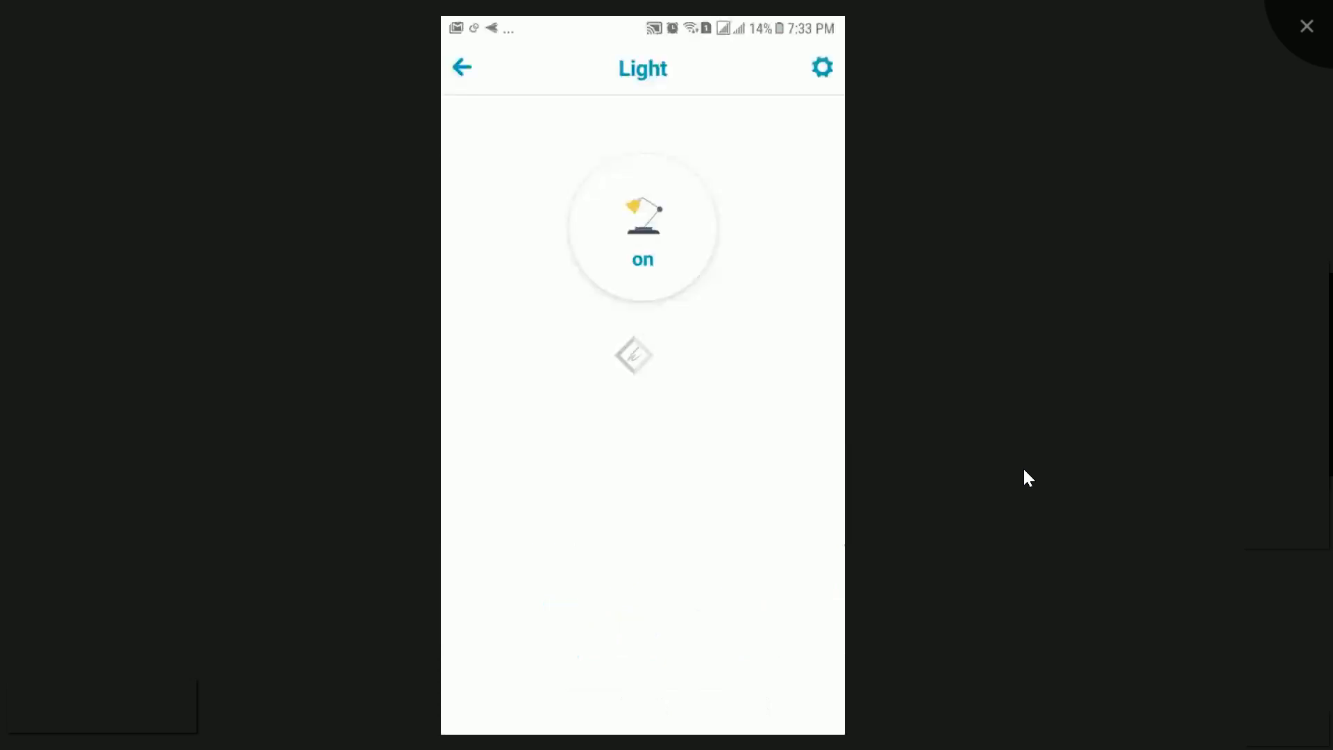
pyautogui.click(462, 67)
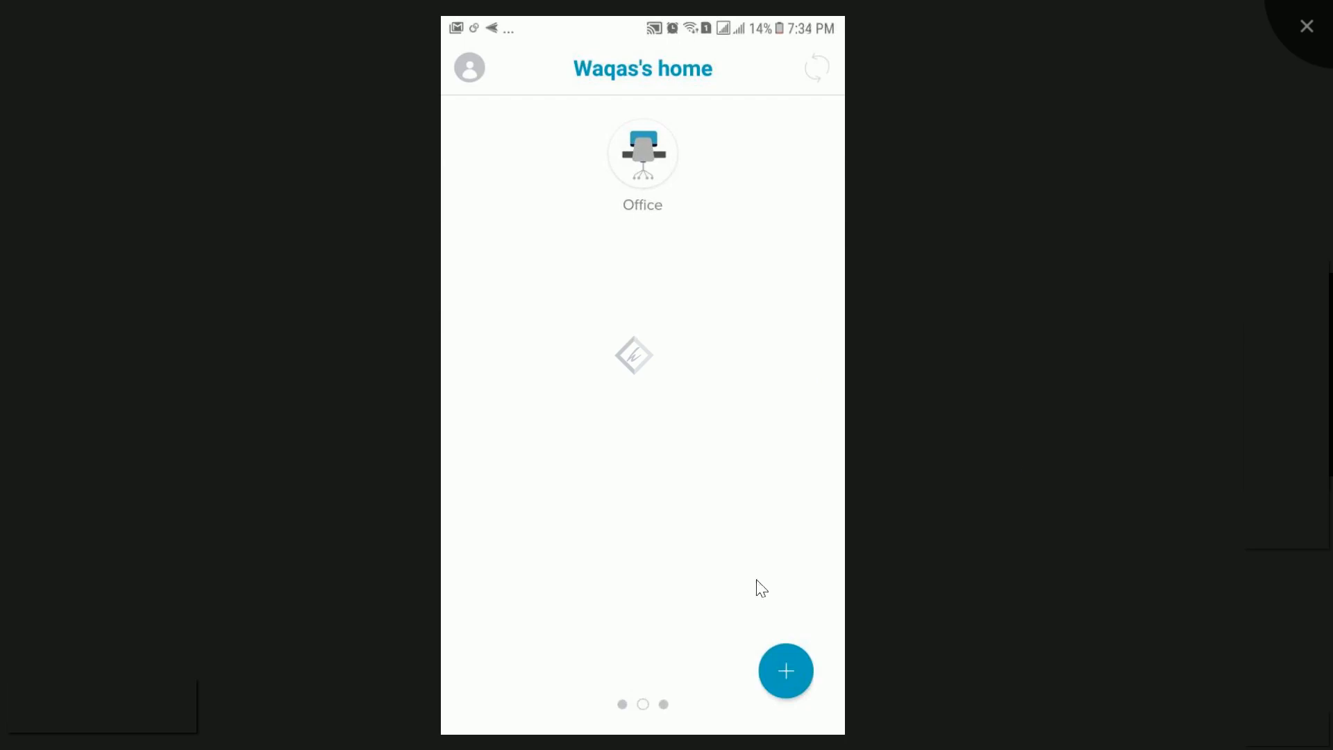
# Switch to the Charms page and scroll through the OFF and ON charm cards.
pyautogui.click(469, 68)
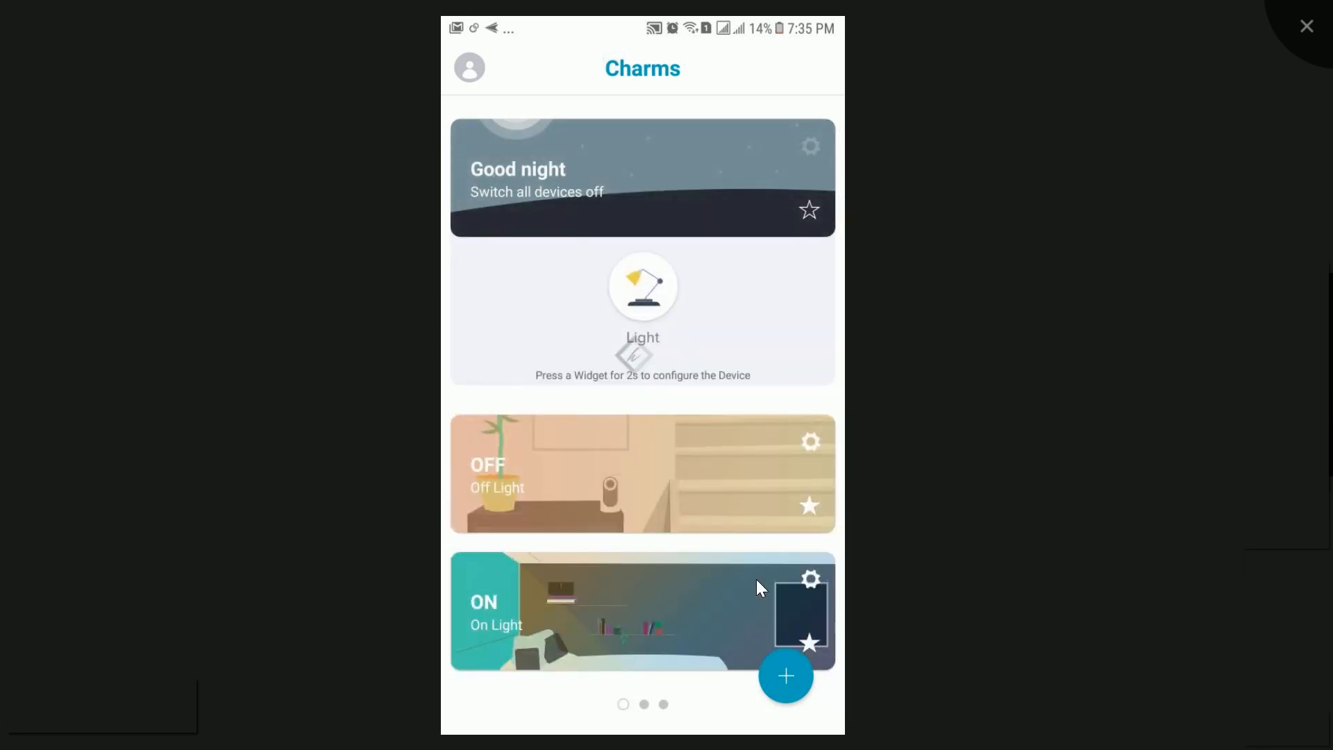
pyautogui.scroll(-3)
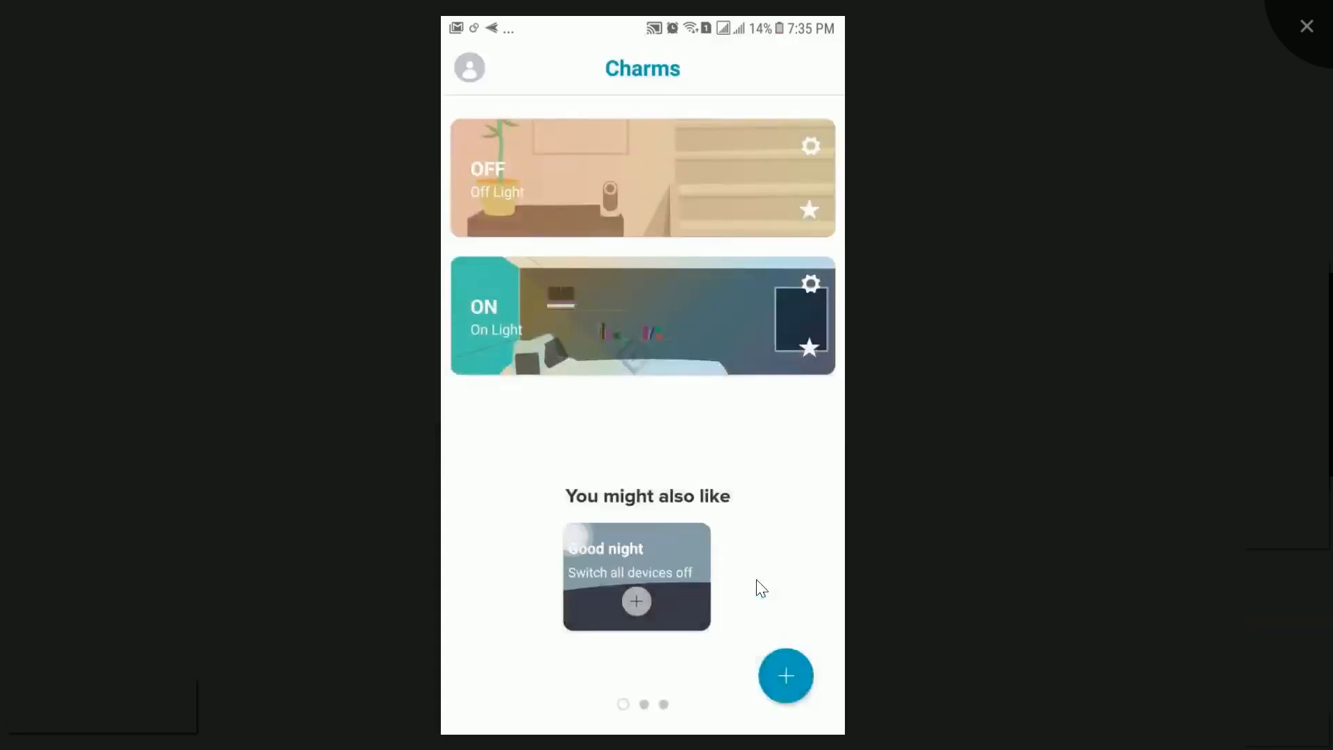